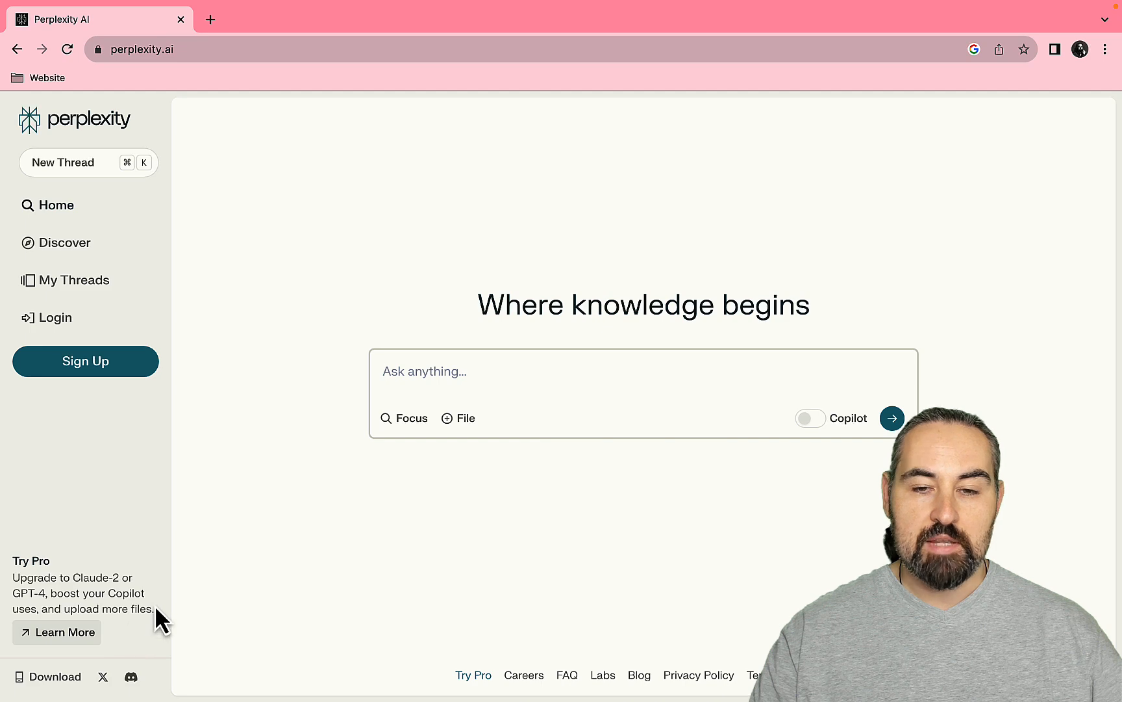
pyautogui.moveTo(39, 584)
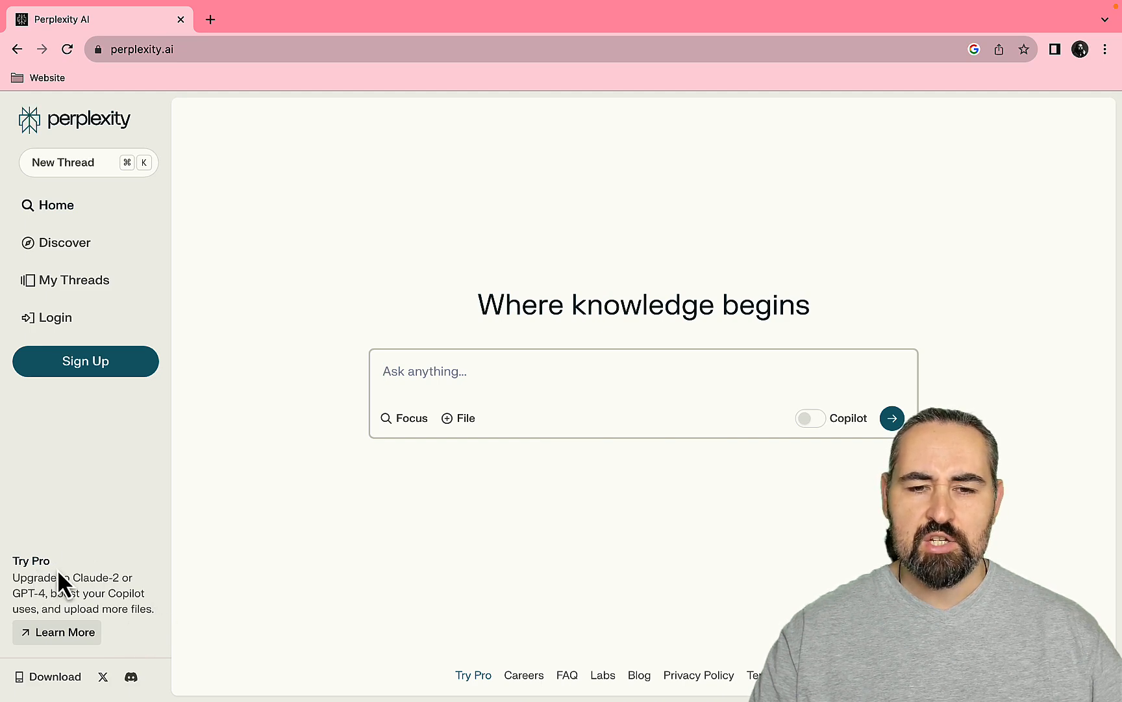
pyautogui.moveTo(459, 418)
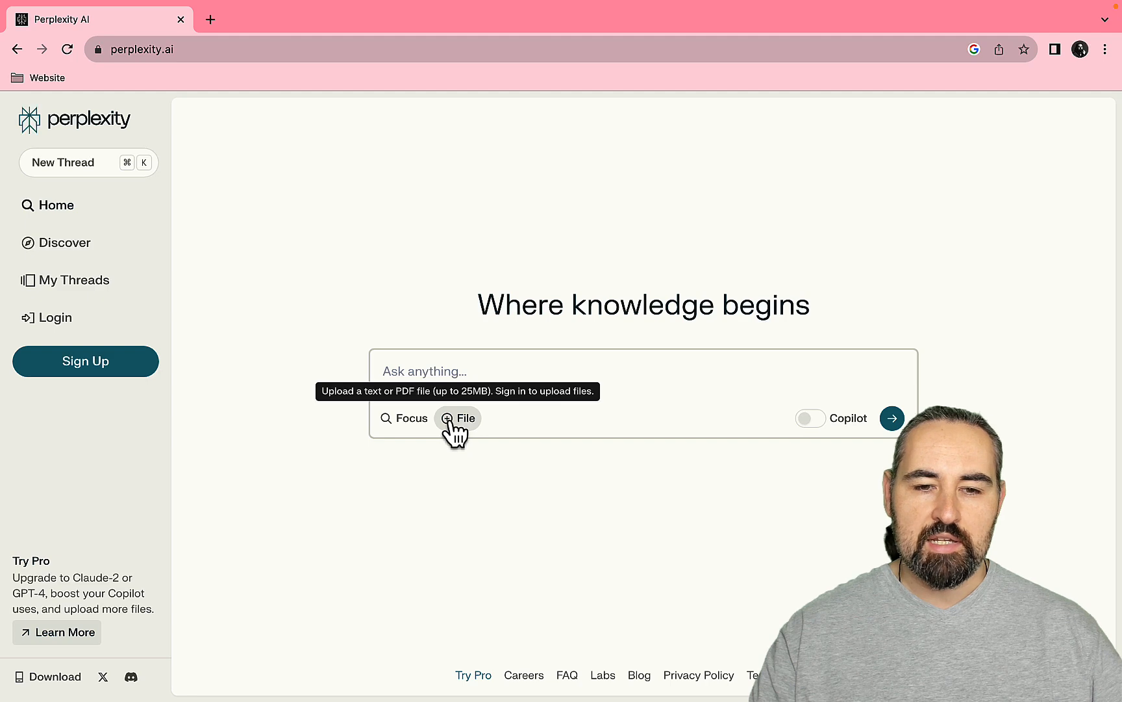
pyautogui.moveTo(469, 463)
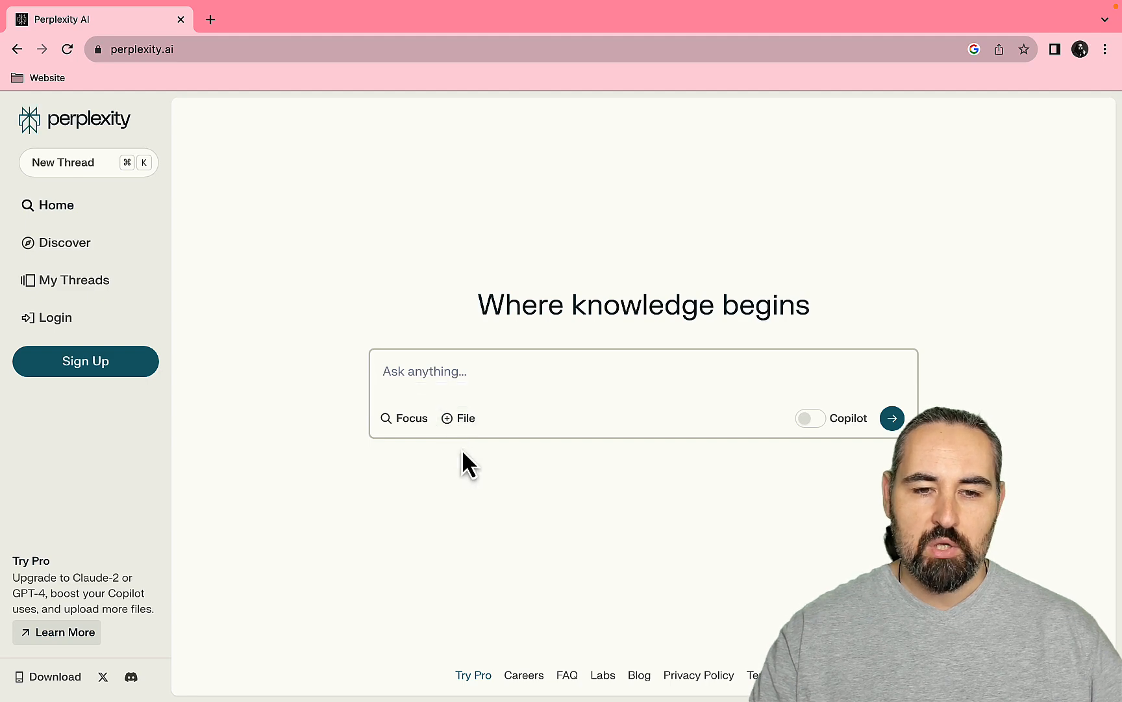
pyautogui.moveTo(392, 604)
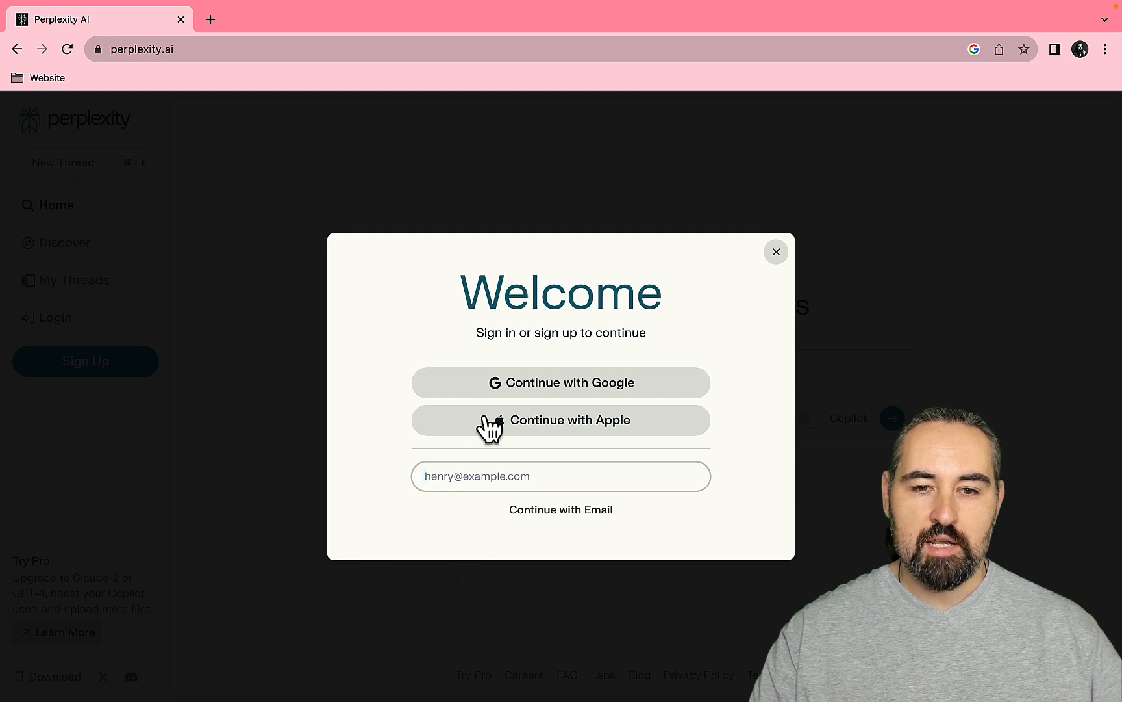
pyautogui.moveTo(814, 398)
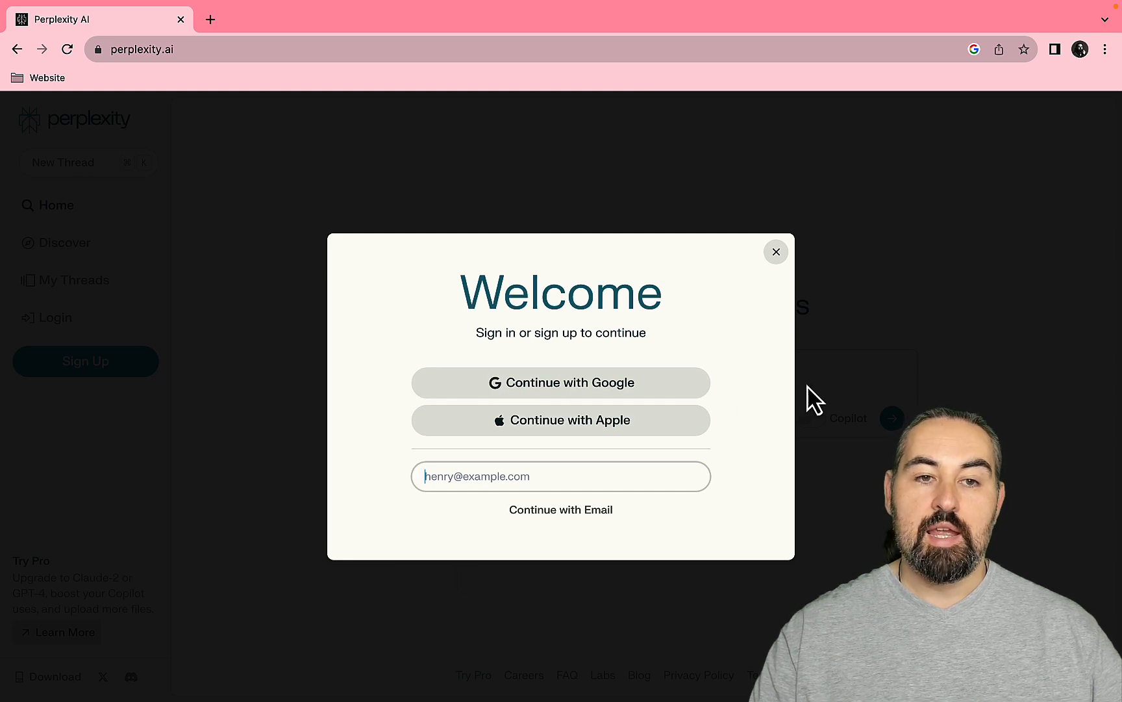
pyautogui.moveTo(872, 455)
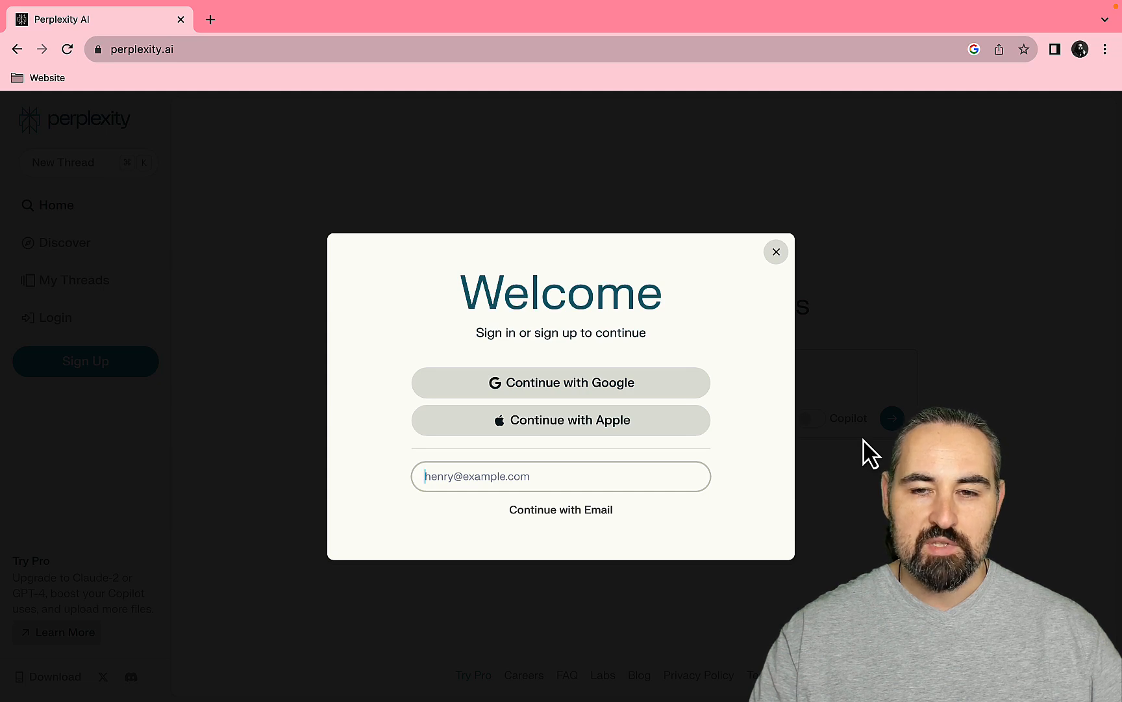
pyautogui.moveTo(776, 251)
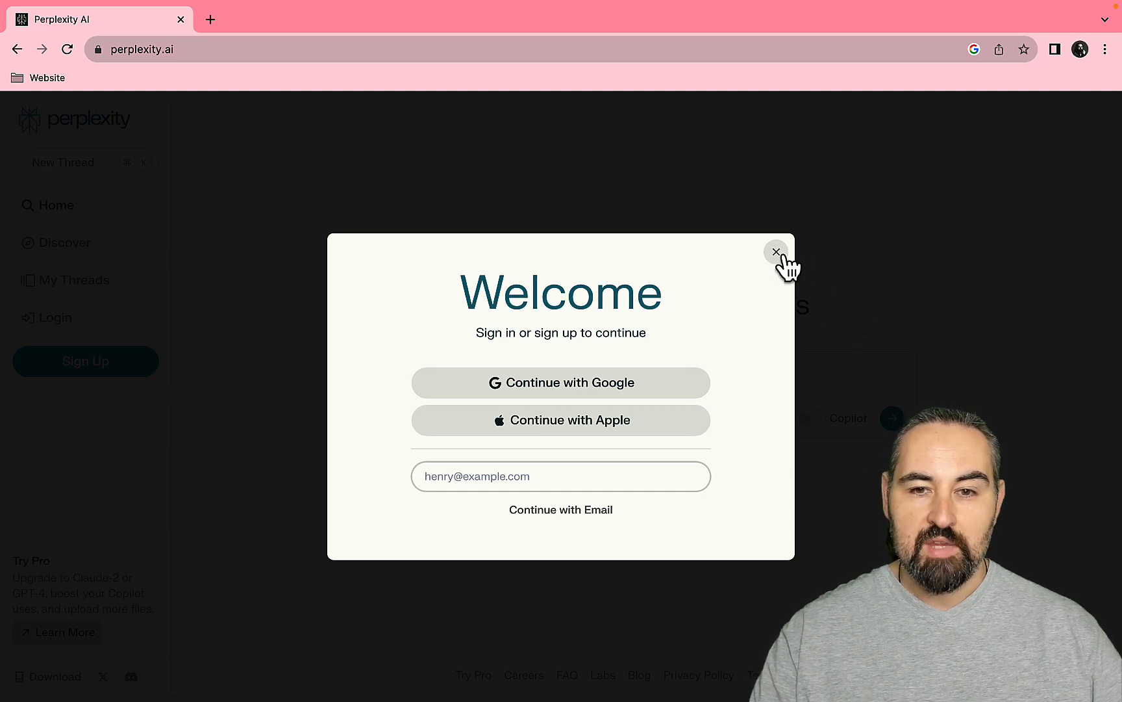
# Dismiss the sign-in prompt, open account Settings and keep Claude 2 as the AI model
pyautogui.click(776, 252)
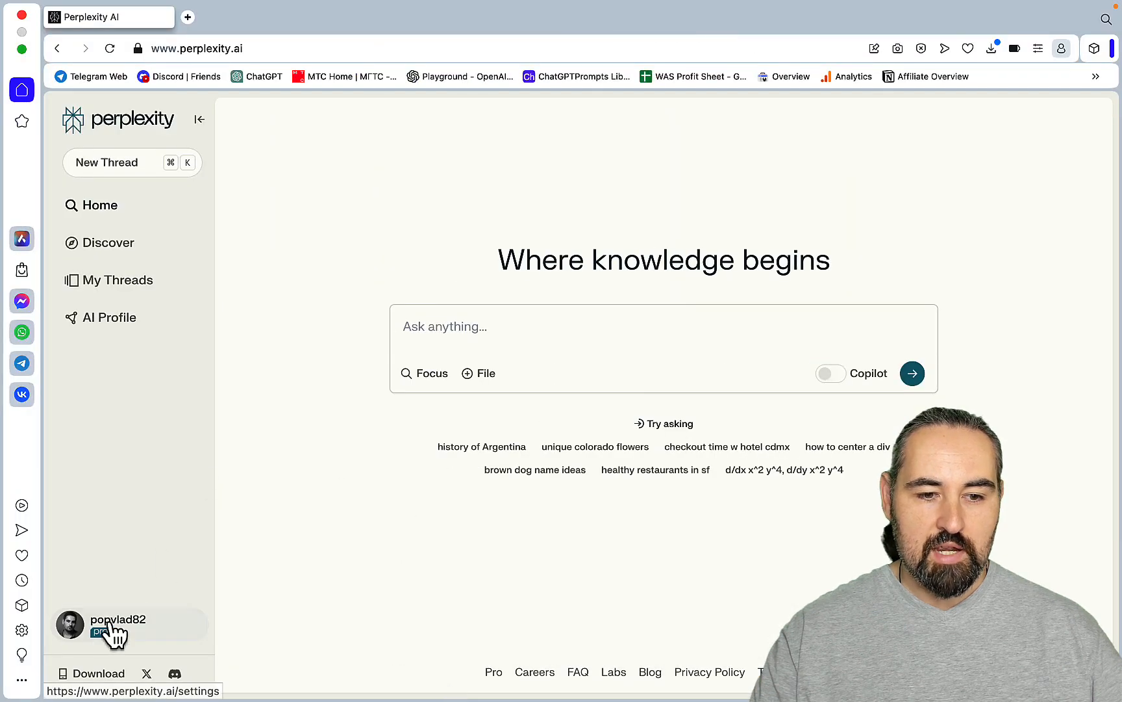
pyautogui.click(118, 619)
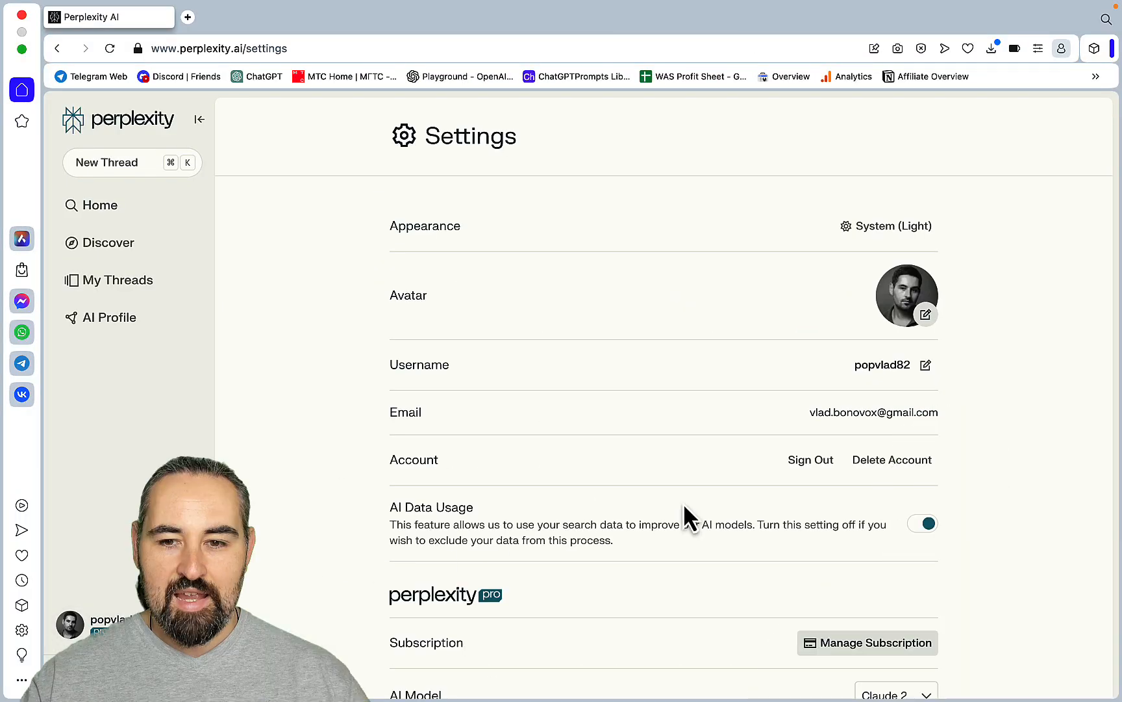
pyautogui.scroll(-3)
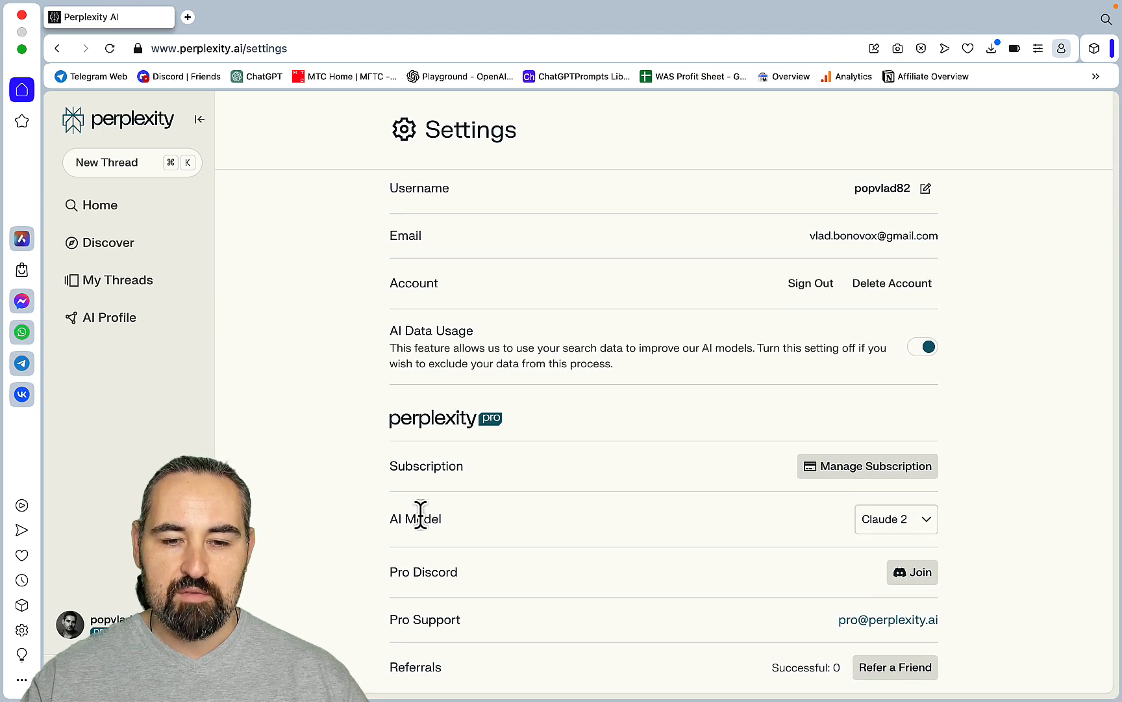
pyautogui.click(895, 518)
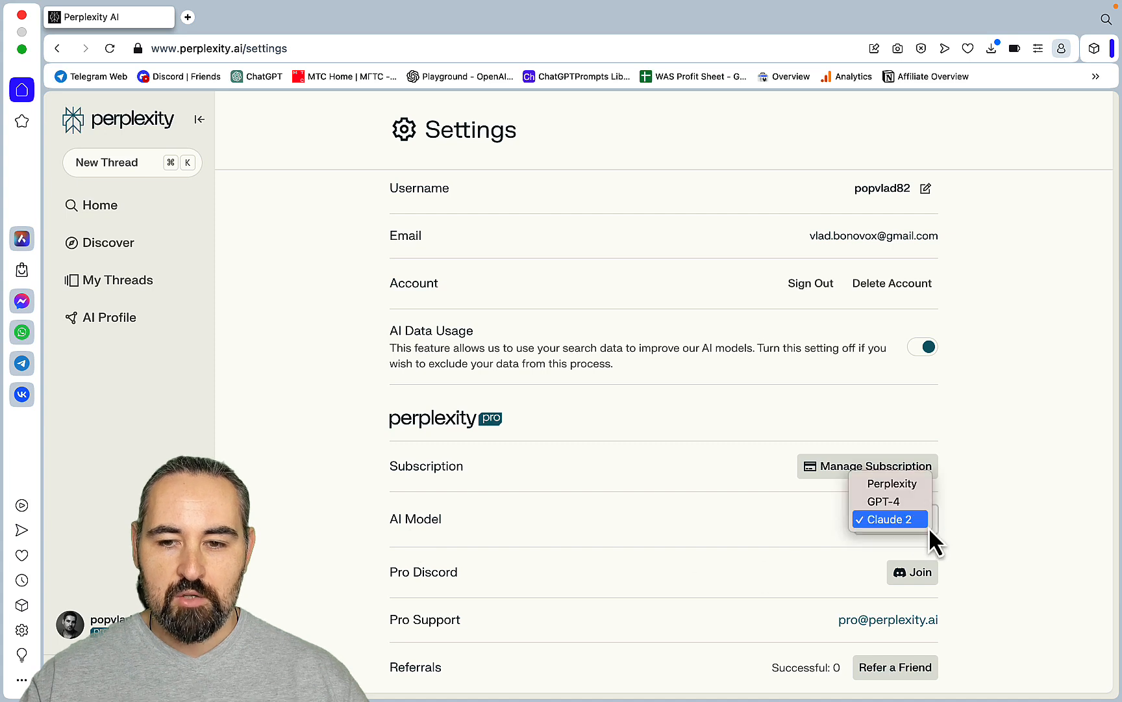
pyautogui.moveTo(889, 484)
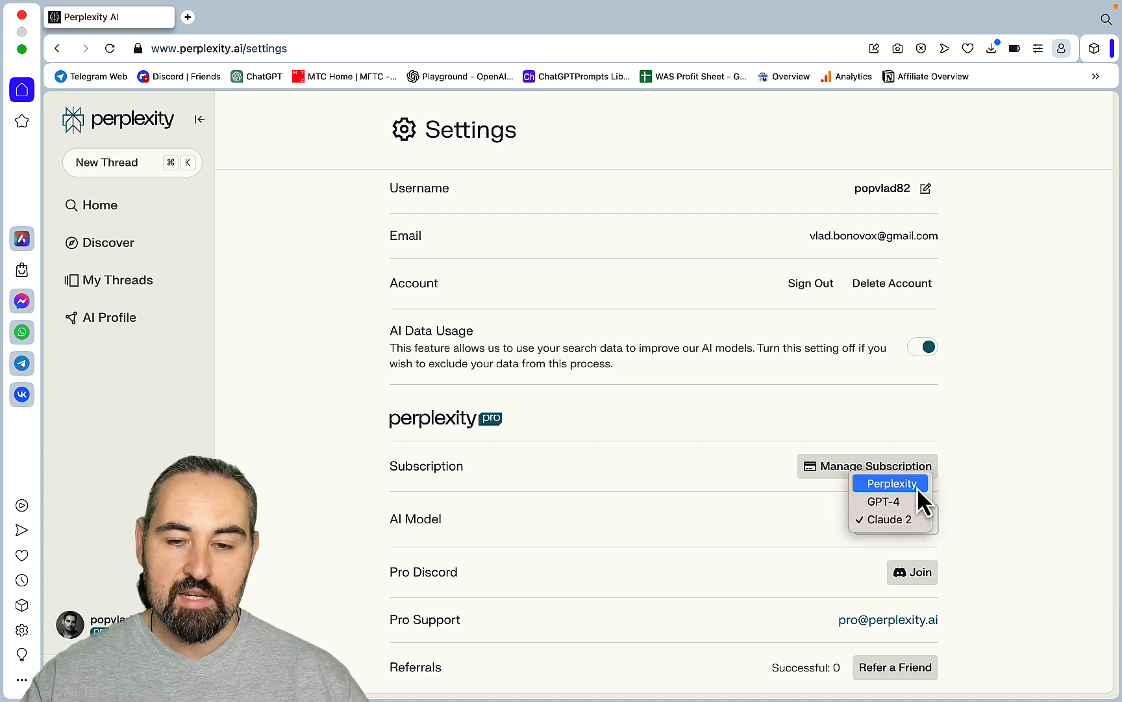
pyautogui.moveTo(887, 518)
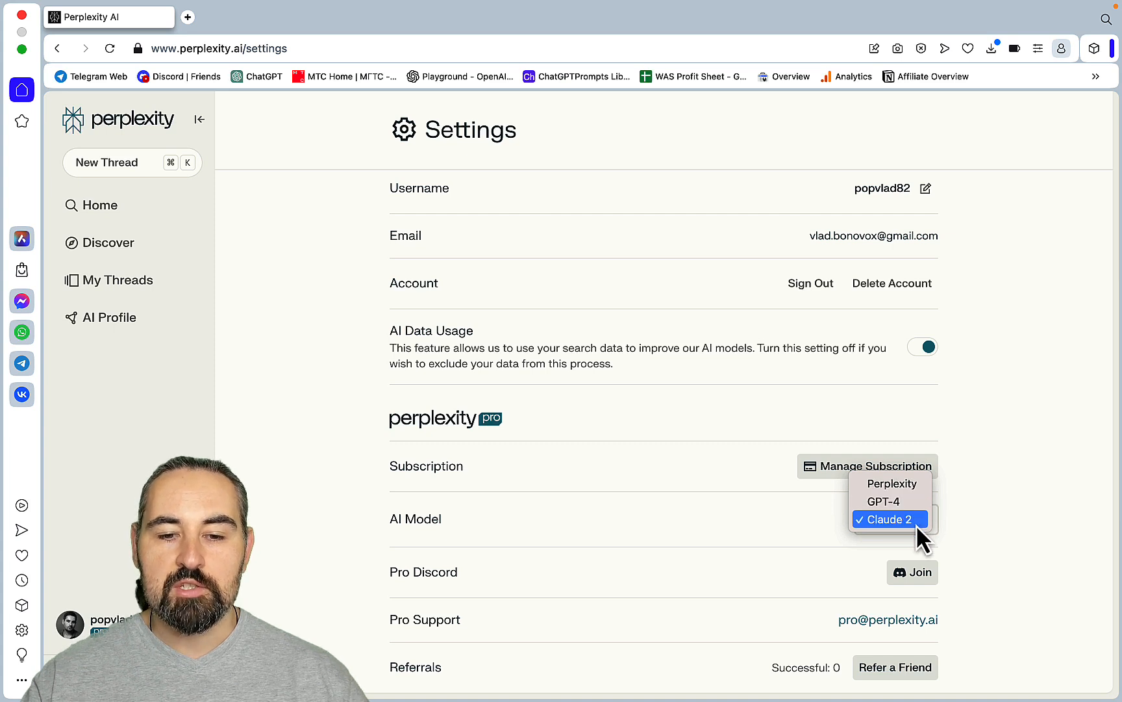
pyautogui.click(885, 518)
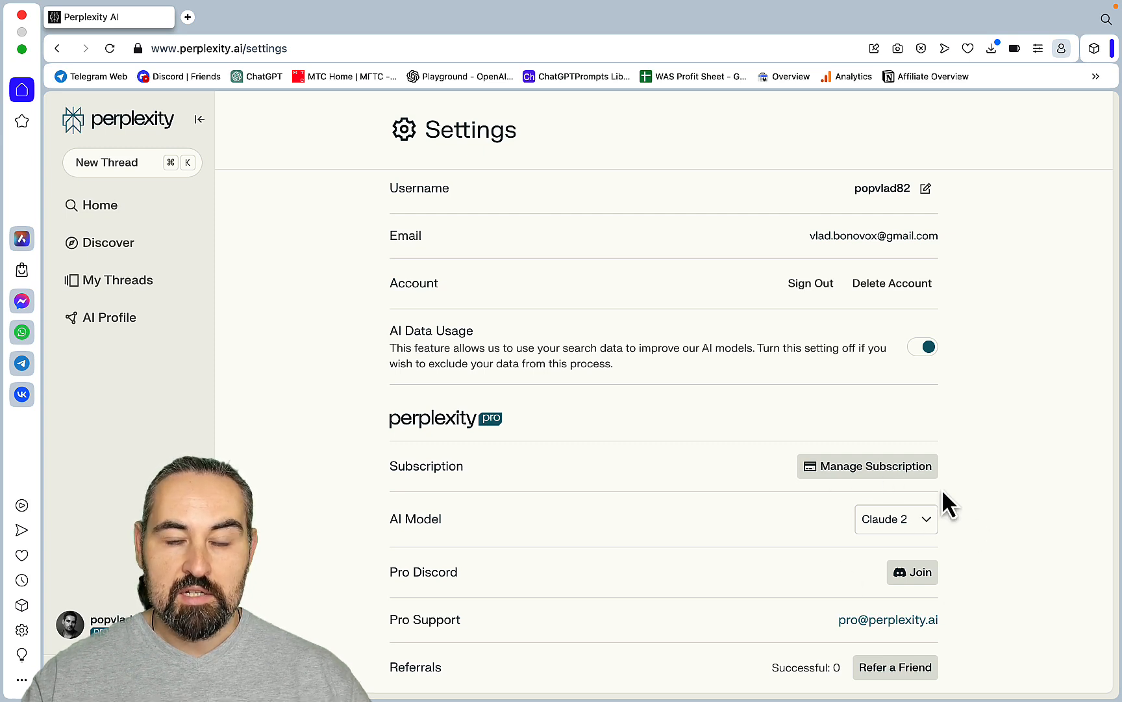
pyautogui.moveTo(1015, 522)
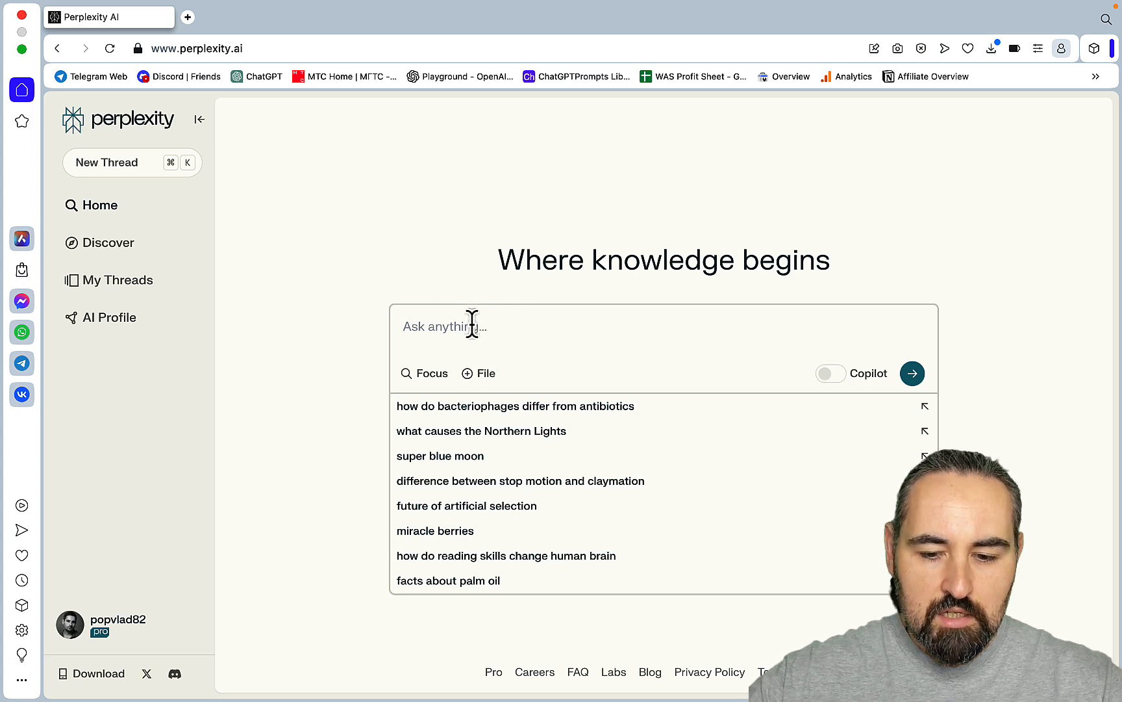
# Ask 'who won the 2023 Oscars' and scroll through the Claude-2 summary of winners
pyautogui.write('who')
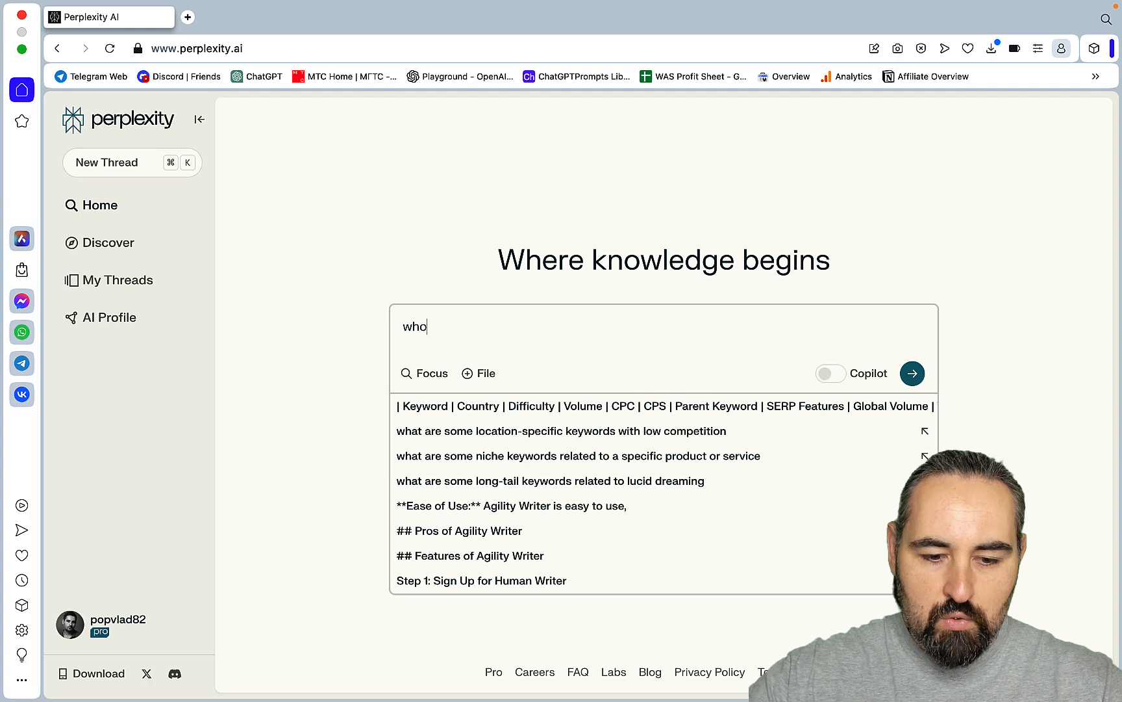
pyautogui.write('won the 2')
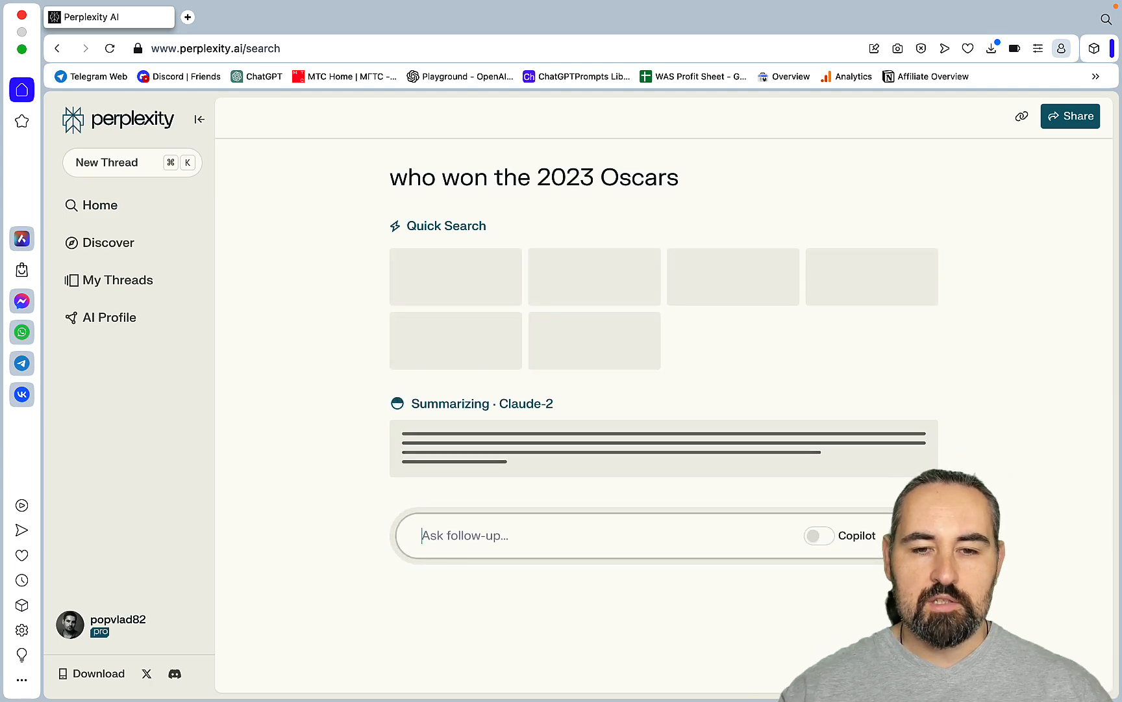
pyautogui.moveTo(510, 373)
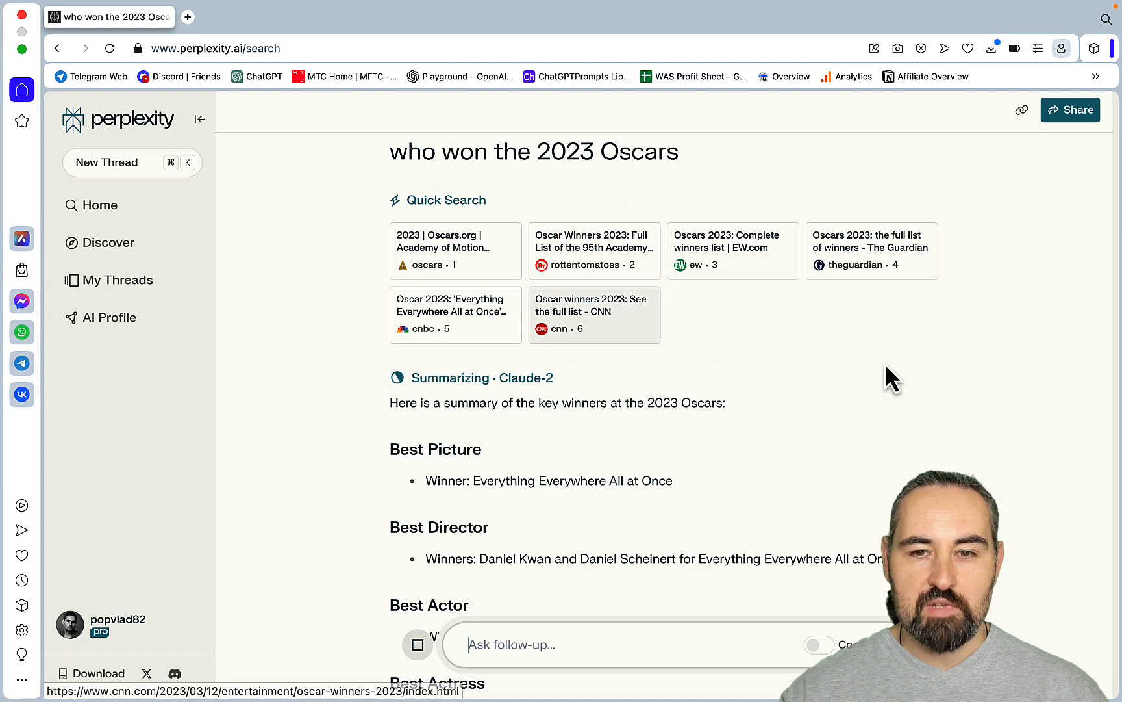
pyautogui.scroll(-3)
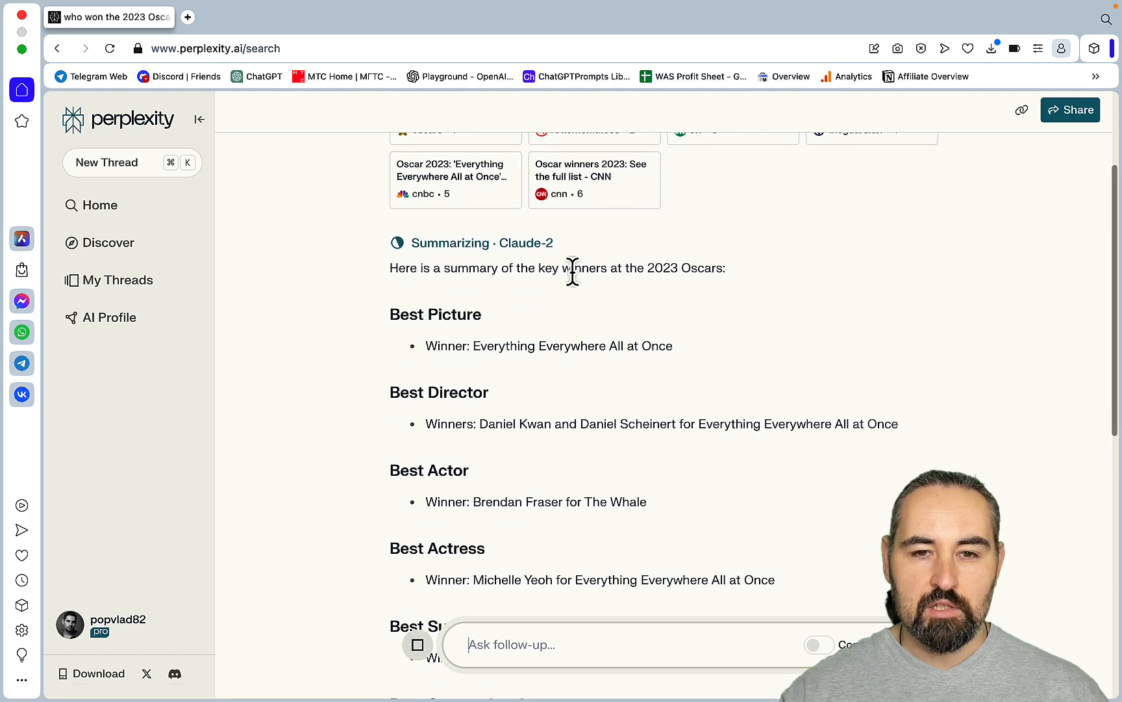
pyautogui.scroll(-3)
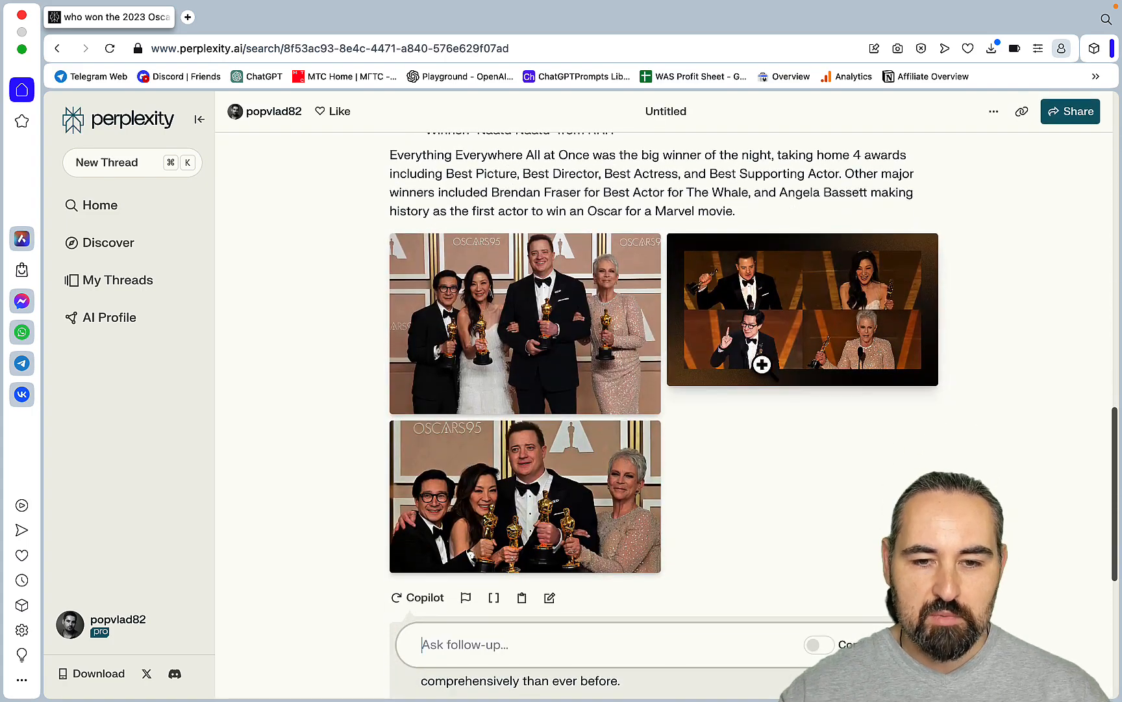
# Copy the Oscars question from the Perplexity thread and send it in a new Claude chat
pyautogui.click(240, 16)
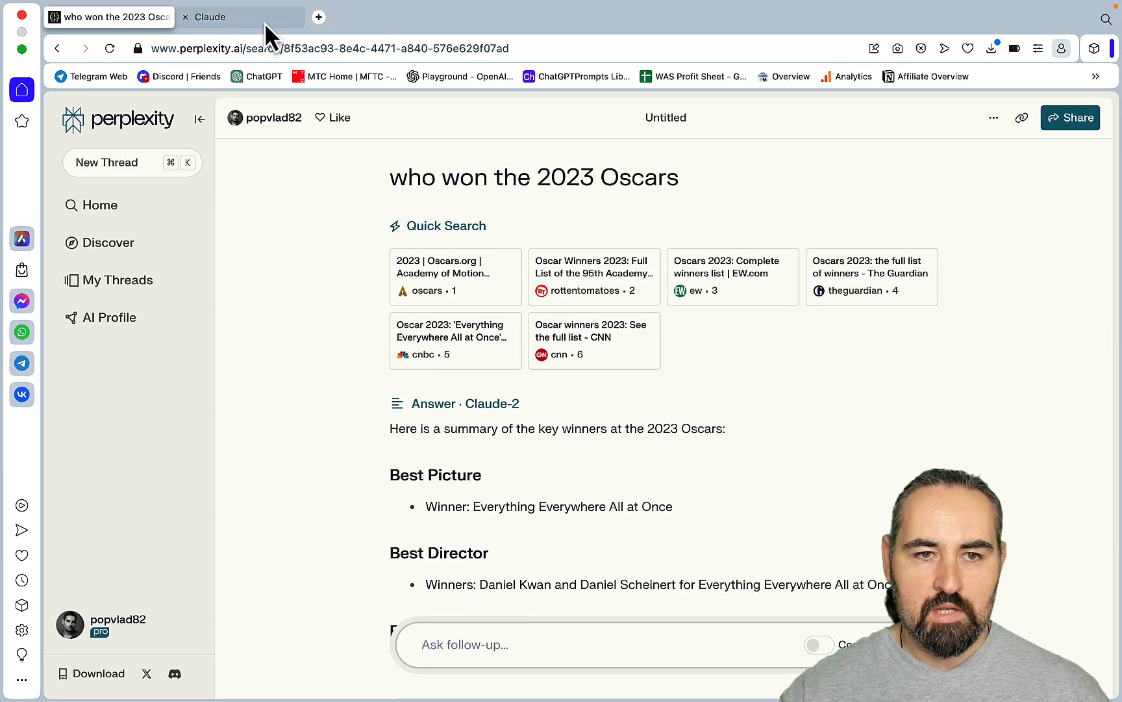
pyautogui.click(241, 17)
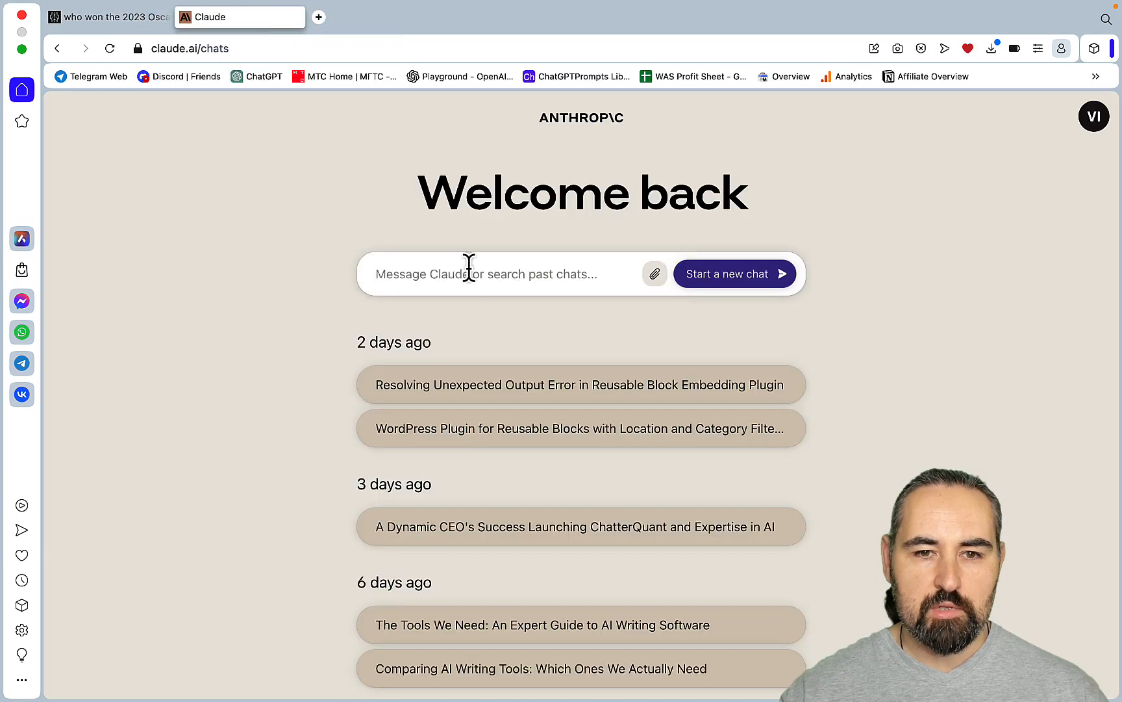
pyautogui.click(108, 17)
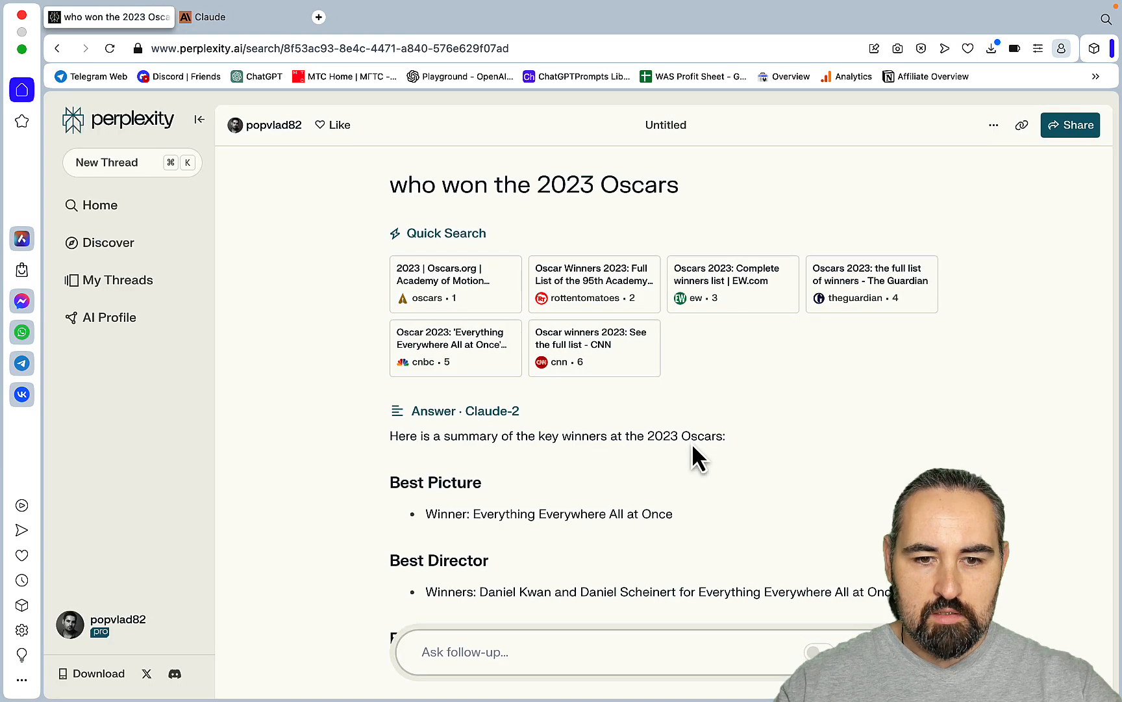
pyautogui.tripleClick(534, 185)
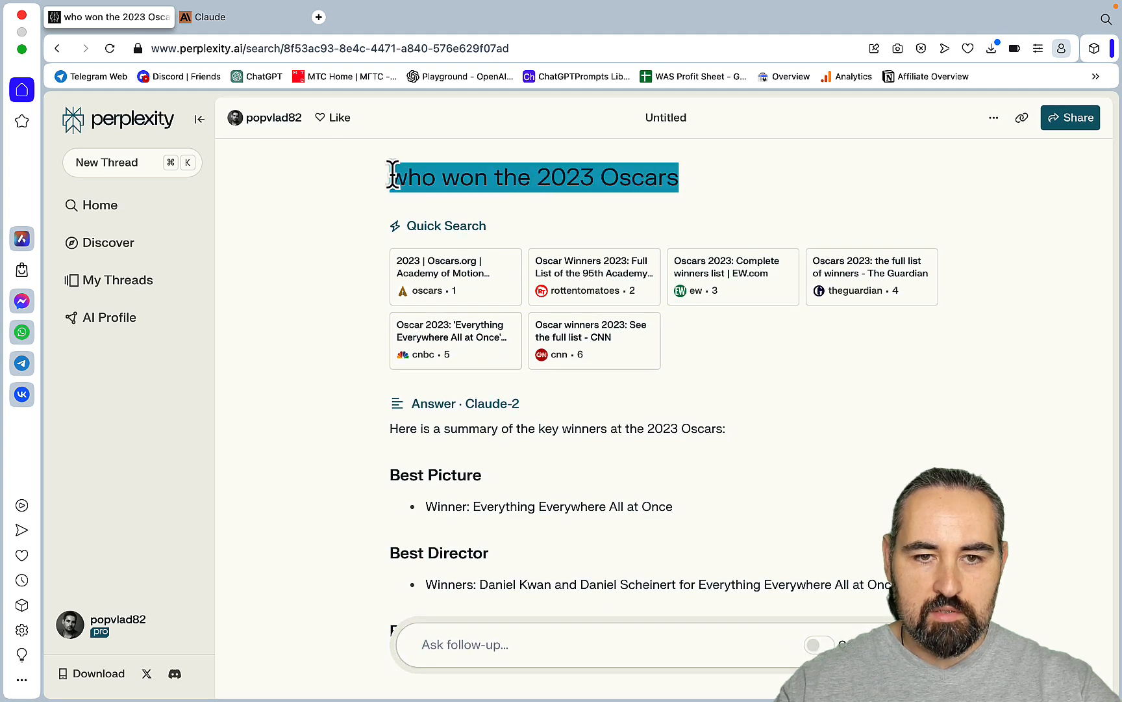
pyautogui.click(240, 17)
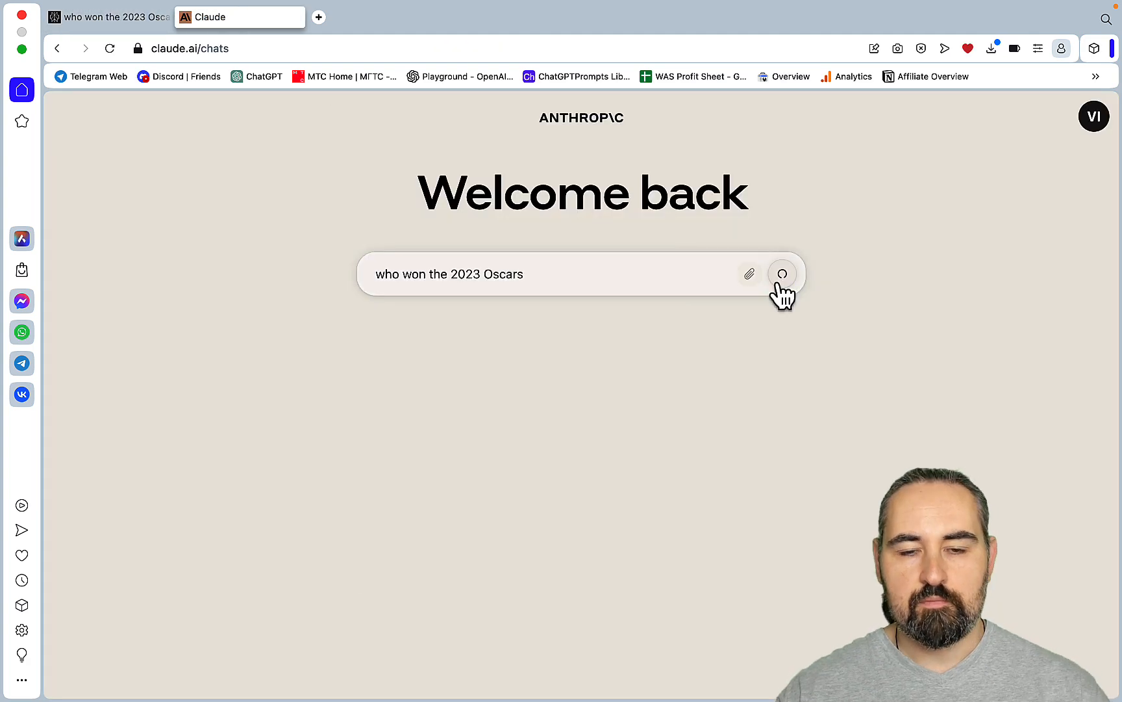
pyautogui.click(782, 273)
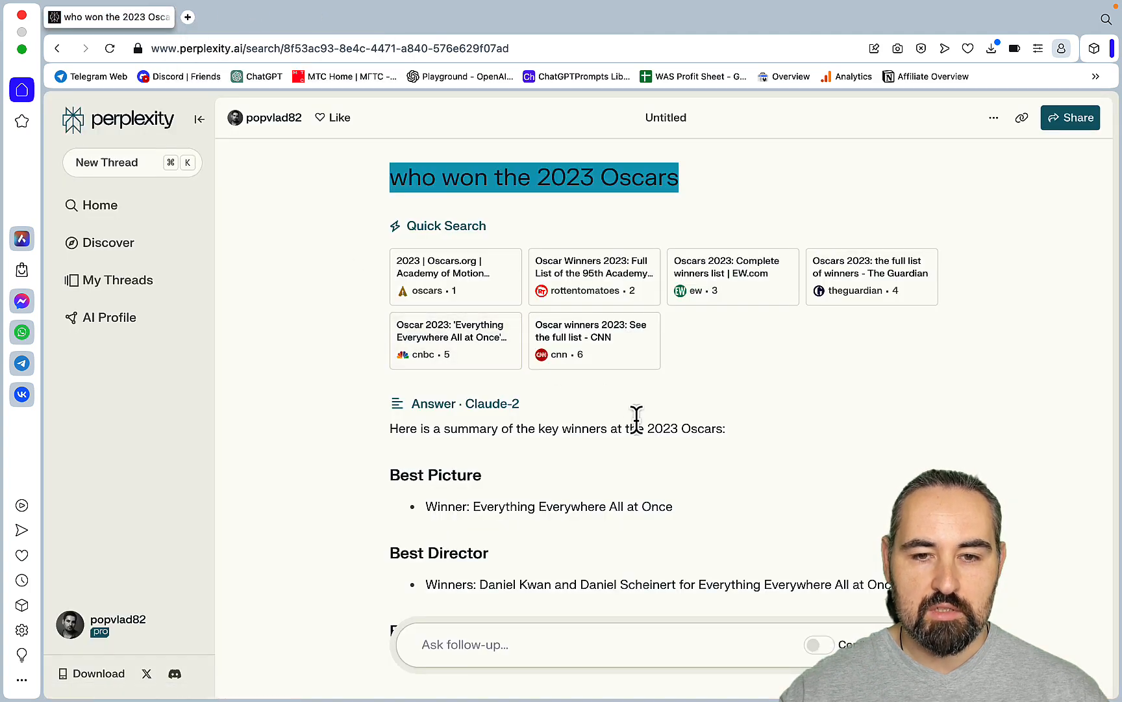
# Scroll the Oscars answer, then return to the Perplexity home page with an empty question box
pyautogui.scroll(-3)
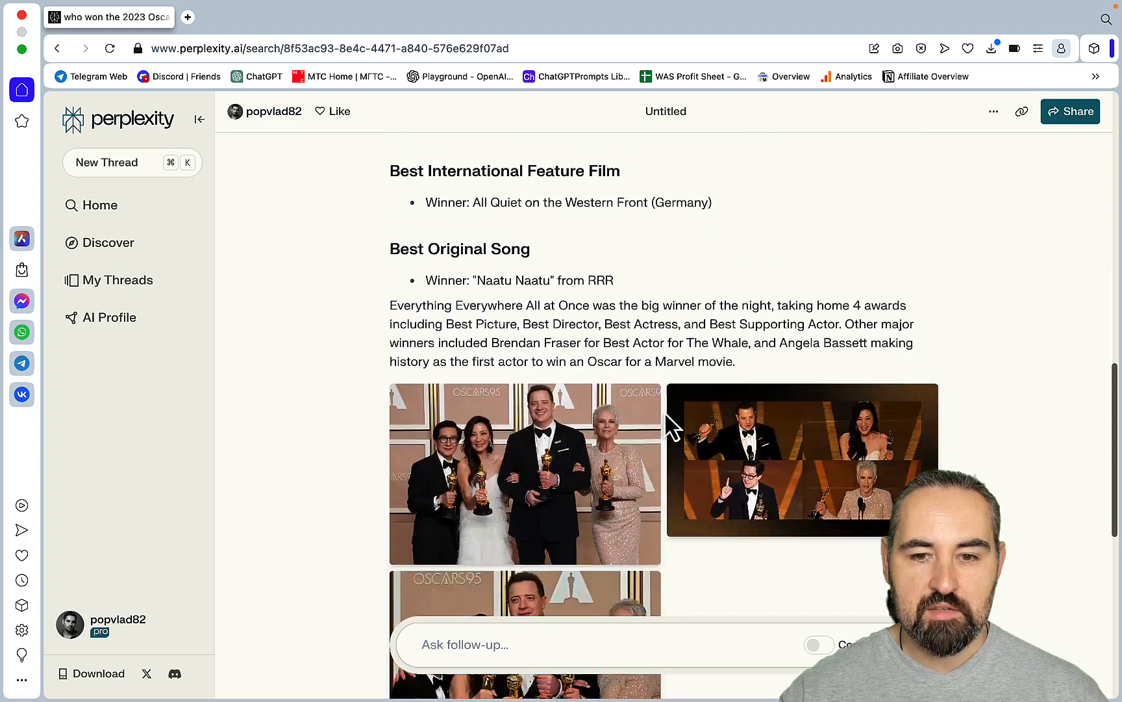
pyautogui.scroll(-3)
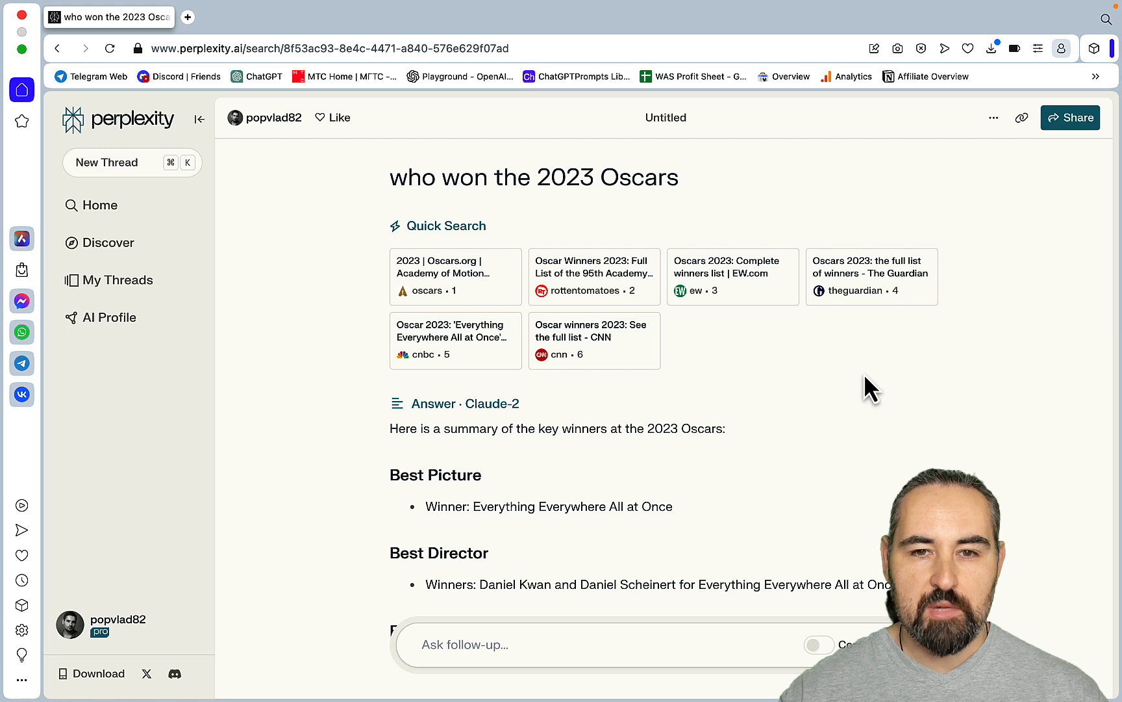
pyautogui.moveTo(704, 395)
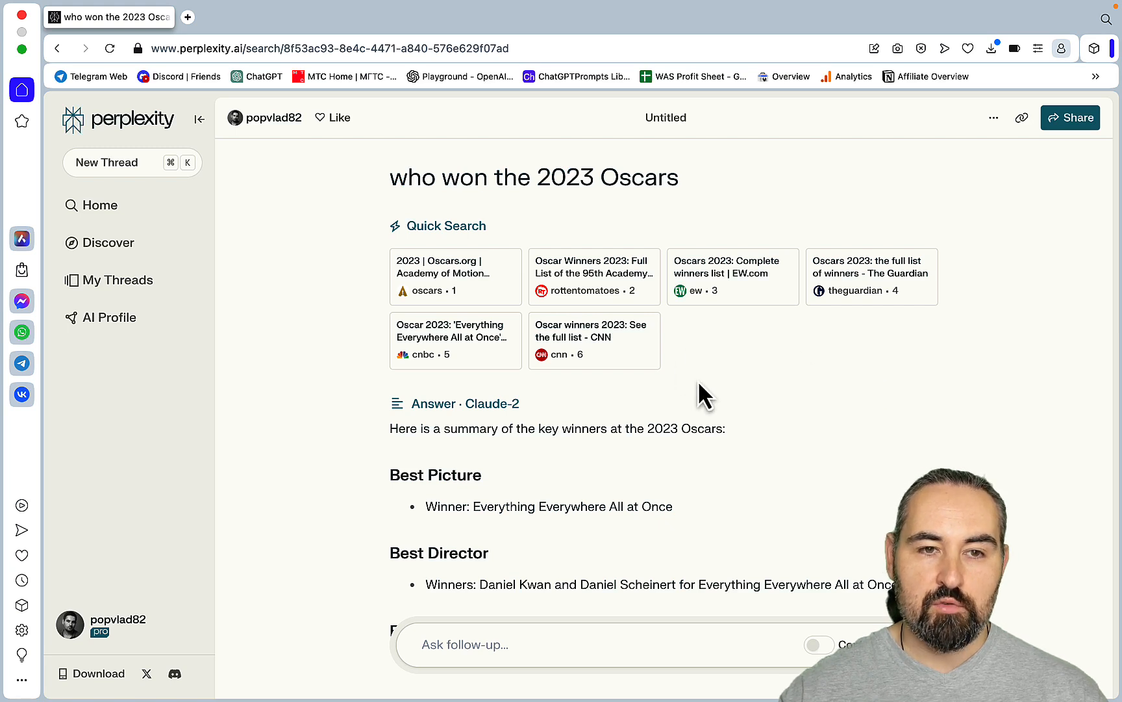
pyautogui.moveTo(709, 401)
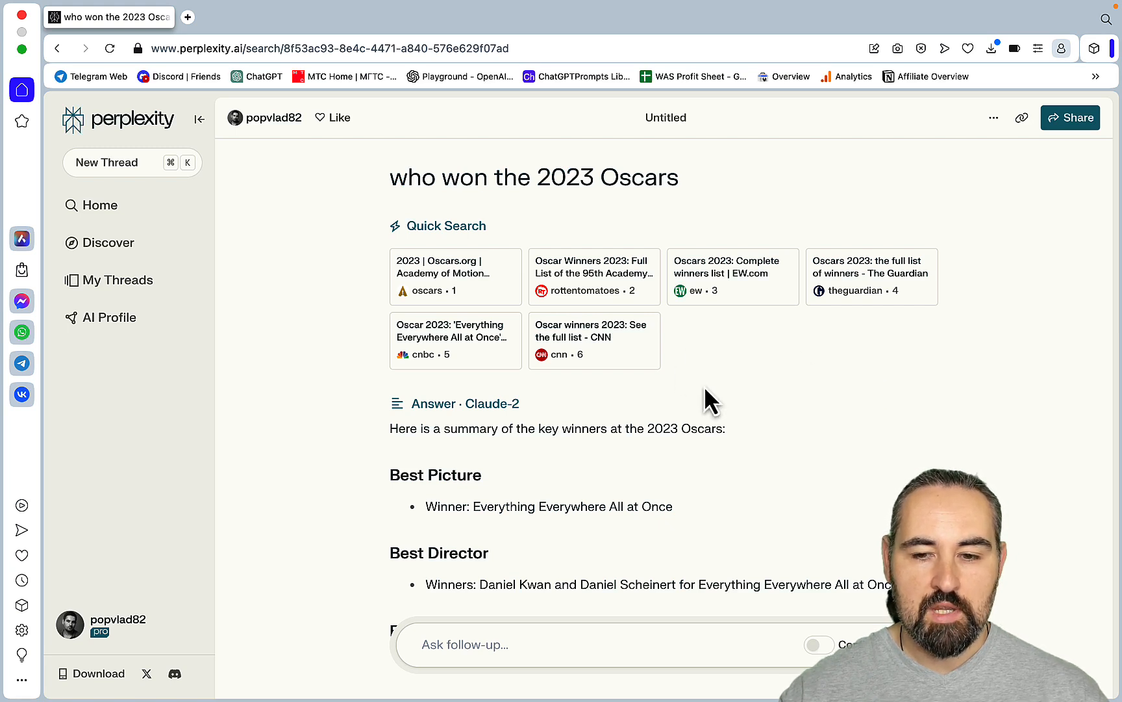
pyautogui.moveTo(99, 206)
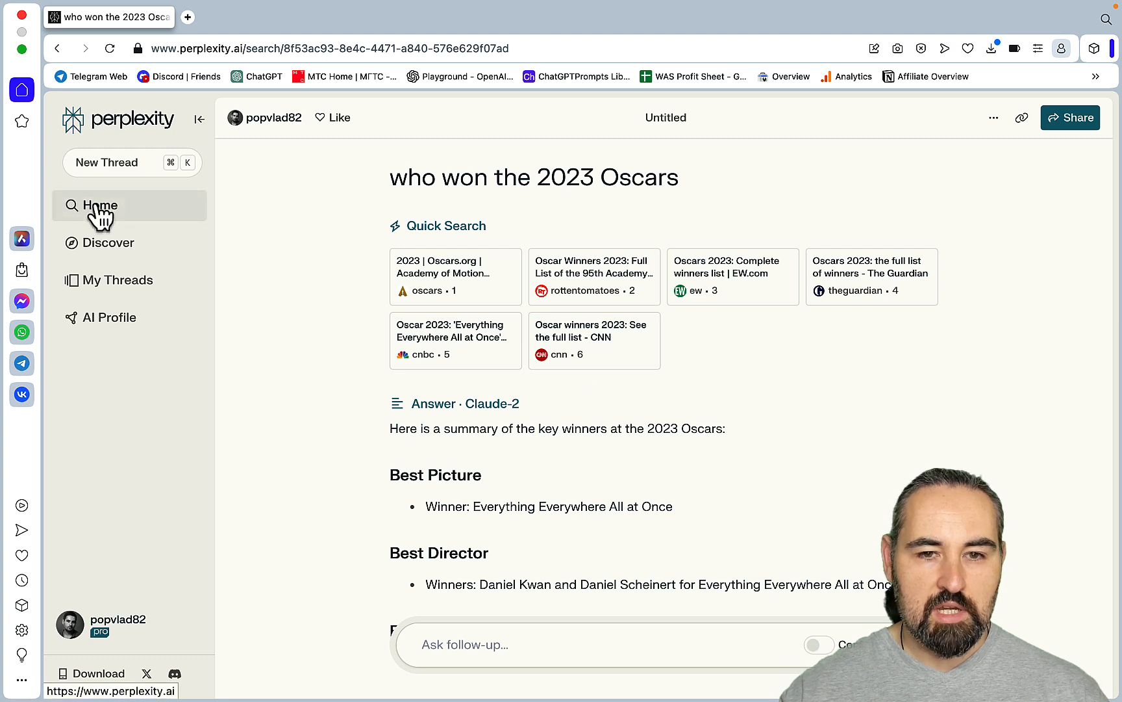
pyautogui.click(100, 205)
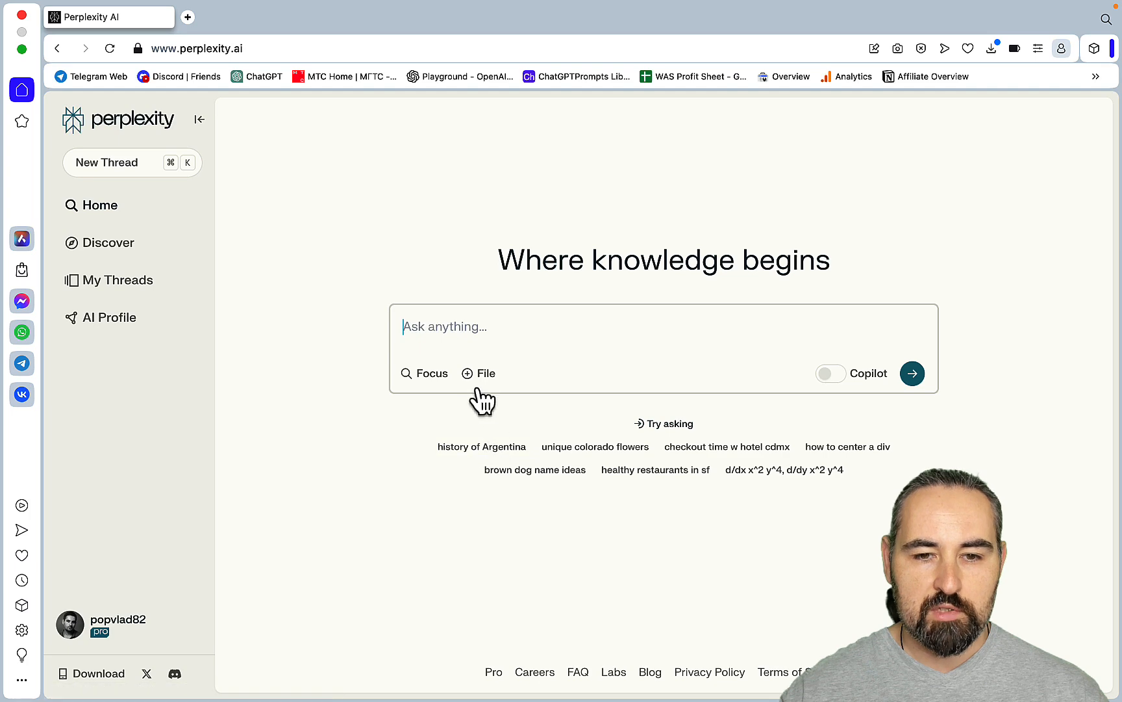
# Attach the Google search data CSV file from the Desktop to a new question
pyautogui.click(478, 372)
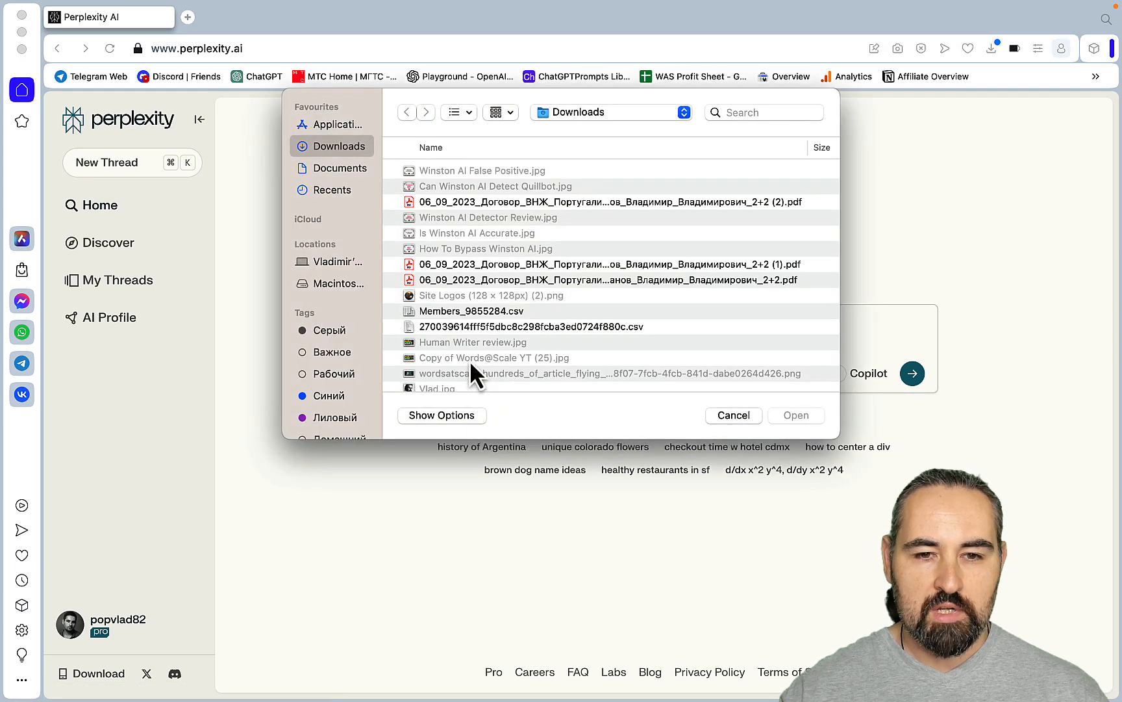
pyautogui.moveTo(508, 237)
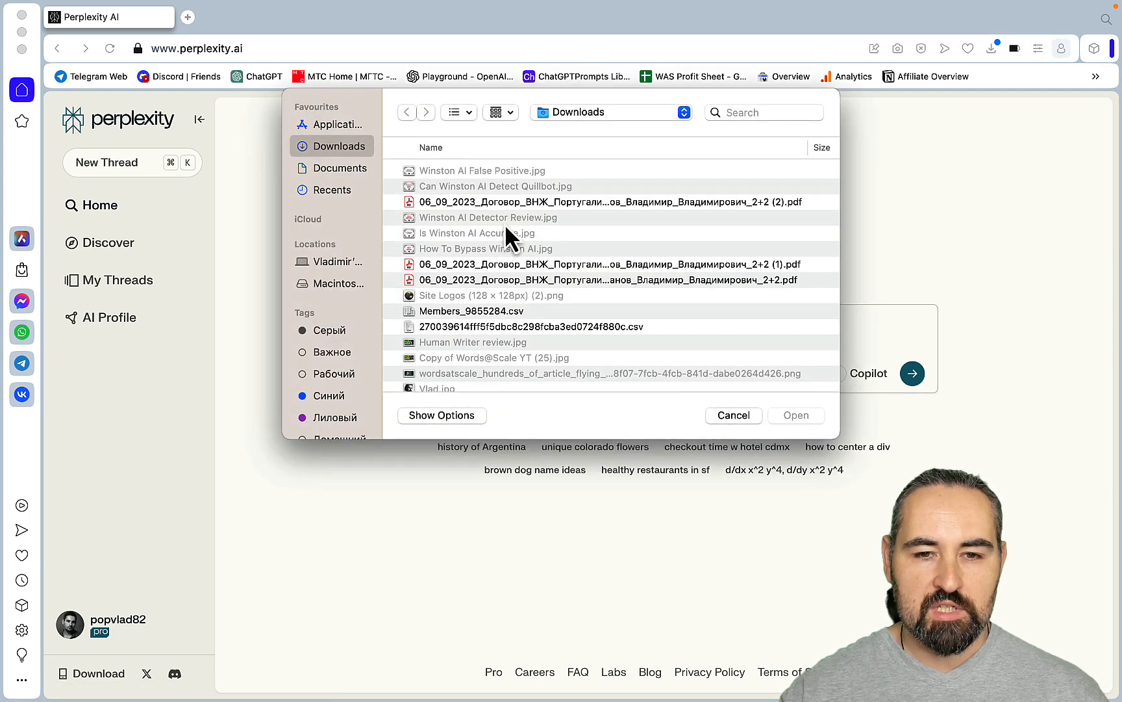
pyautogui.click(610, 113)
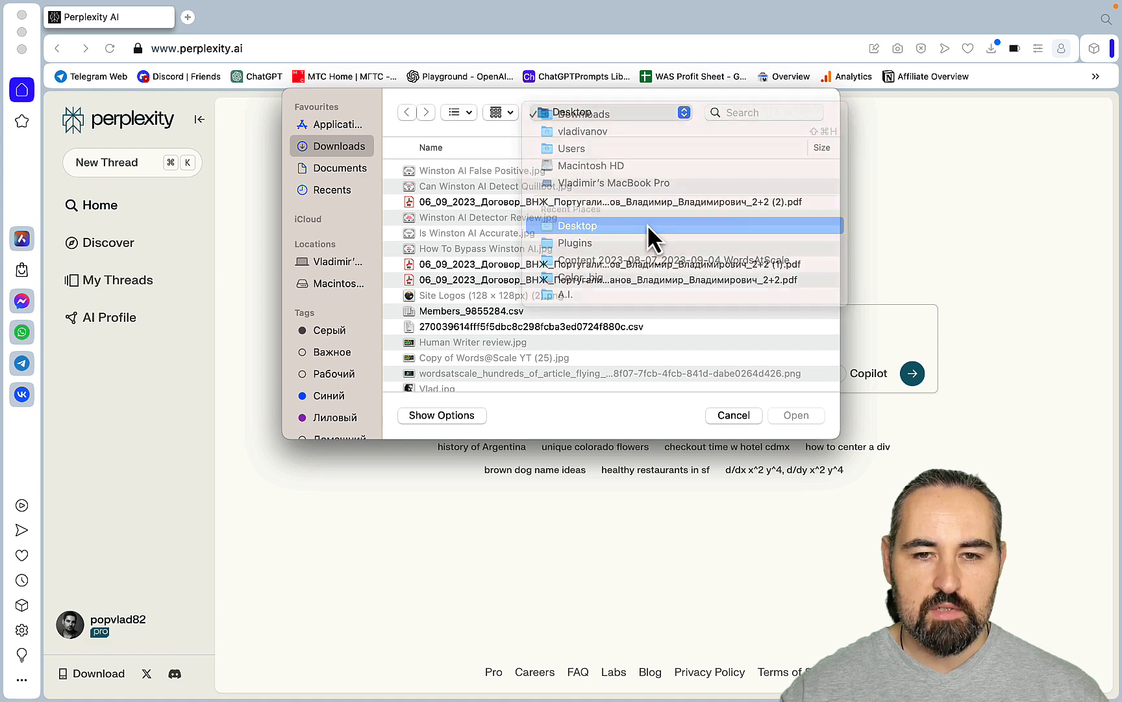
pyautogui.click(577, 225)
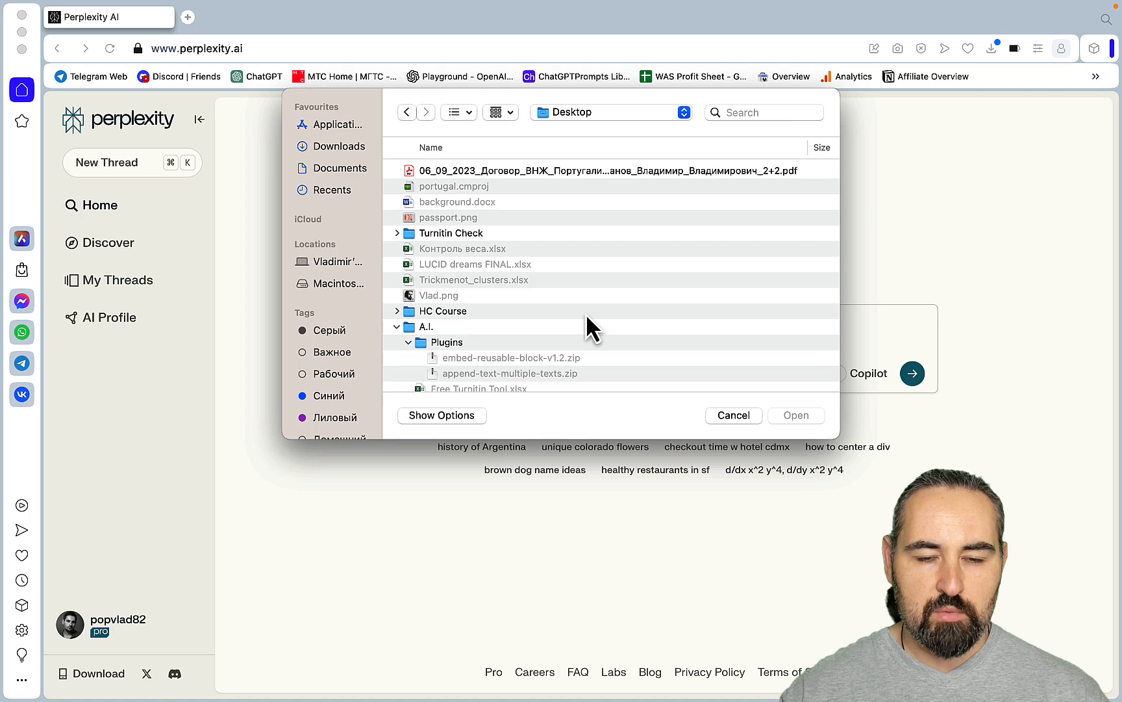
pyautogui.scroll(-3)
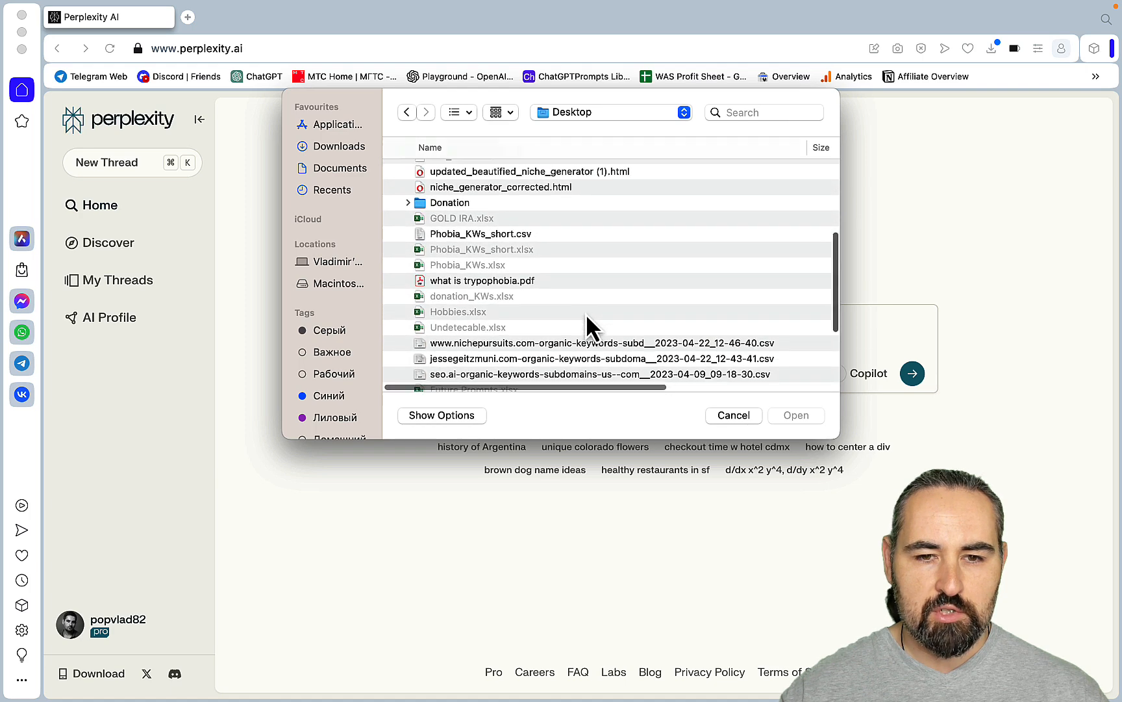
pyautogui.click(795, 415)
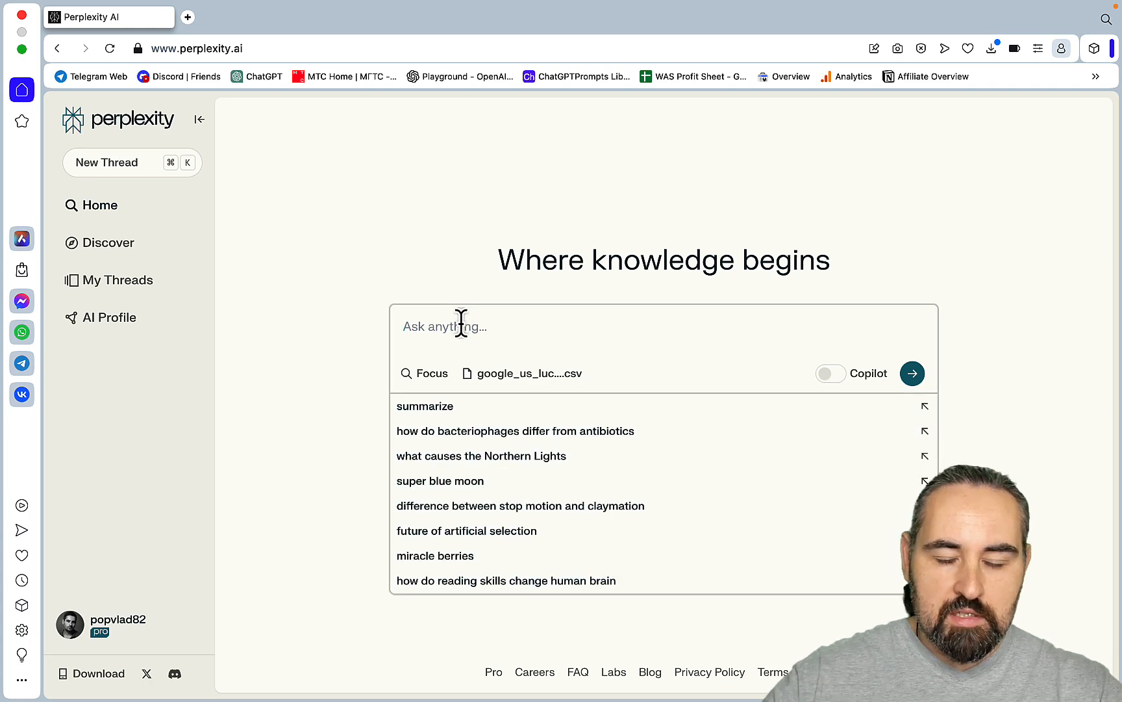
# Ask 'give a list of low competition keywords based on the csv' and review the ten lucid dream keywords
pyautogui.write('give')
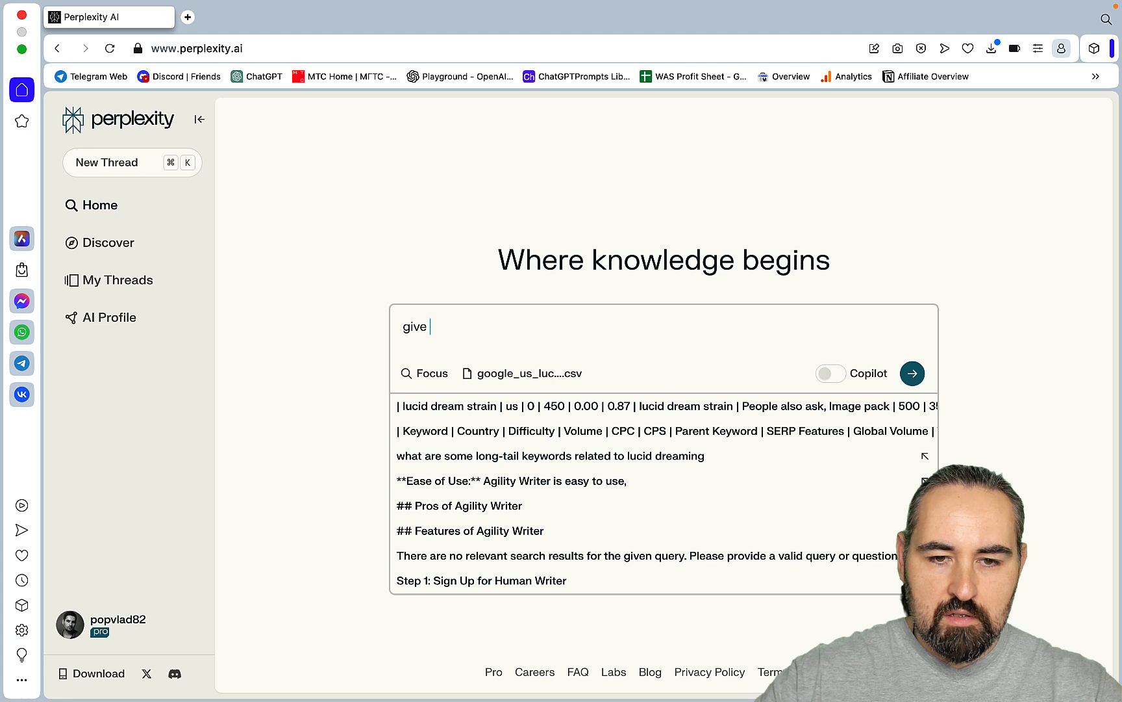
pyautogui.write('a list of')
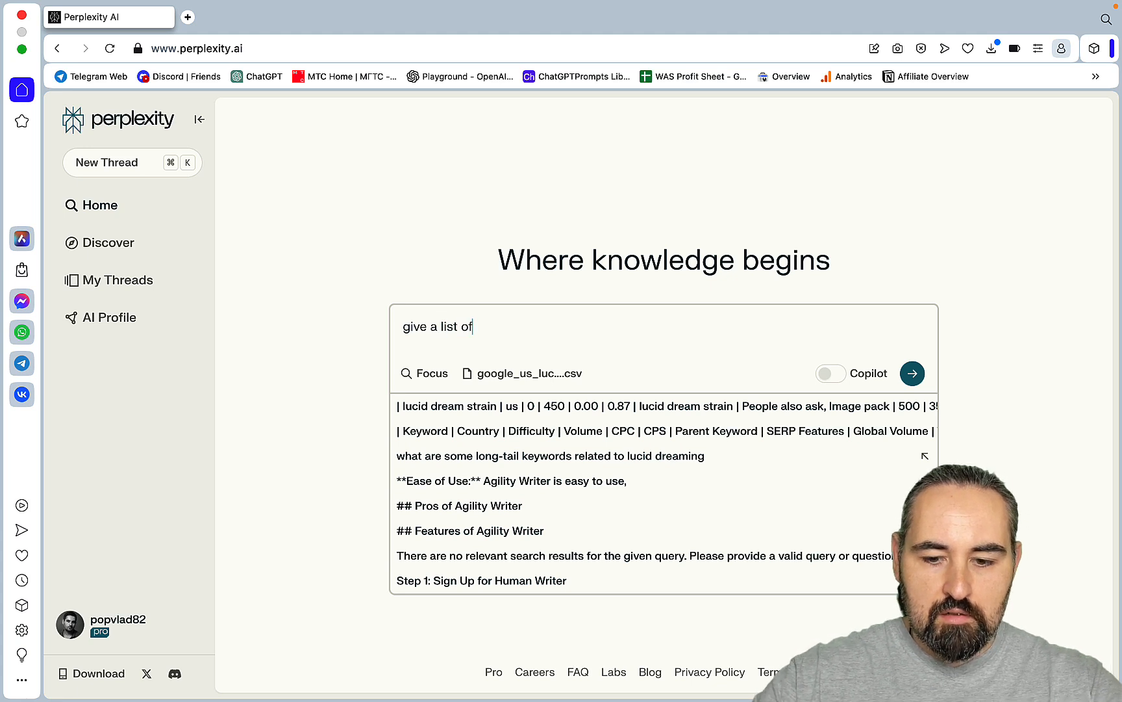
pyautogui.write('low competiti')
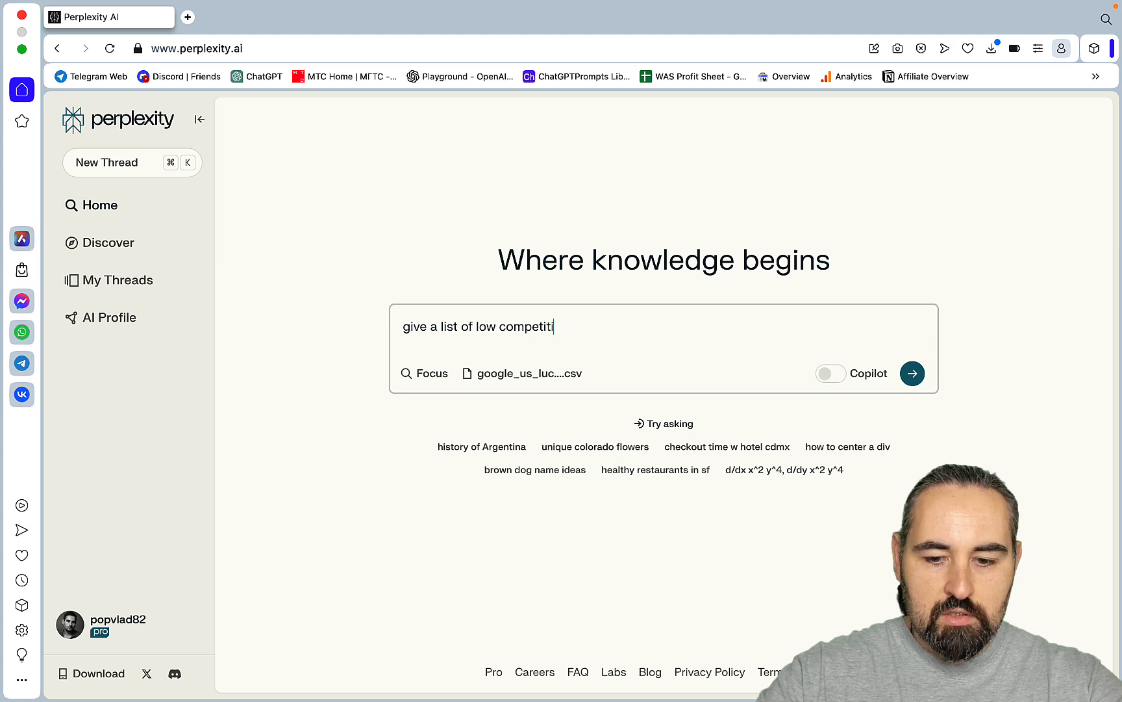
pyautogui.write('on keywo')
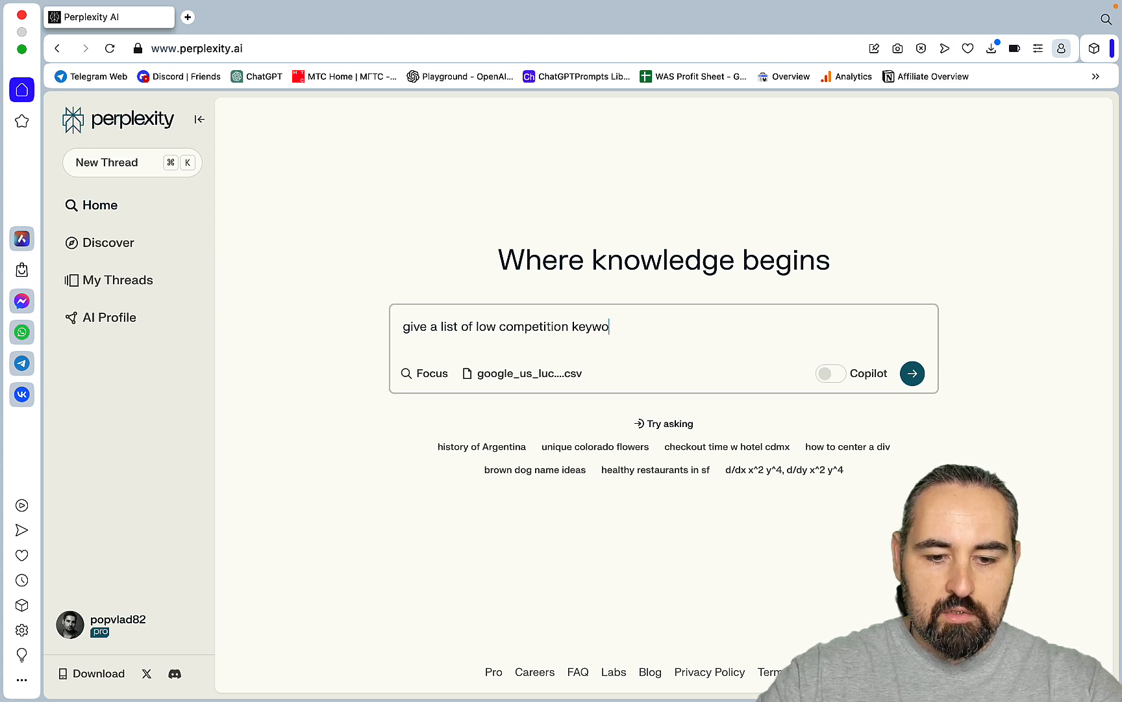
pyautogui.write('rds')
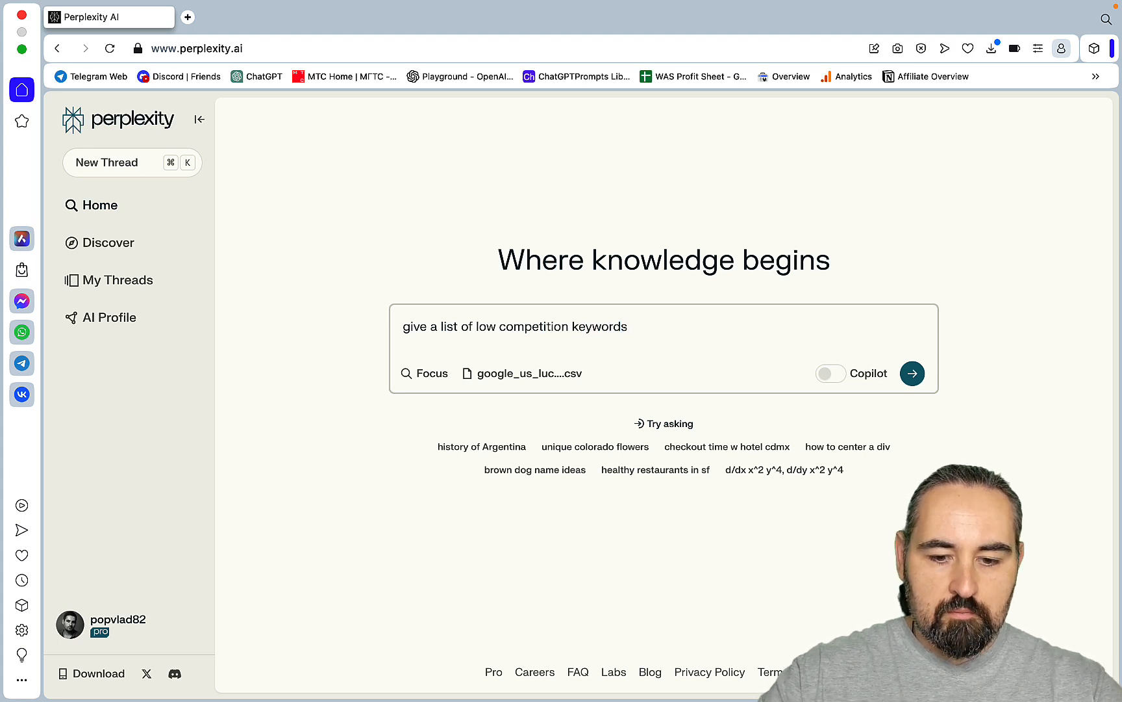
pyautogui.write('based on')
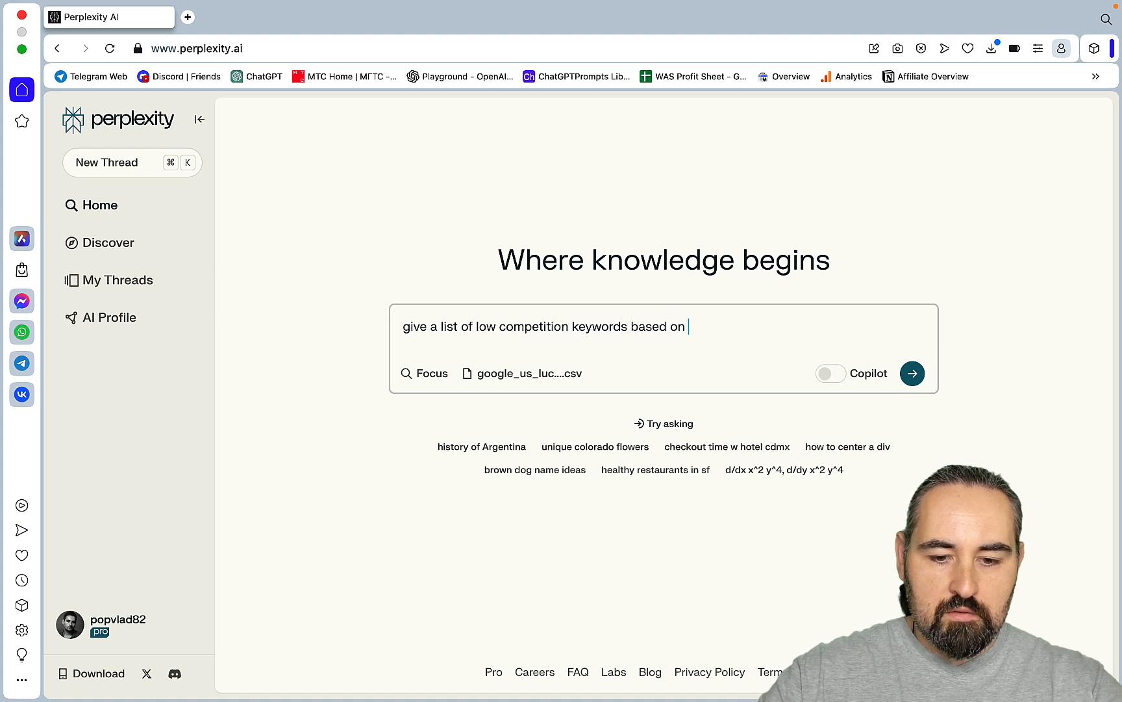
pyautogui.write('the csv')
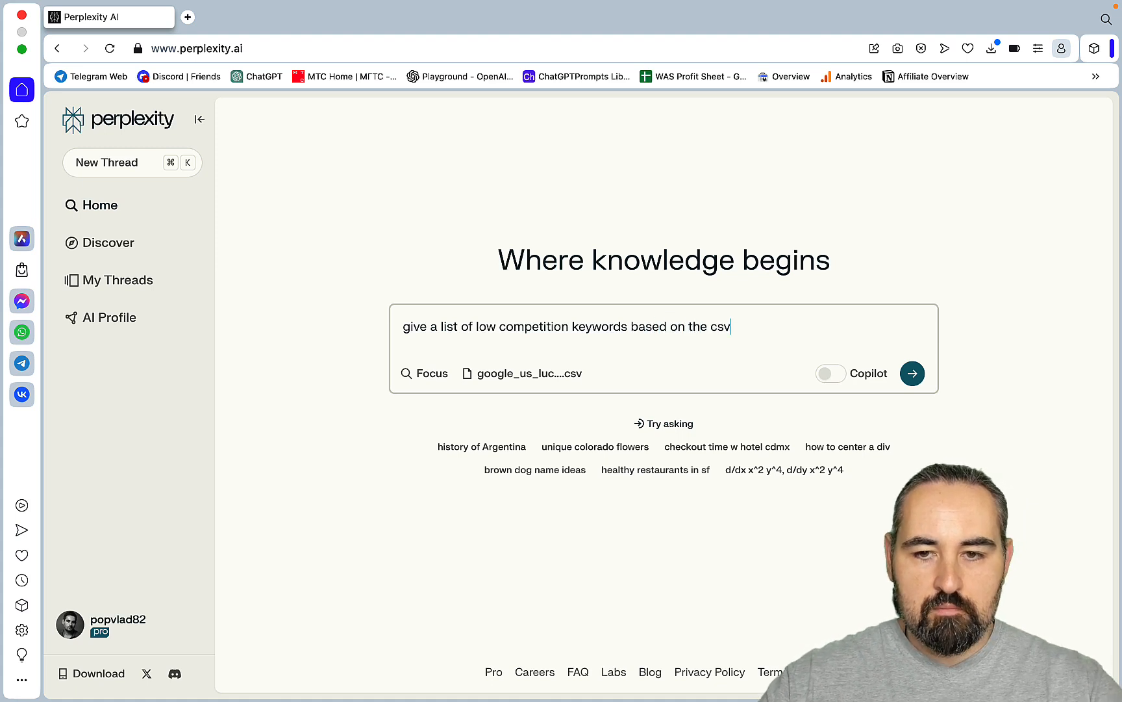
pyautogui.click(912, 373)
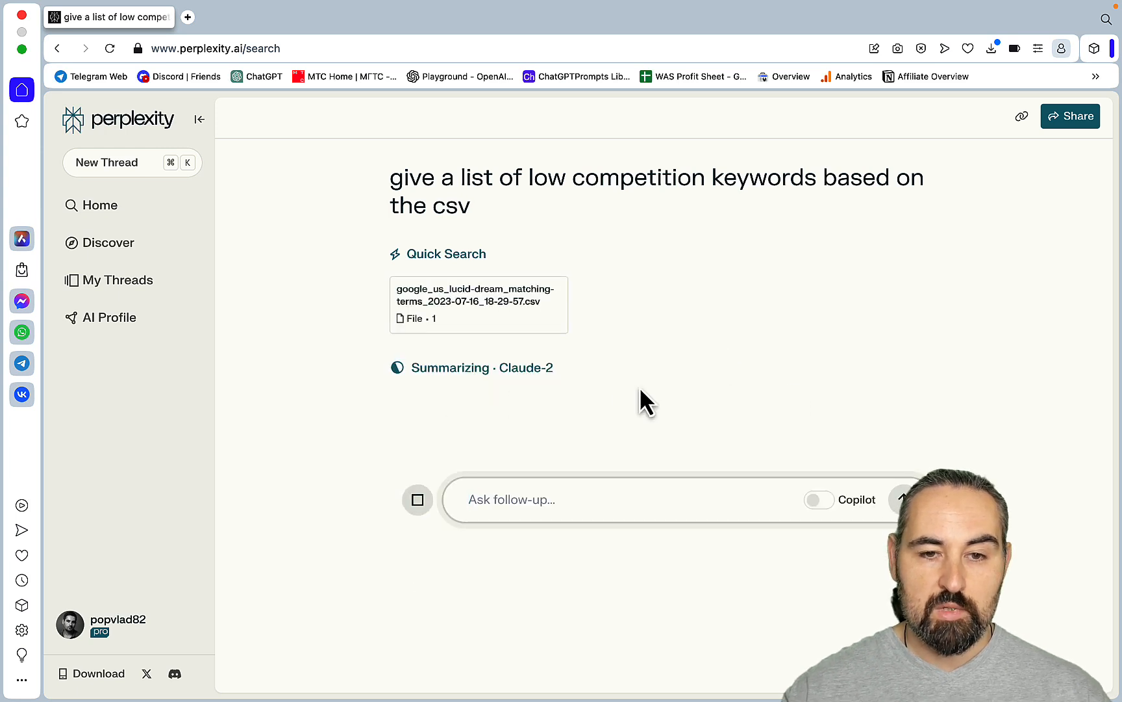
pyautogui.moveTo(816, 412)
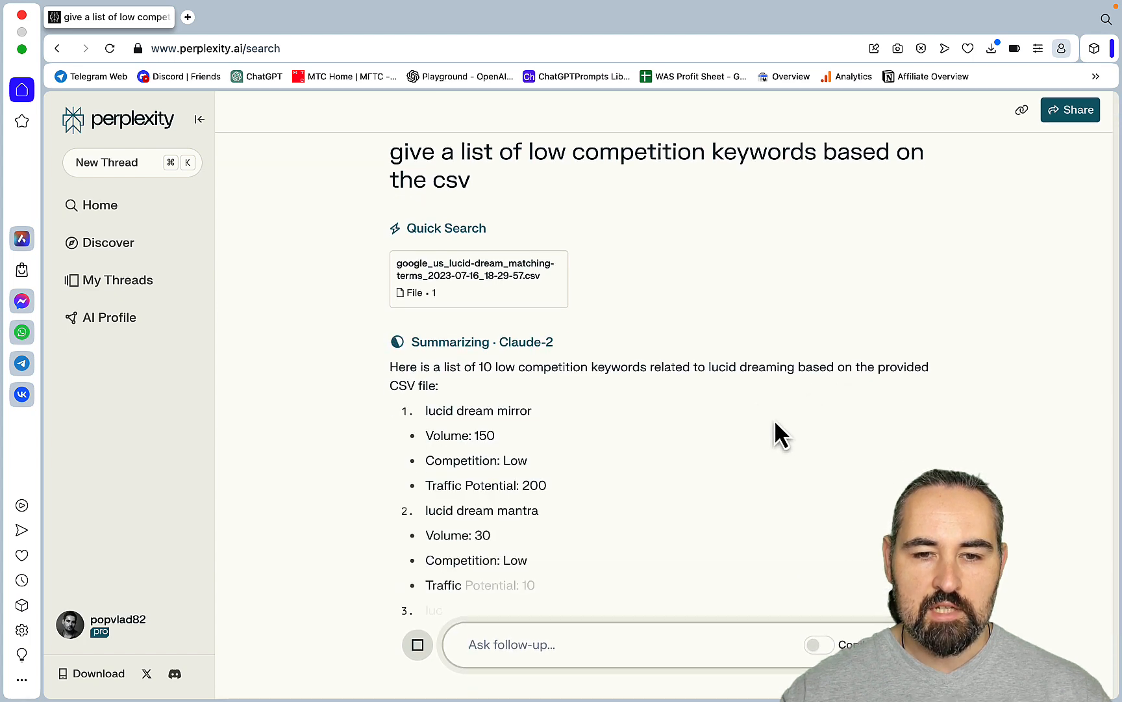
pyautogui.scroll(-3)
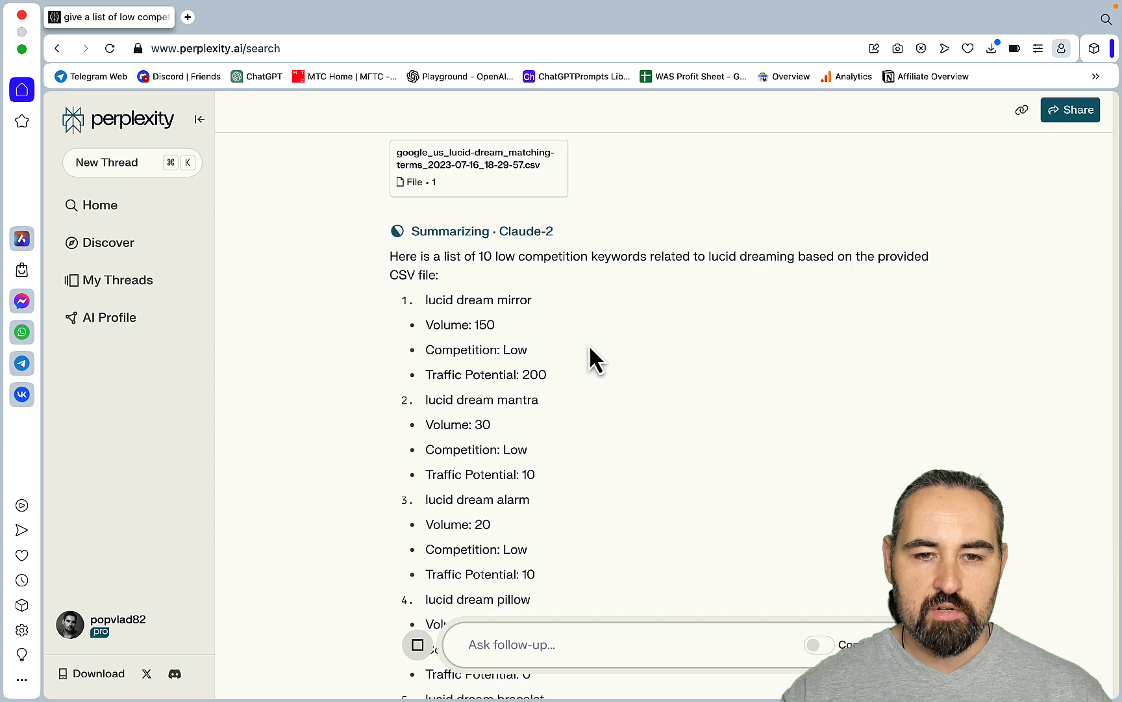
pyautogui.scroll(-3)
pyautogui.write('can you')
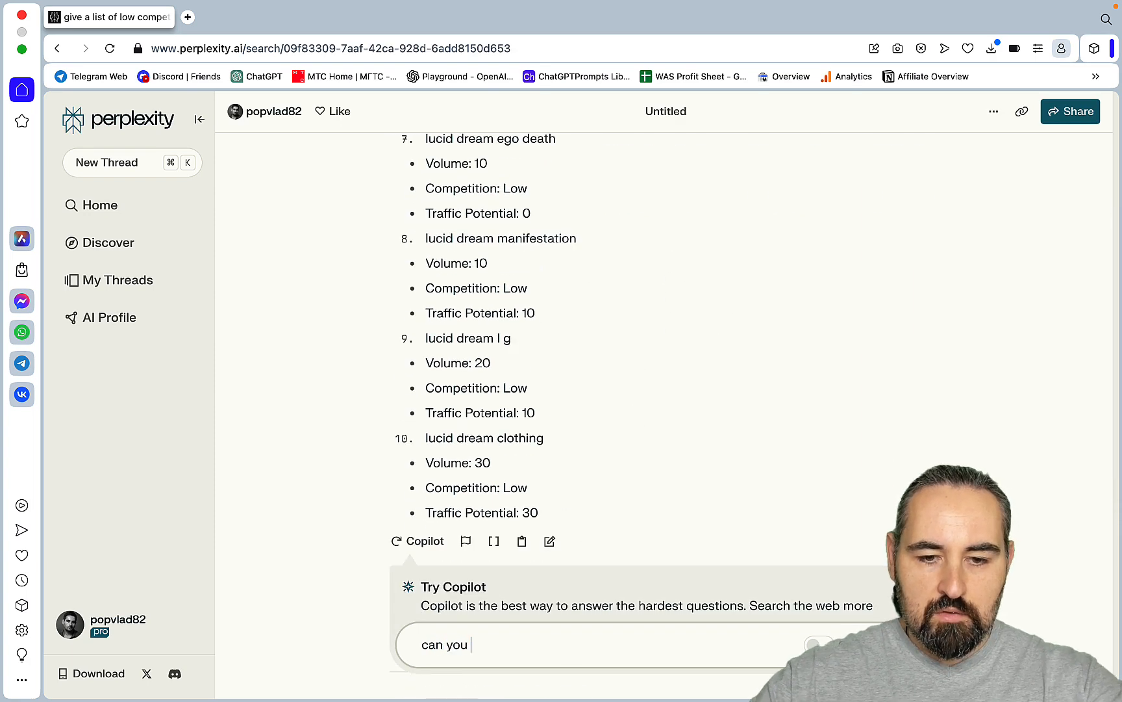
# Follow up 'can you express the above as a 4 column table?' and review the Keyword/Volume/Competition/Traffic table
pyautogui.write('express the above as a 4 c')
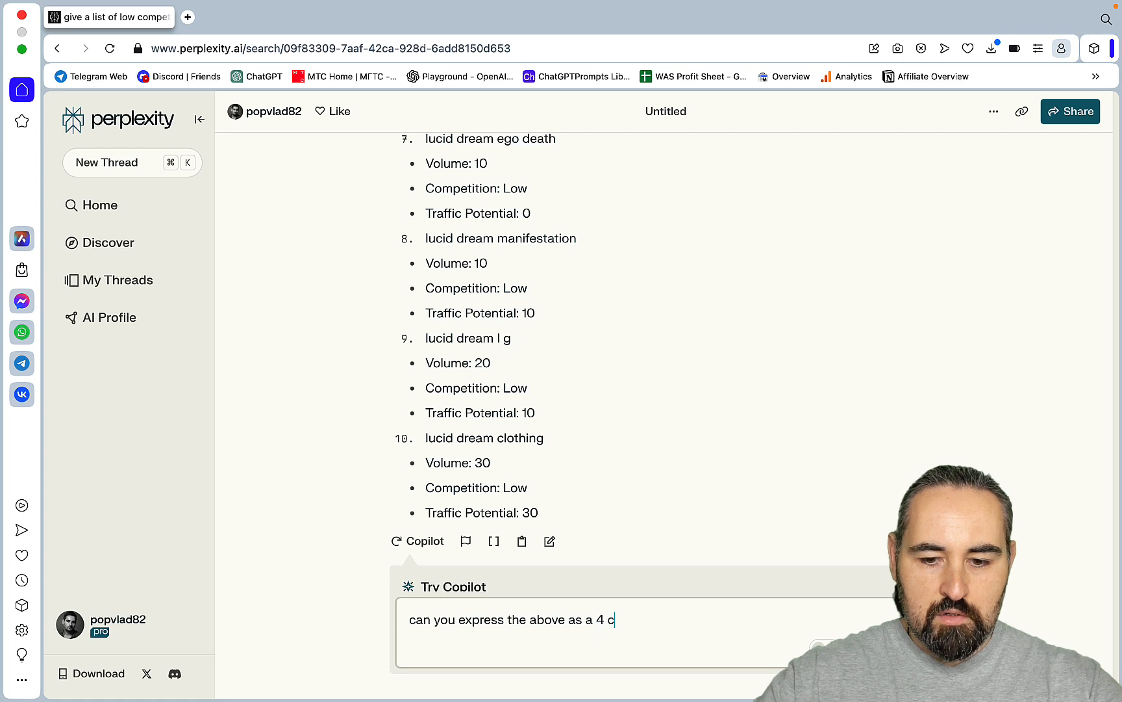
pyautogui.write('olumn tab')
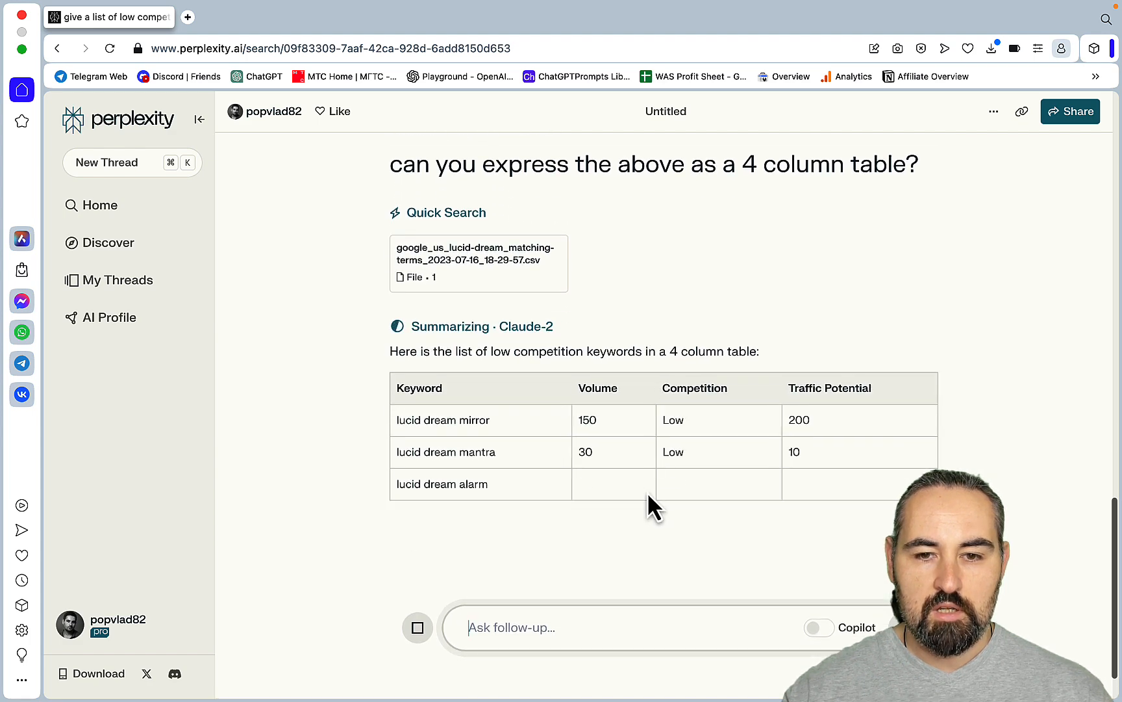
pyautogui.scroll(-3)
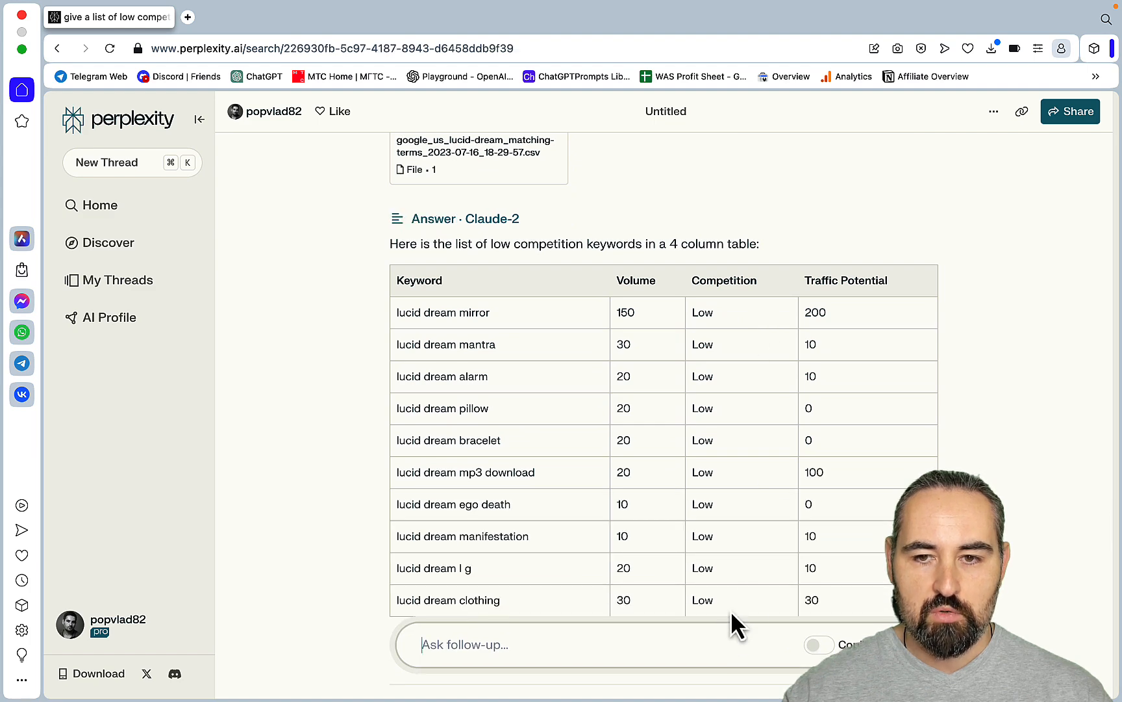
pyautogui.scroll(-3)
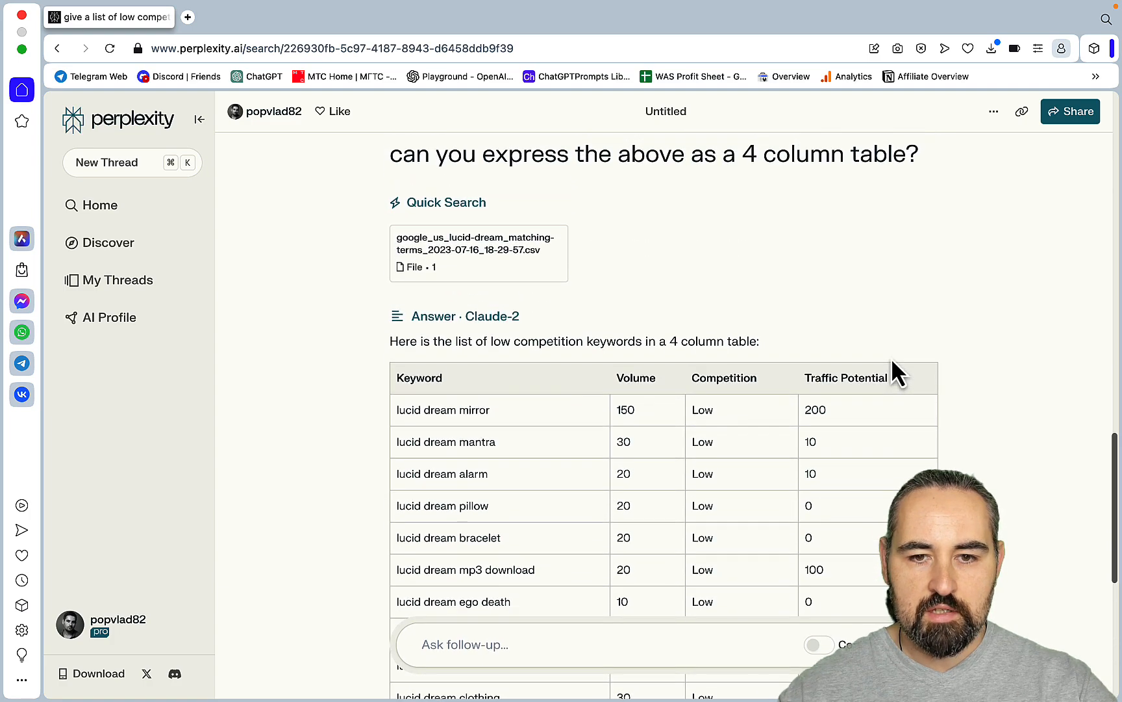
pyautogui.scroll(-3)
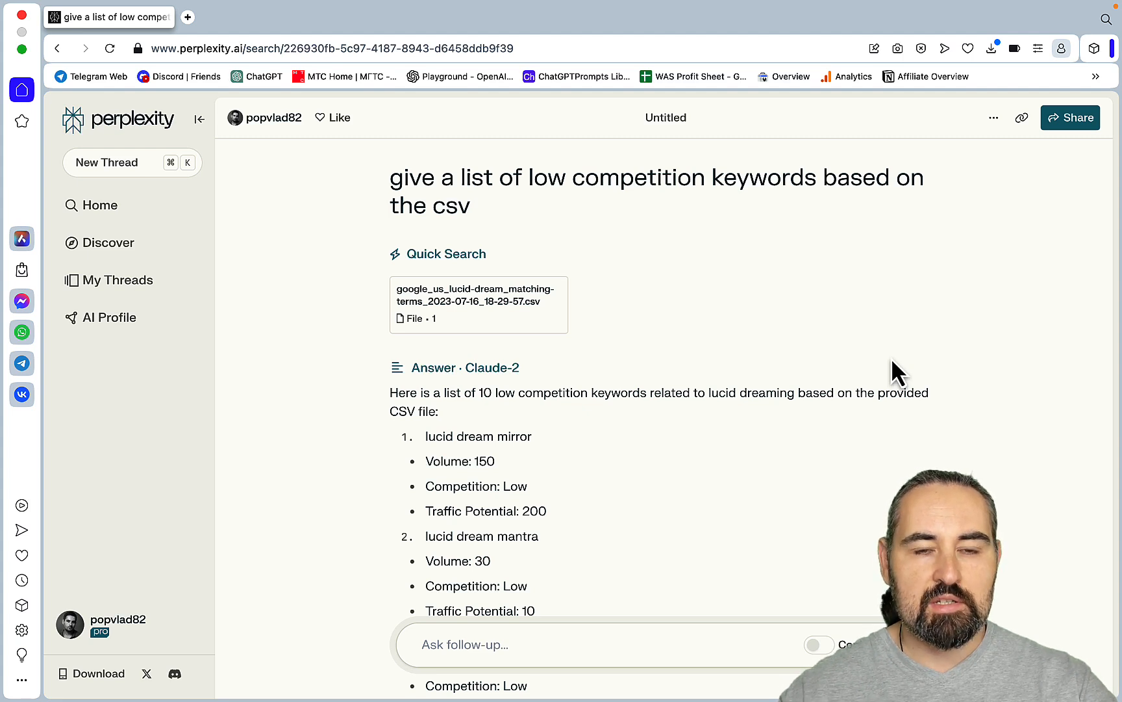
pyautogui.moveTo(364, 143)
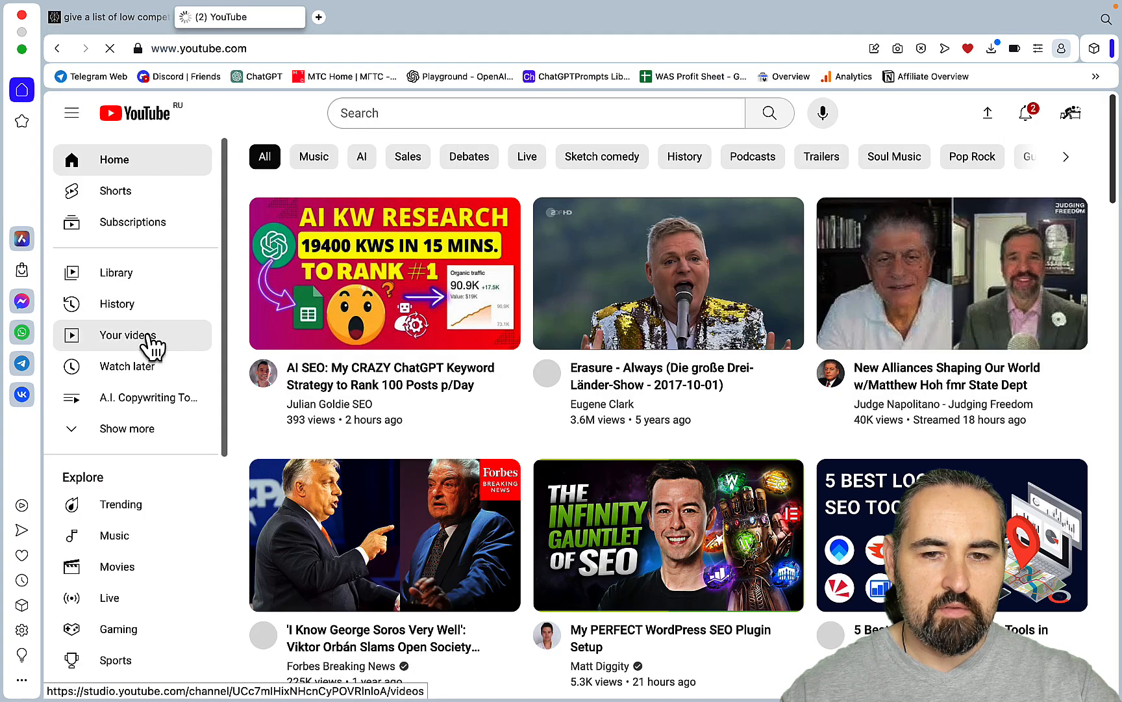
# Filter the channel's videos by title 'agility' and open the Agility Writer SEO Workflow video
pyautogui.click(133, 335)
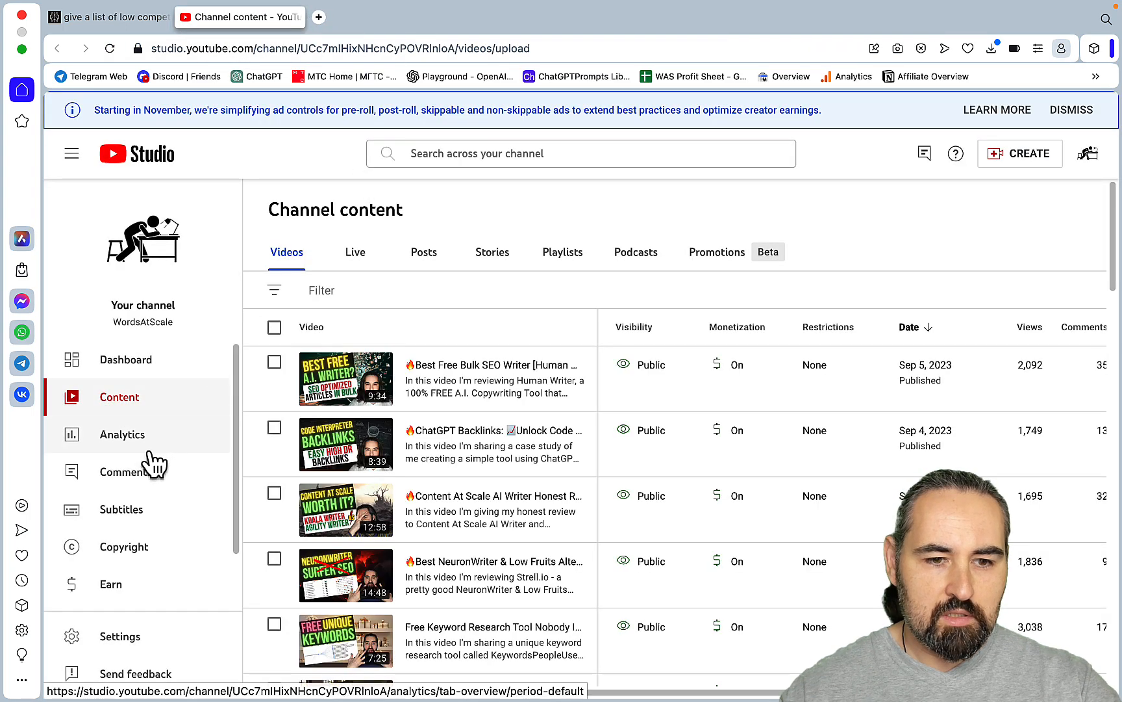
pyautogui.click(321, 290)
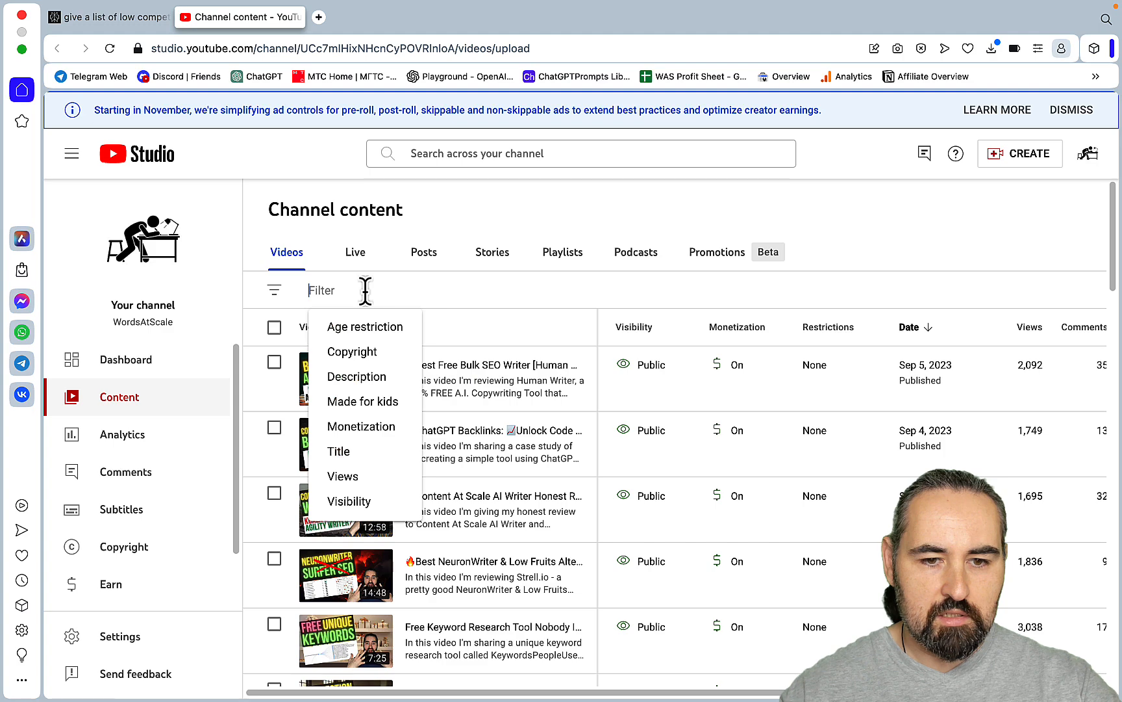
pyautogui.write("agility'")
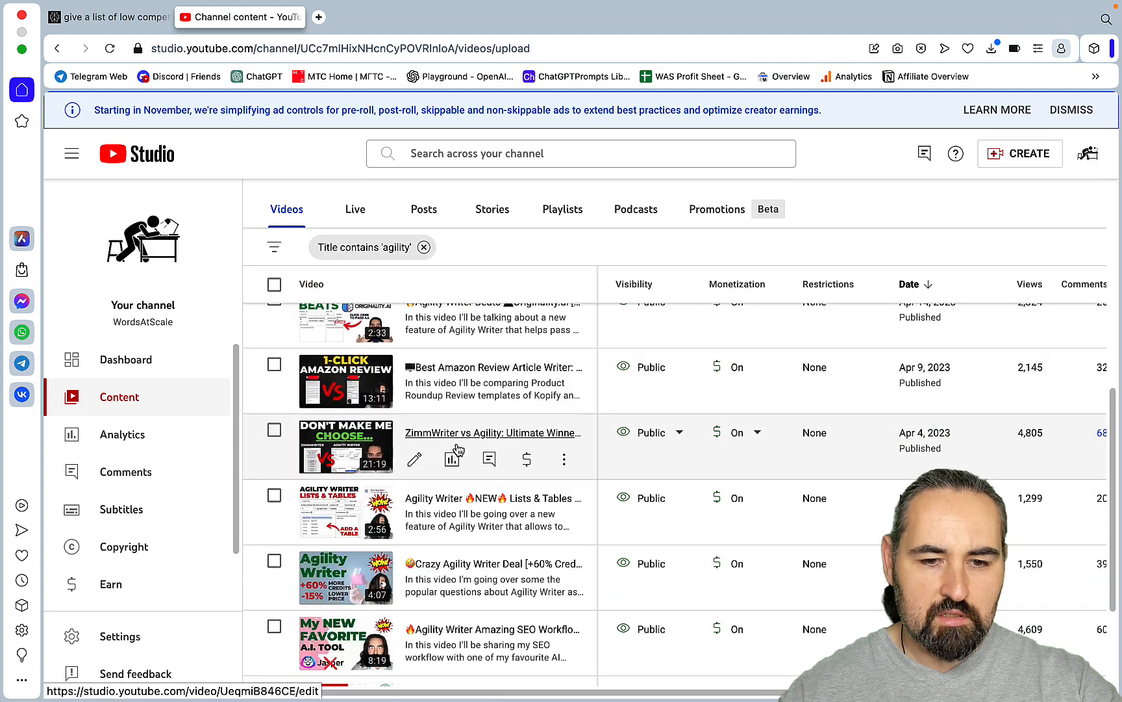
pyautogui.scroll(-3)
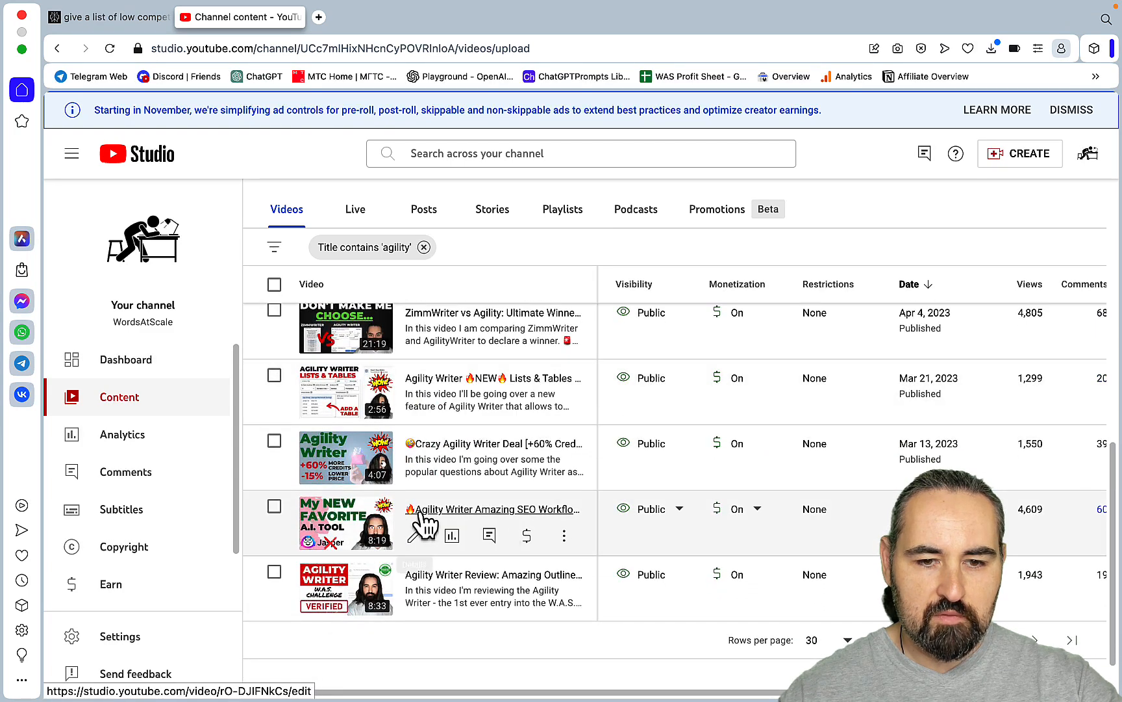
pyautogui.click(493, 509)
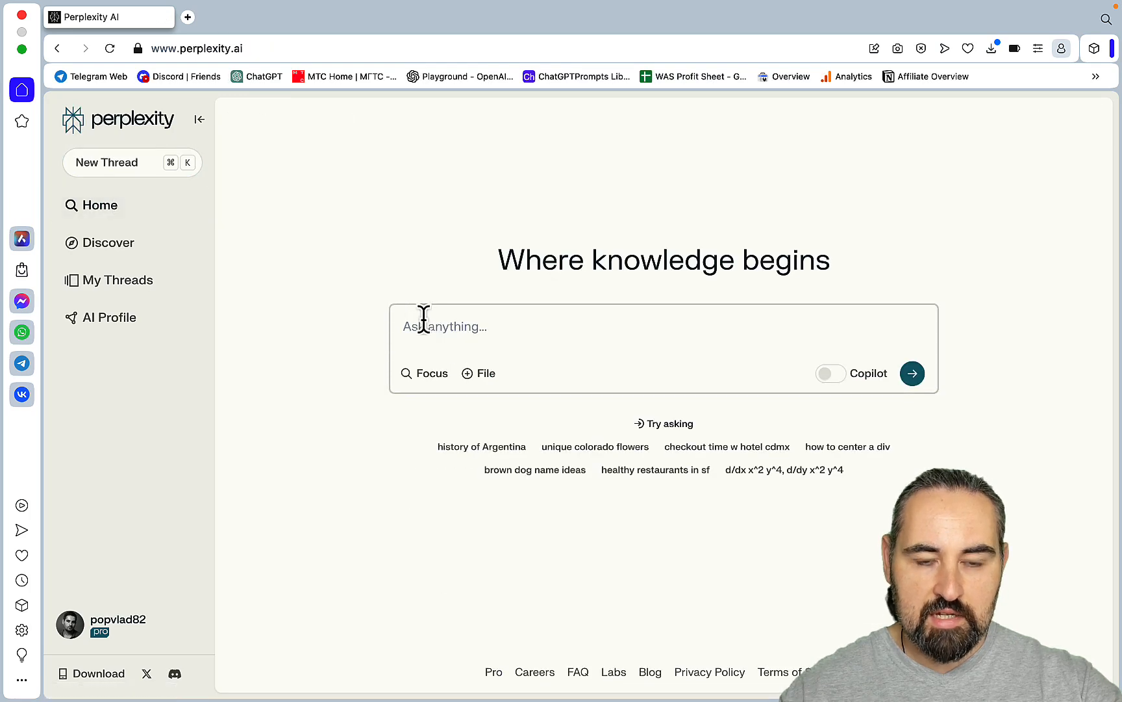
# Write a prompt to read the YouTube Studio video URL and write an 'Agility Writer Review' article with bolded words, lists and tables
pyautogui.write('r')
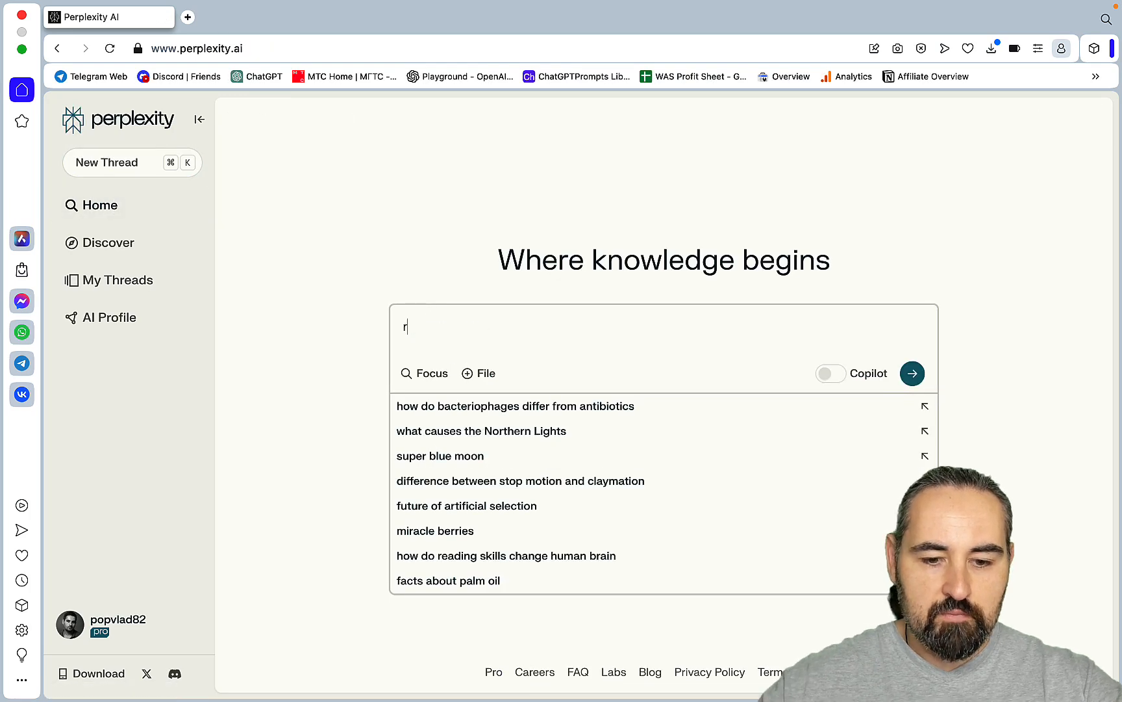
pyautogui.write('ead https://studio.youtube.com/video/rO-DJIFNkCs/edit')
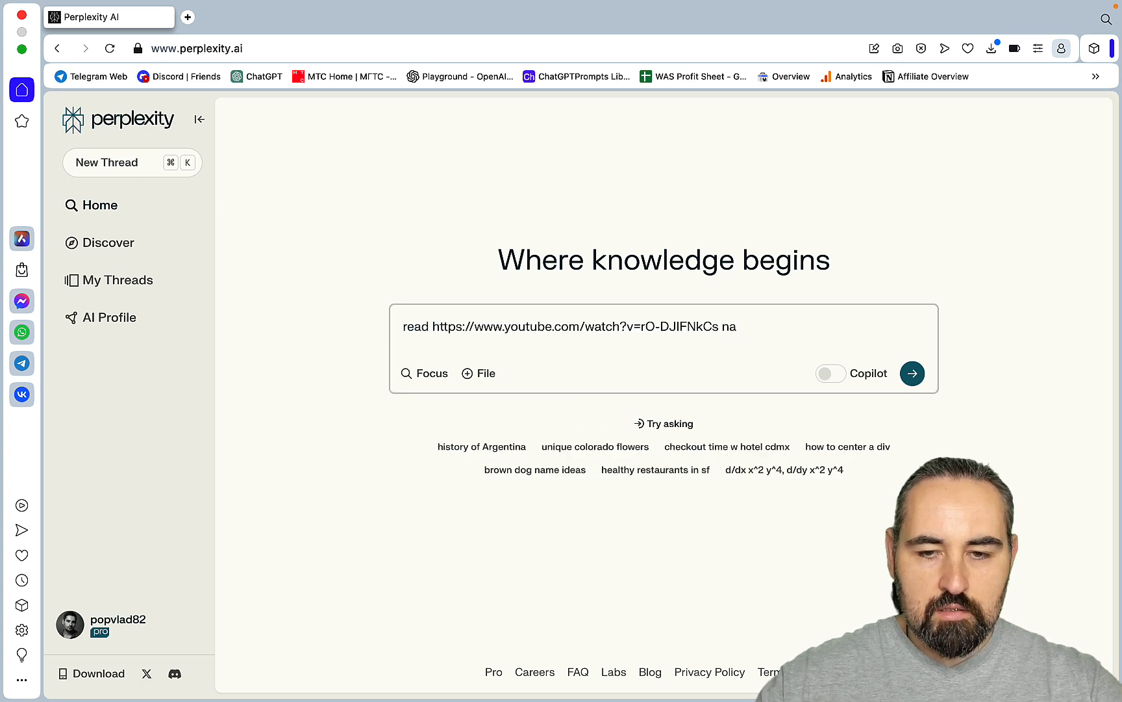
pyautogui.write('nd write a detai')
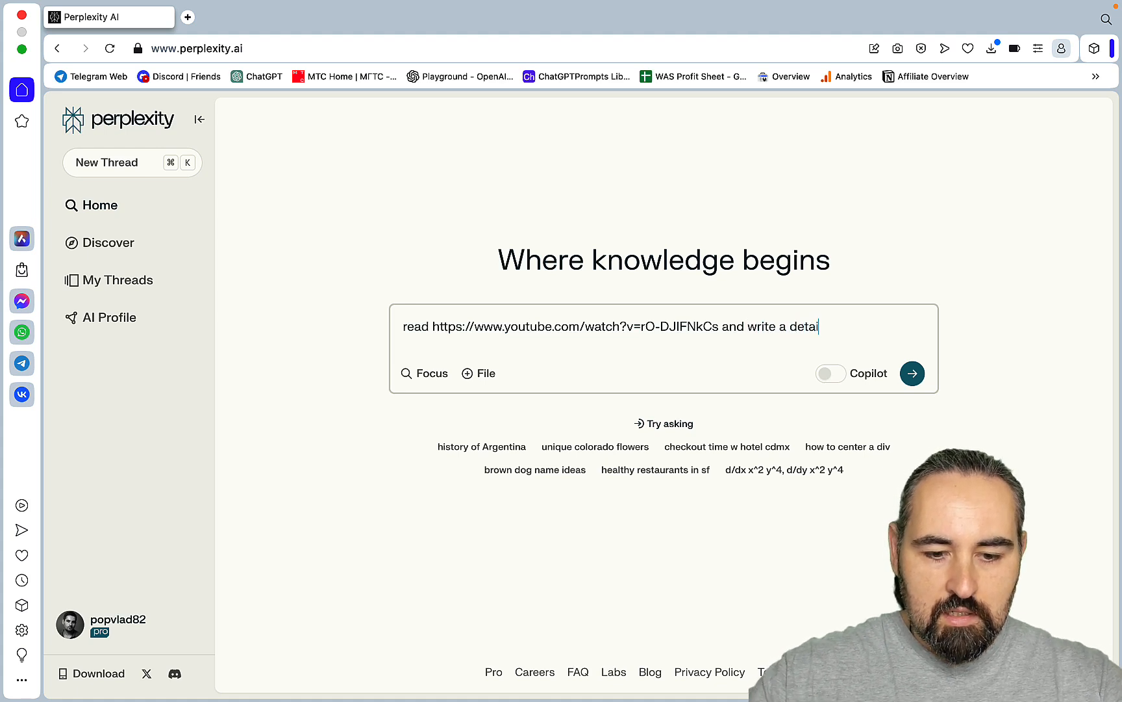
pyautogui.write('led article')
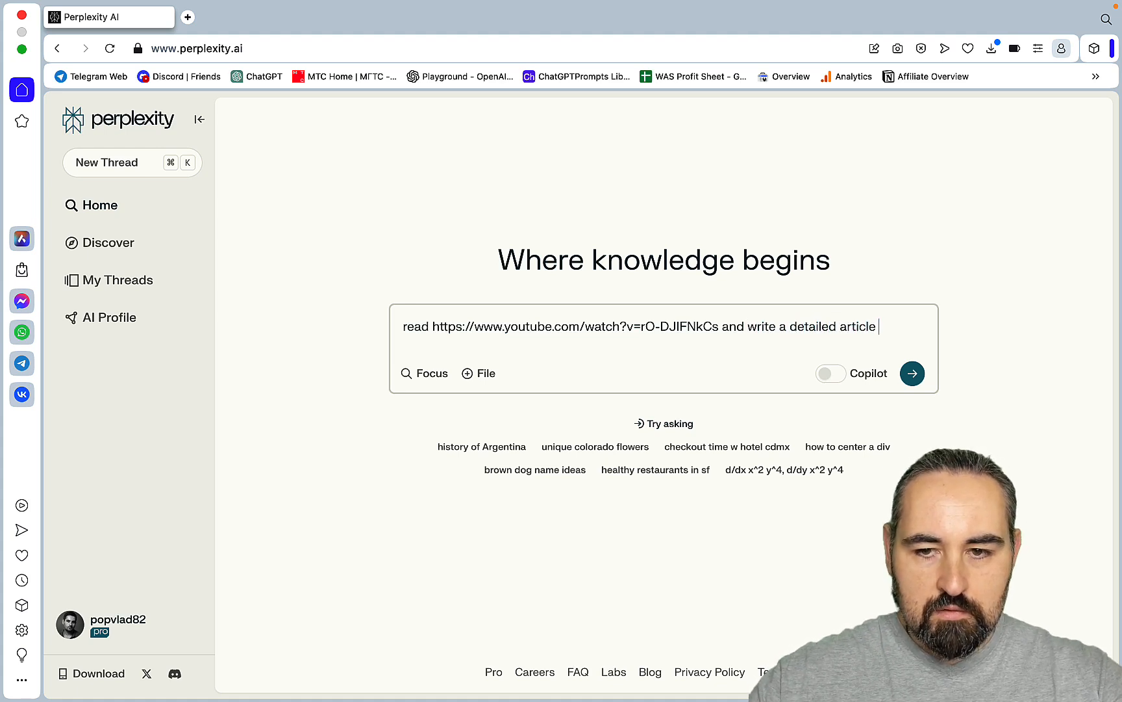
pyautogui.write('titled')
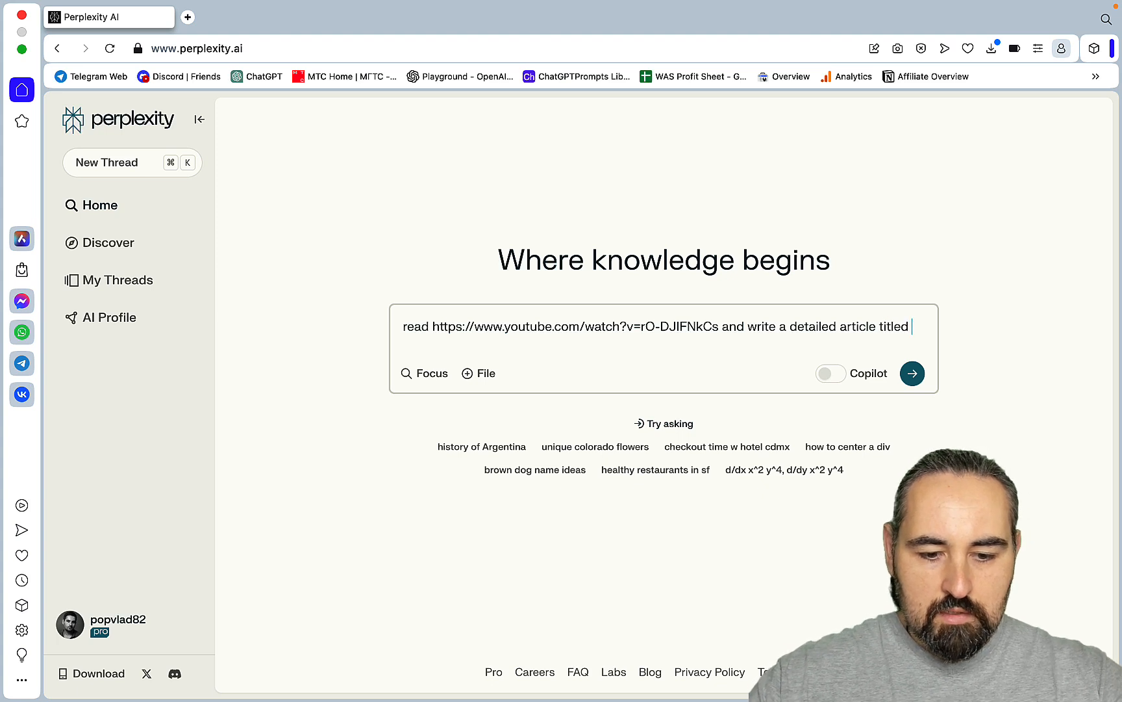
pyautogui.write('Agility Writer Review using')
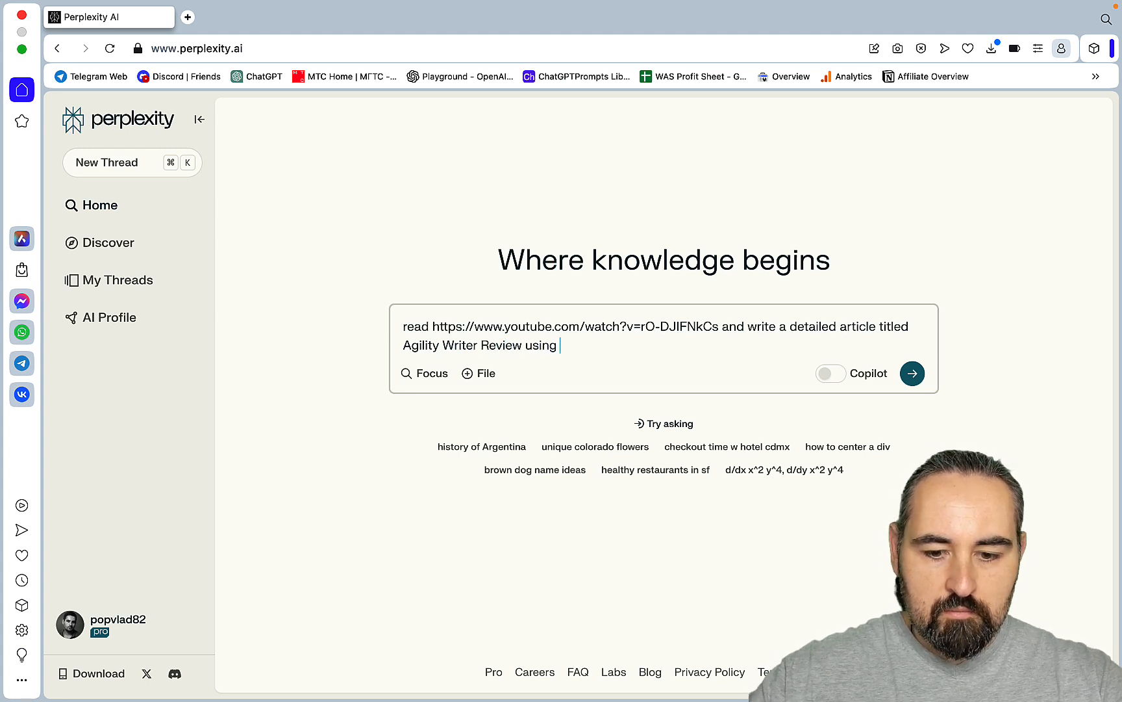
pyautogui.write('bolded words')
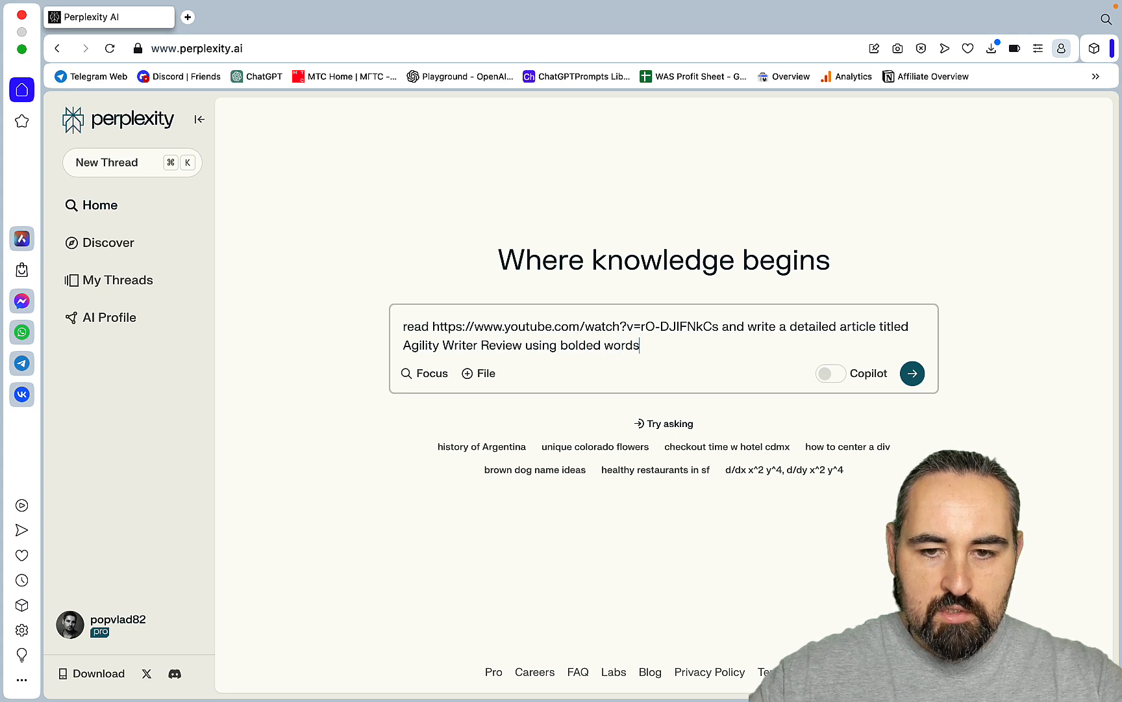
pyautogui.write(', lists amnd')
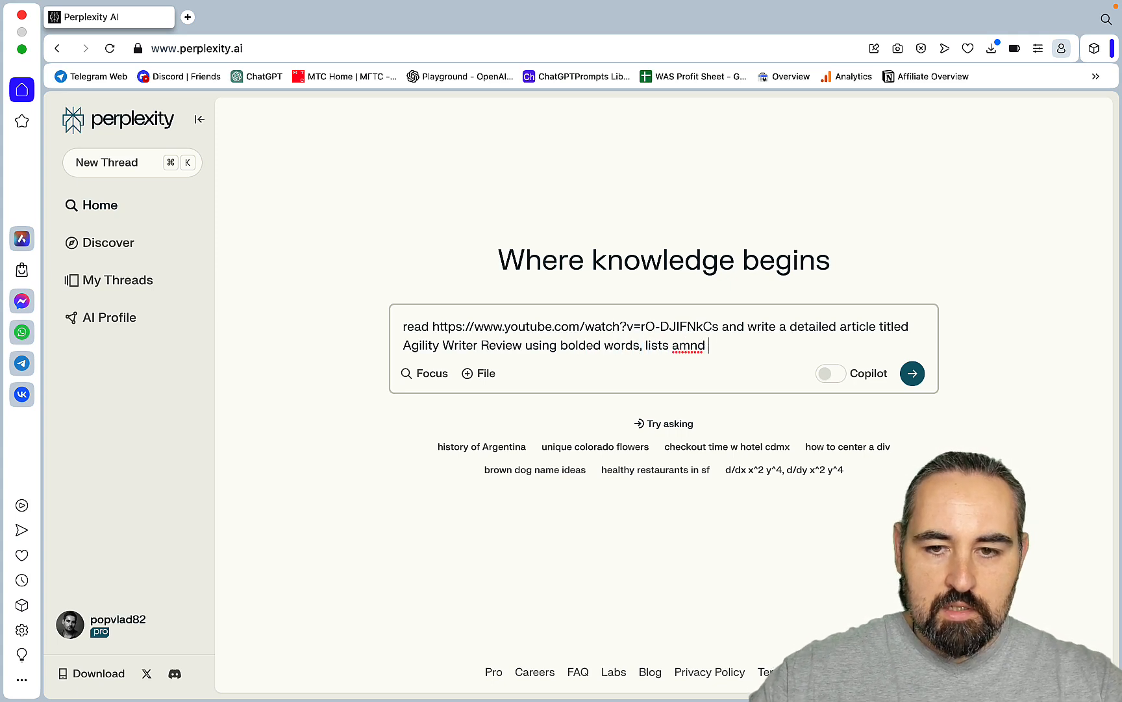
pyautogui.write('and table')
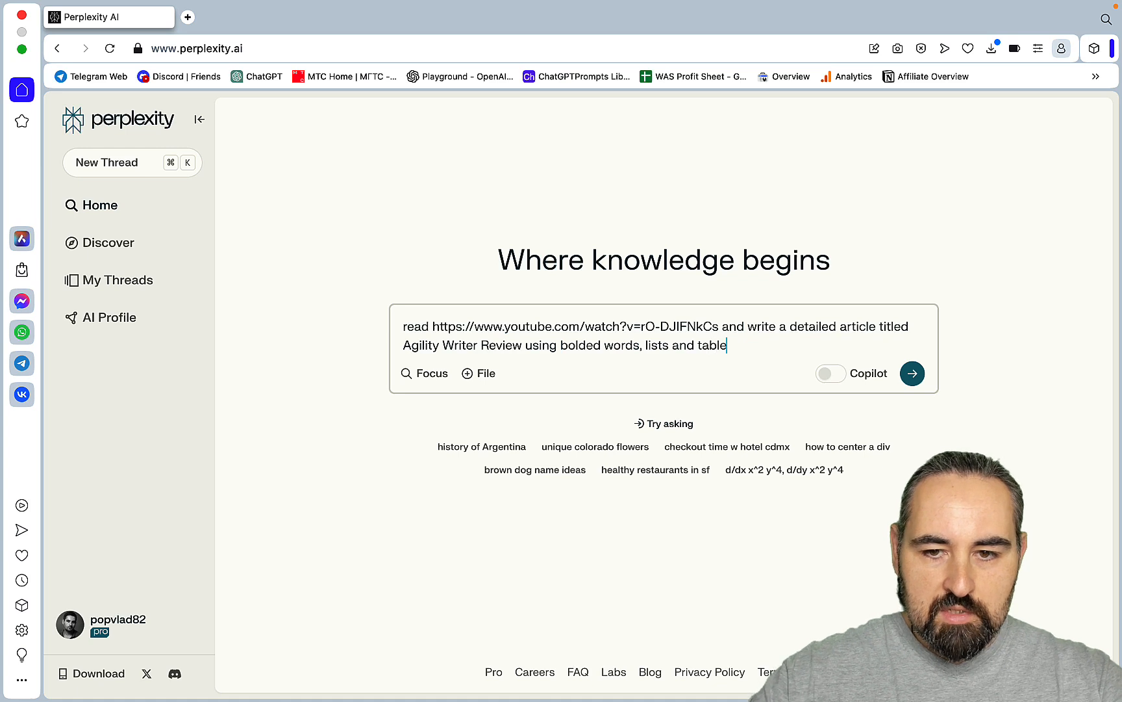
pyautogui.write('s')
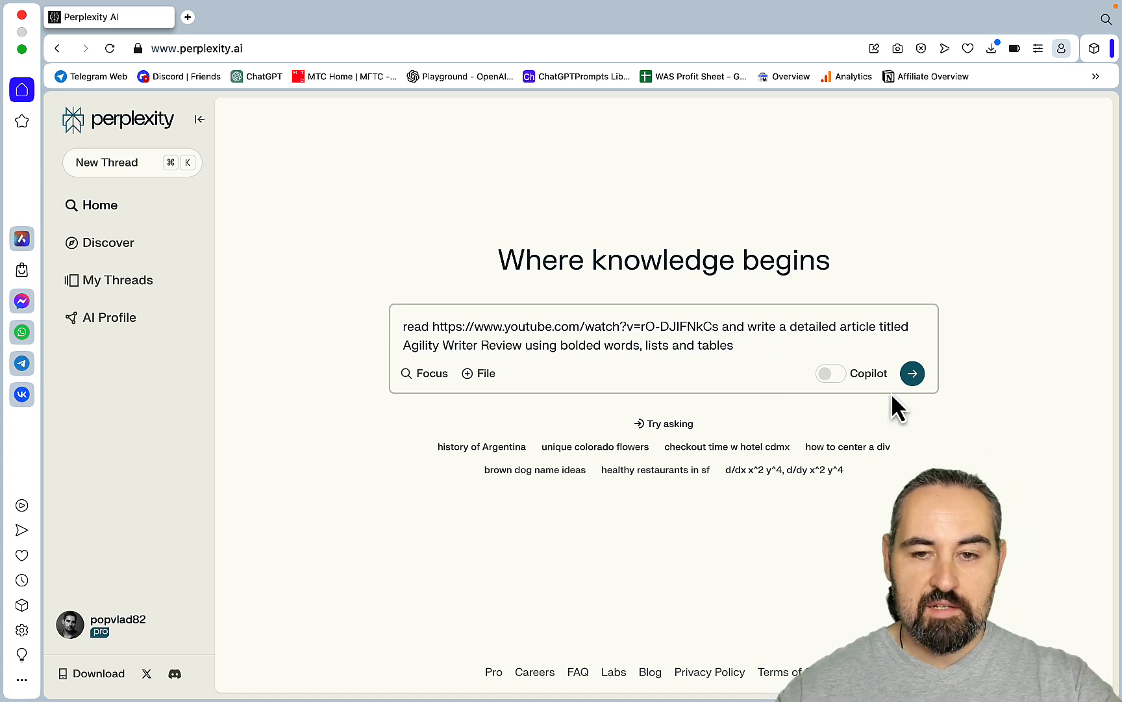
pyautogui.moveTo(803, 379)
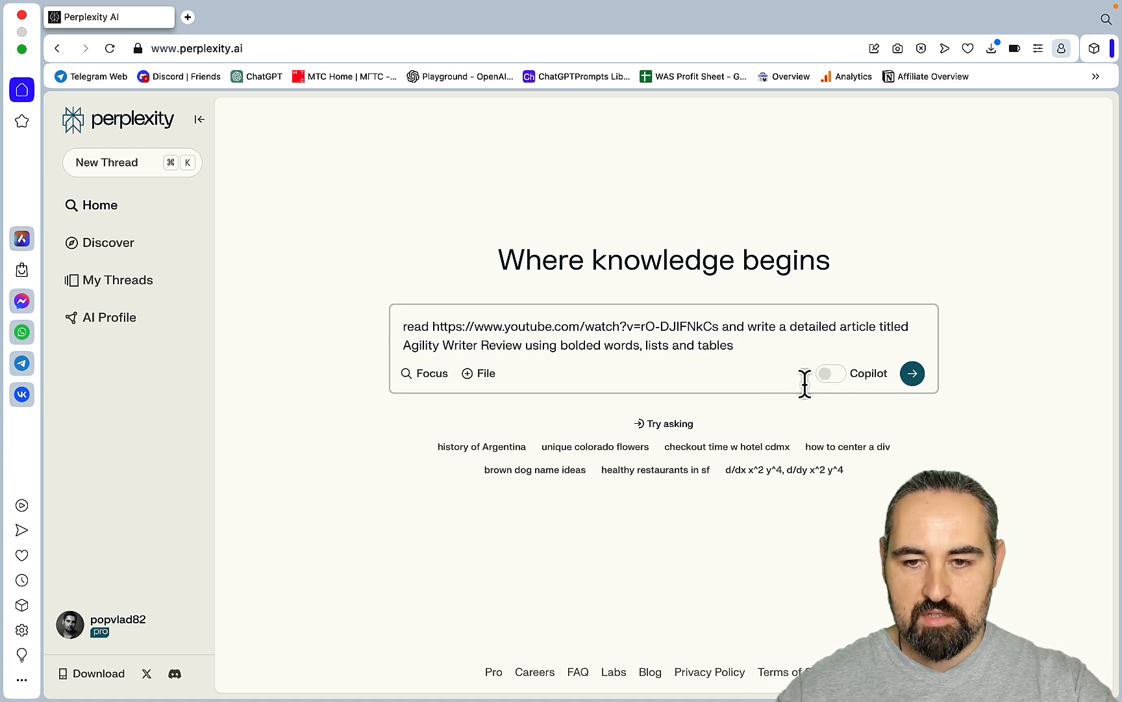
# Submit the prompt and scroll through the generated review's overview, features, SEO, pricing and verdict sections
pyautogui.click(912, 373)
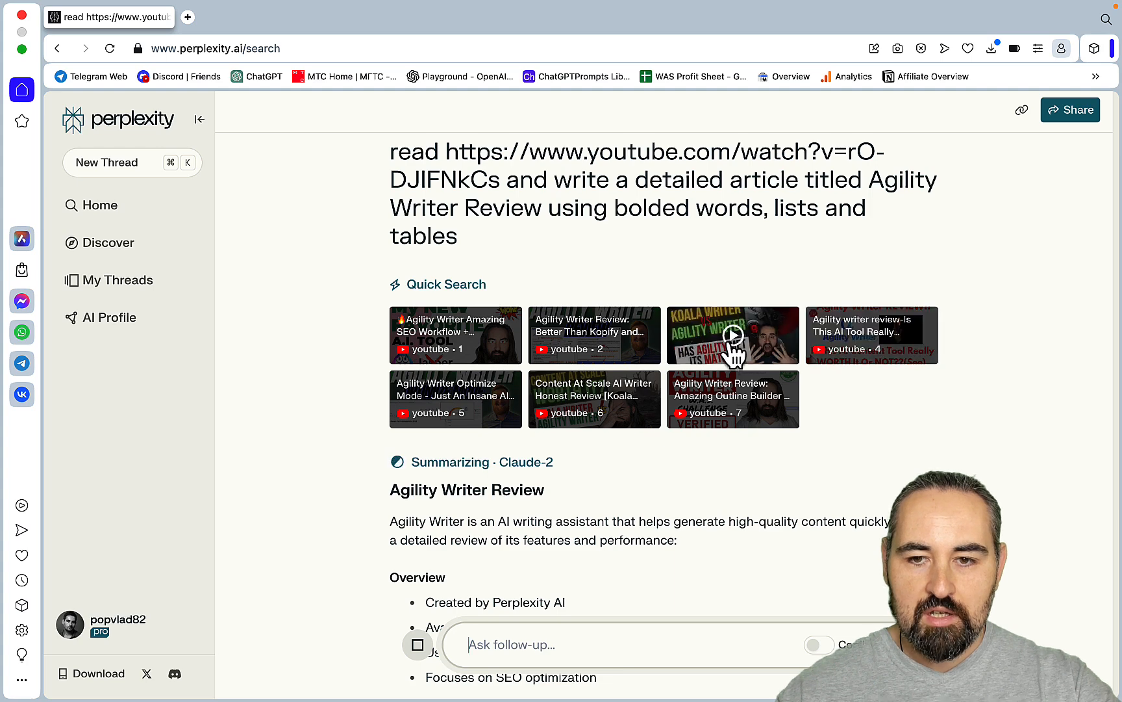
pyautogui.moveTo(745, 350)
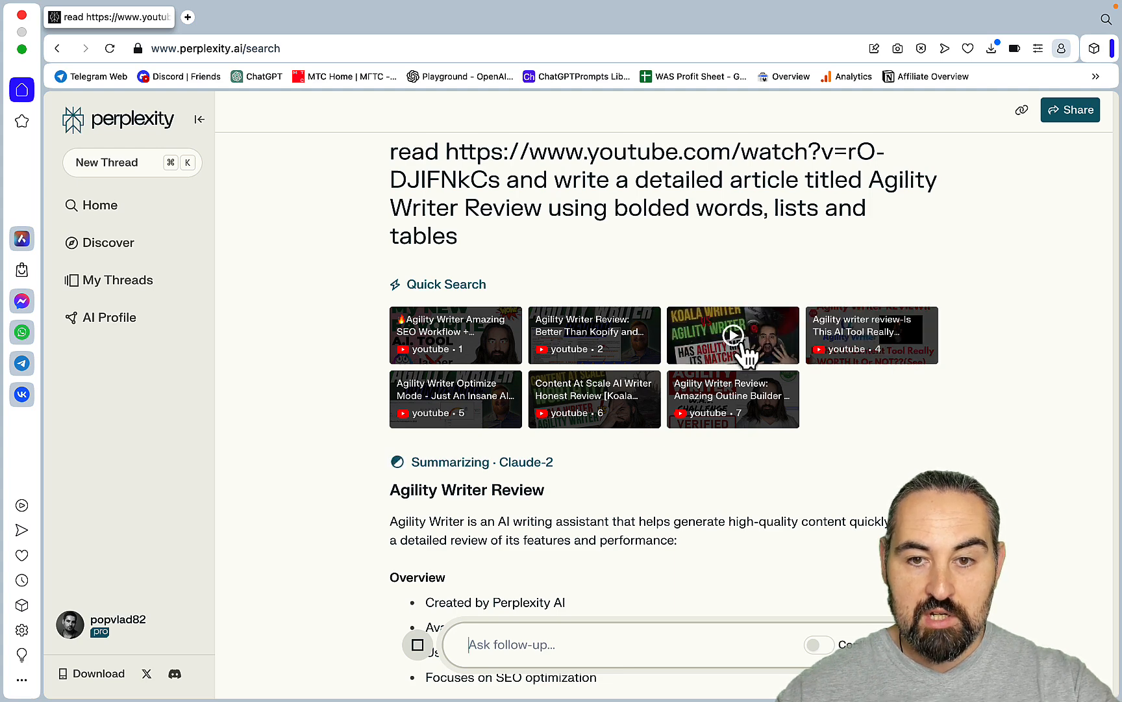
pyautogui.moveTo(798, 362)
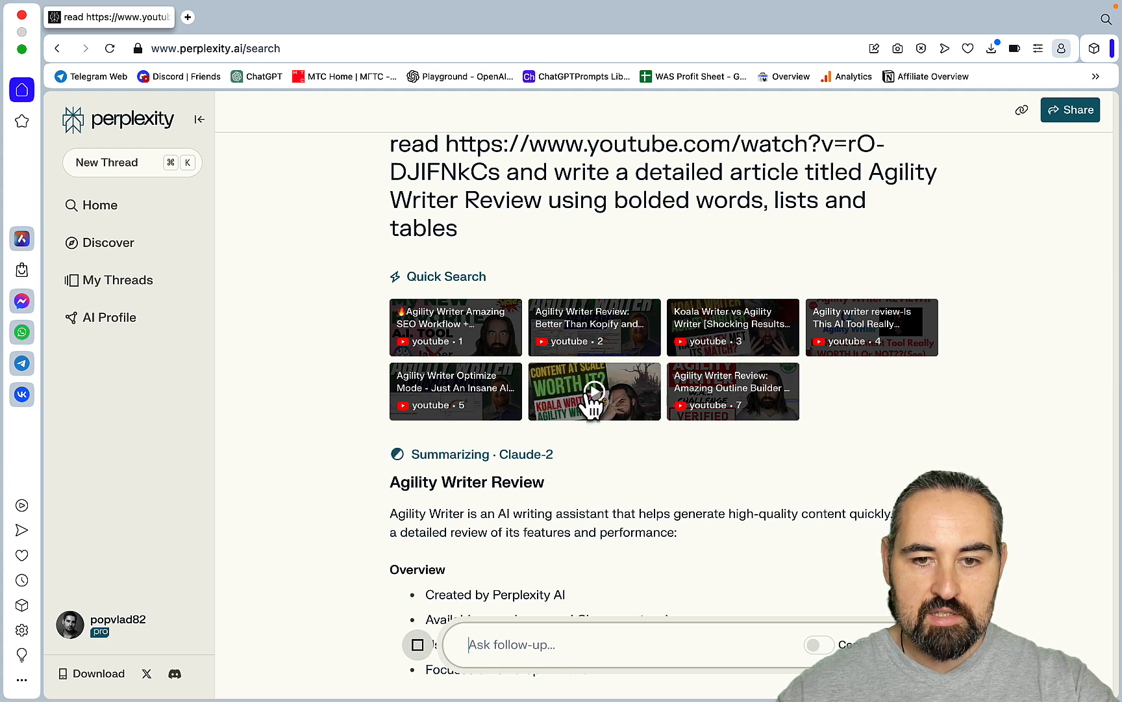
pyautogui.scroll(-3)
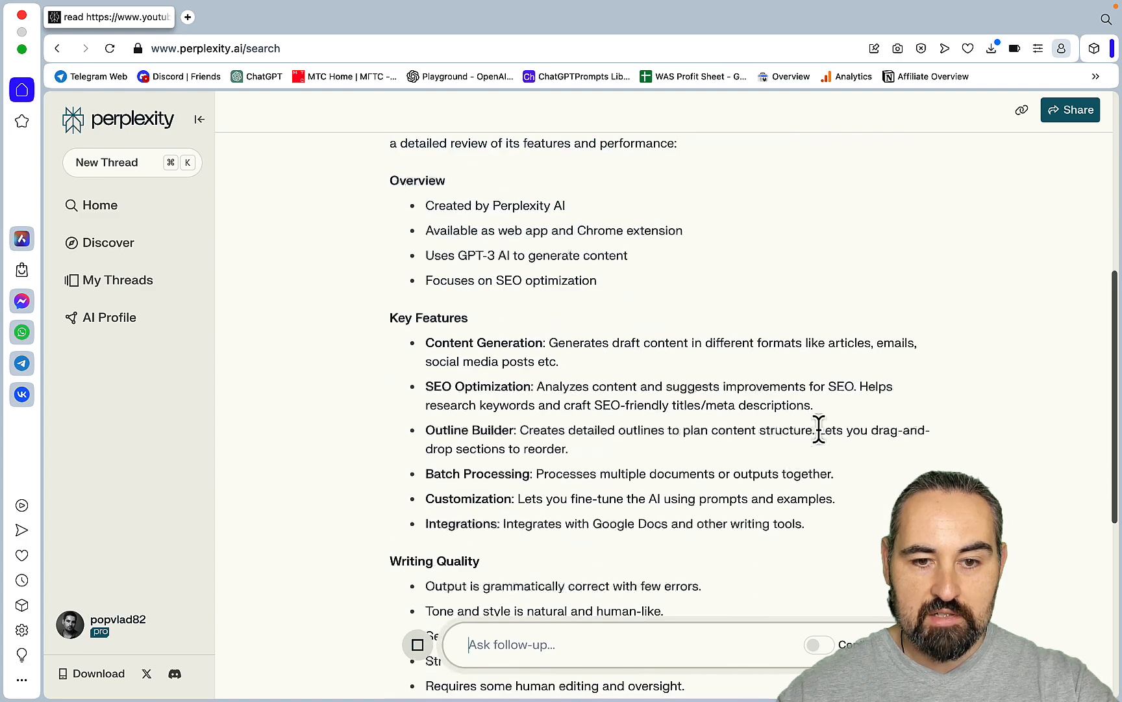
pyautogui.scroll(-3)
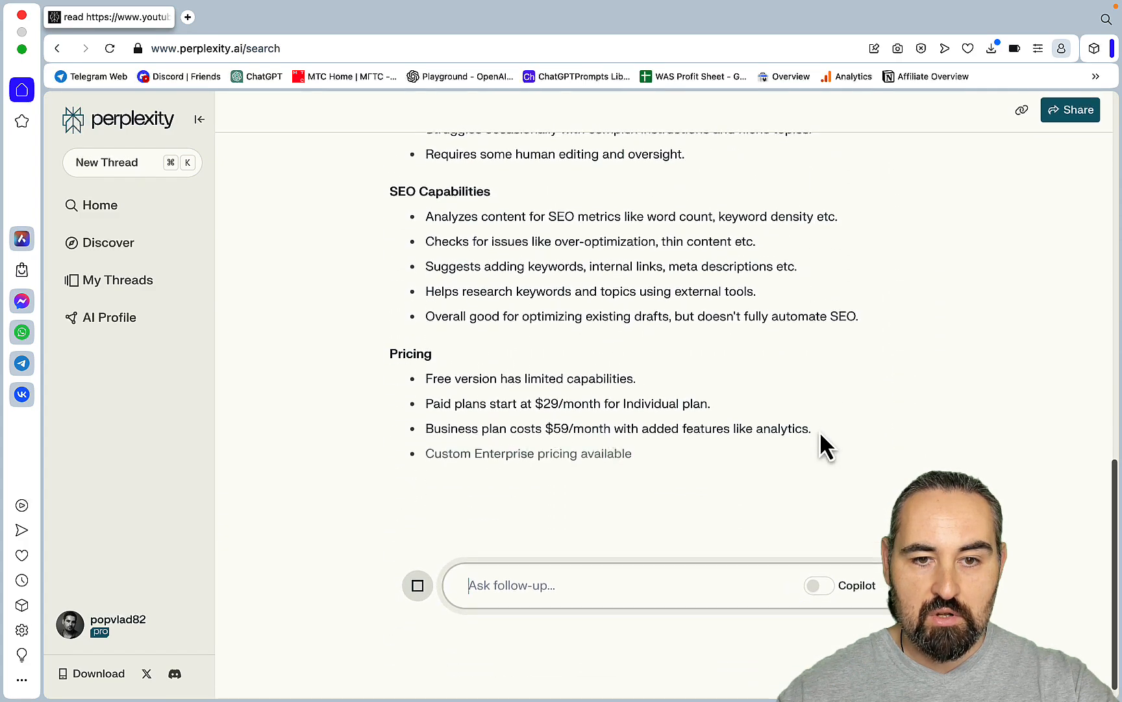
pyautogui.scroll(-3)
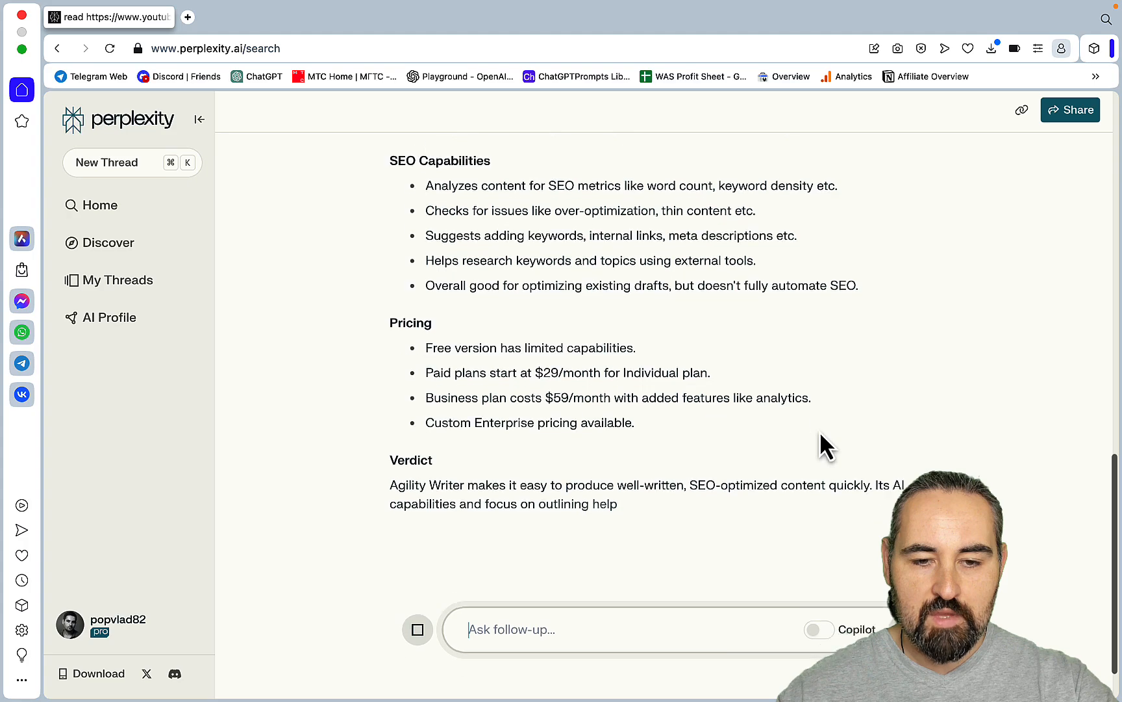
pyautogui.scroll(-3)
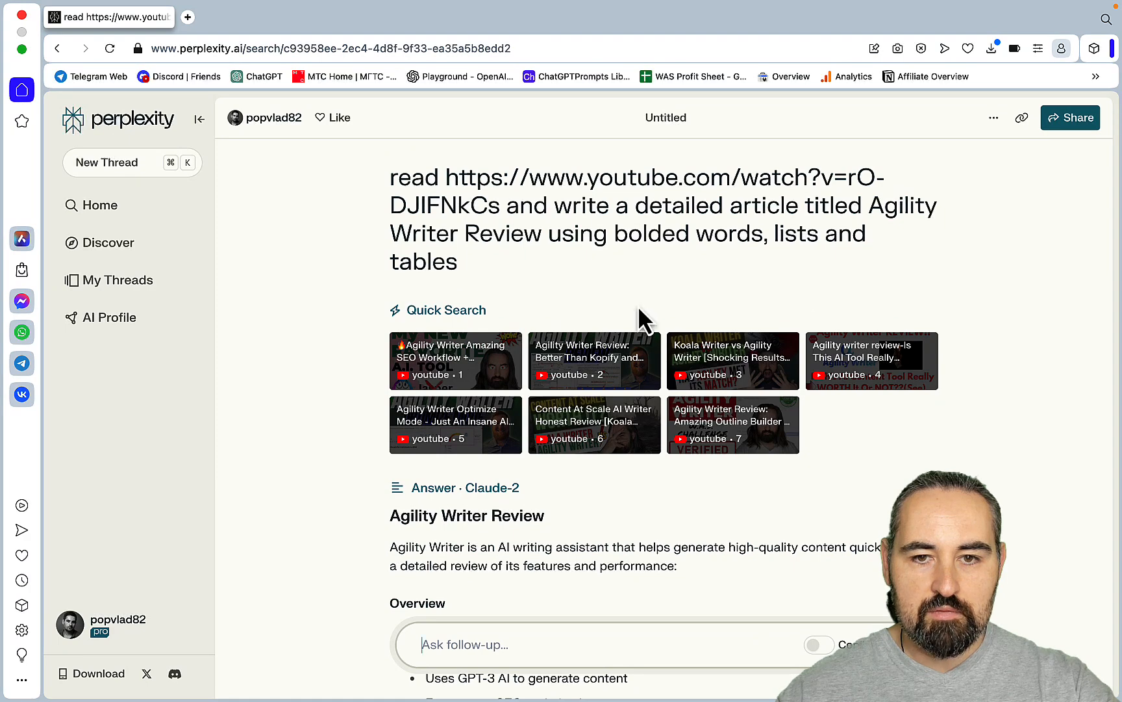
pyautogui.moveTo(478, 285)
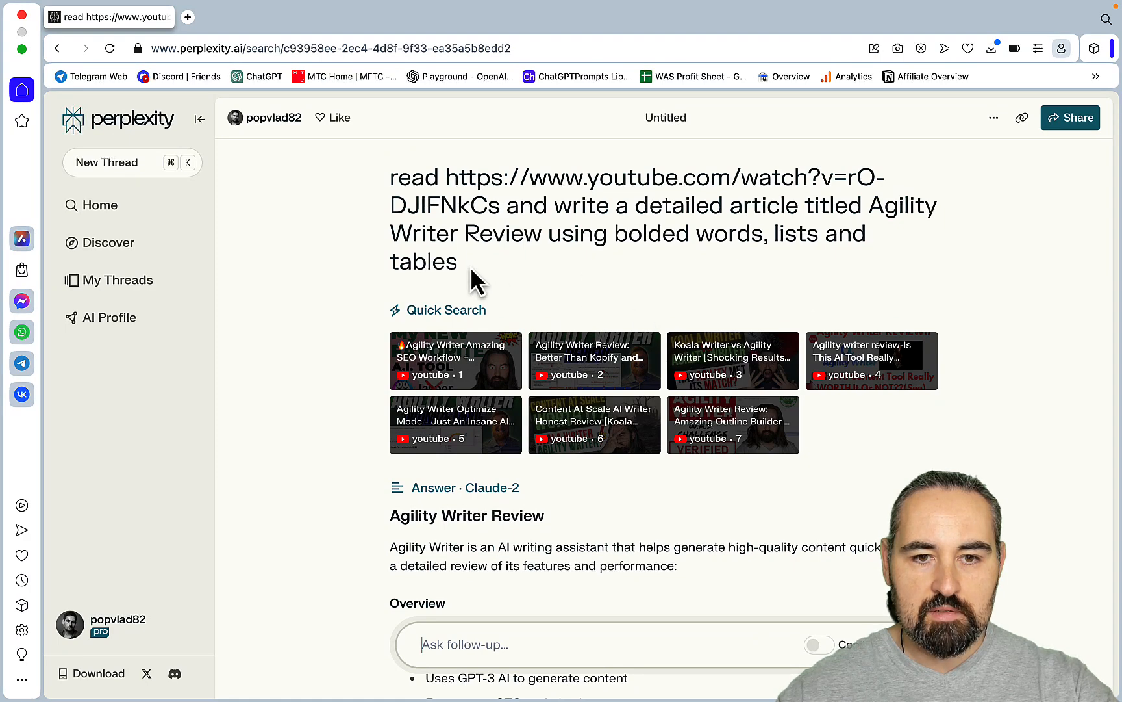
# Go back home with the review prompt restored and its video-link portion selected for removal
pyautogui.moveTo(389, 176); pyautogui.dragTo(456, 261)
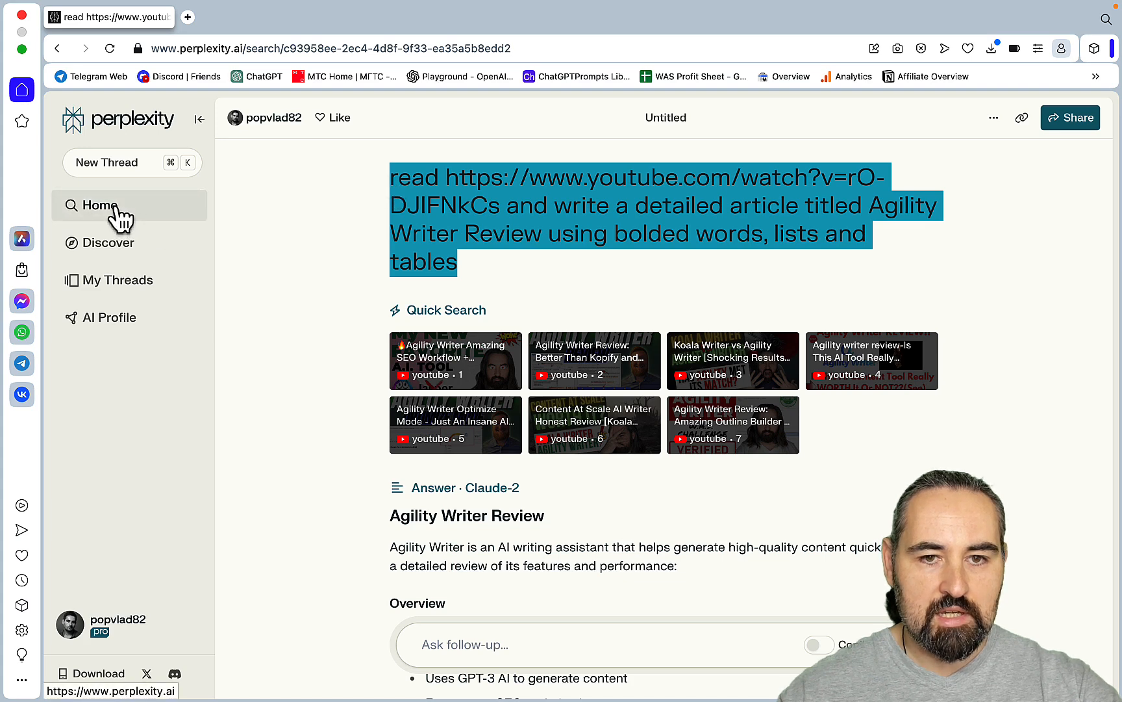
pyautogui.click(98, 205)
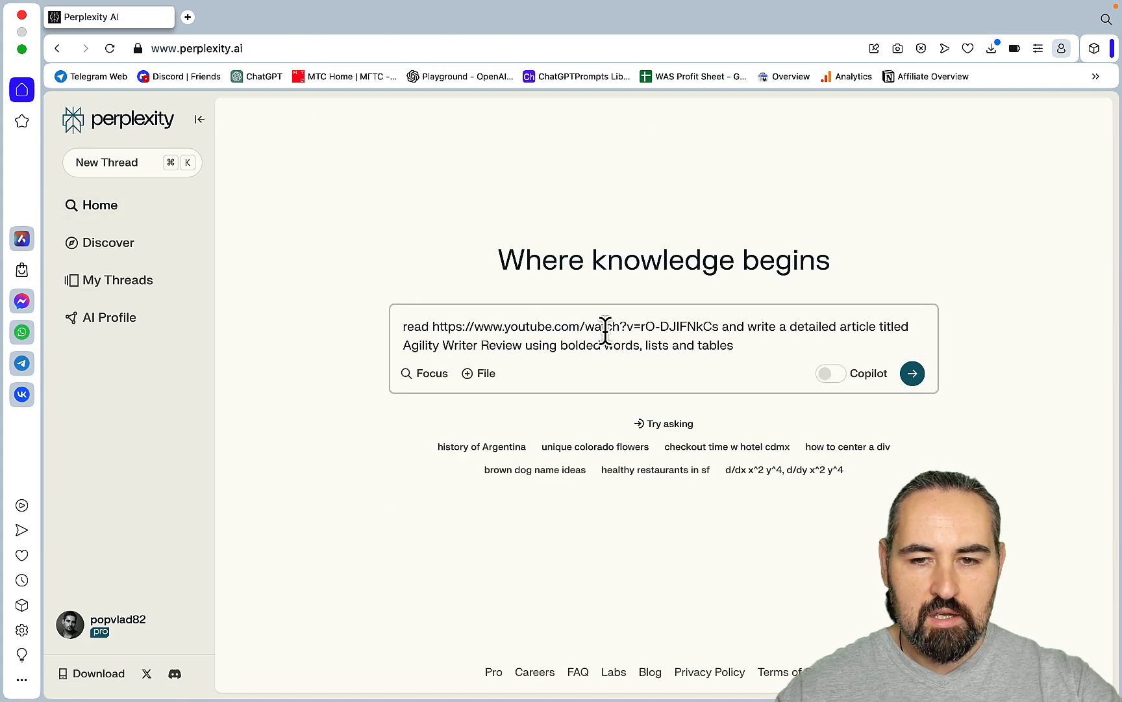
pyautogui.moveTo(403, 326); pyautogui.dragTo(747, 326)
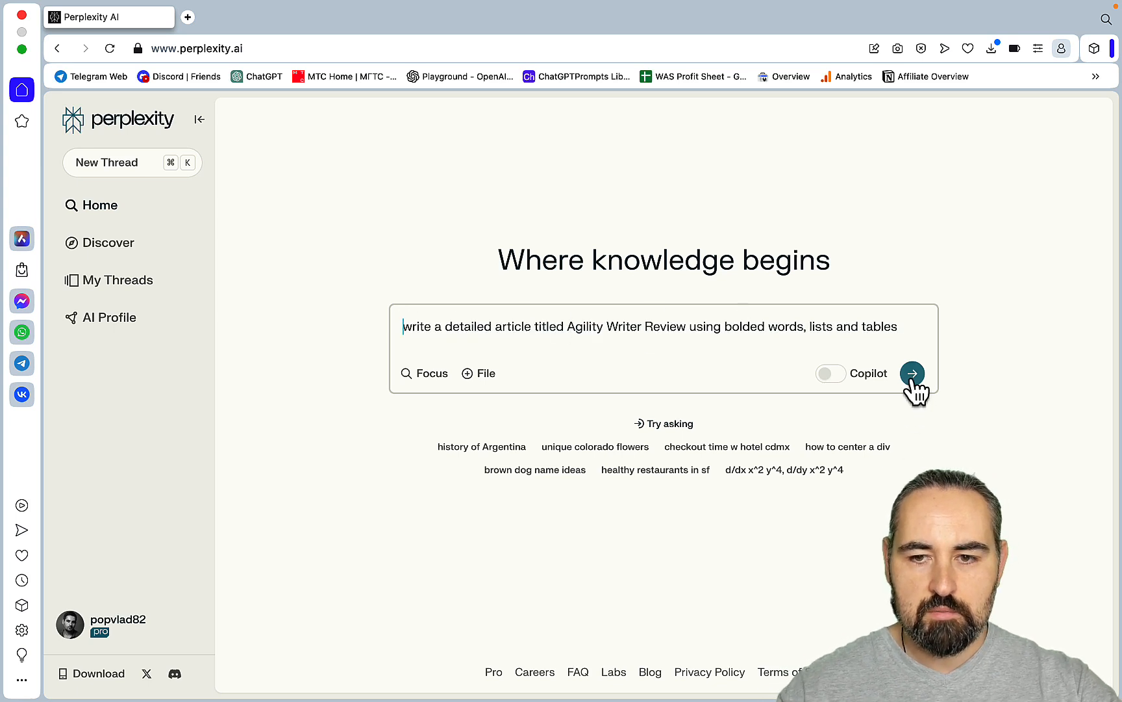
# Submit the link-free review prompt and read through the Claude-2 answer and its pricing table
pyautogui.click(912, 372)
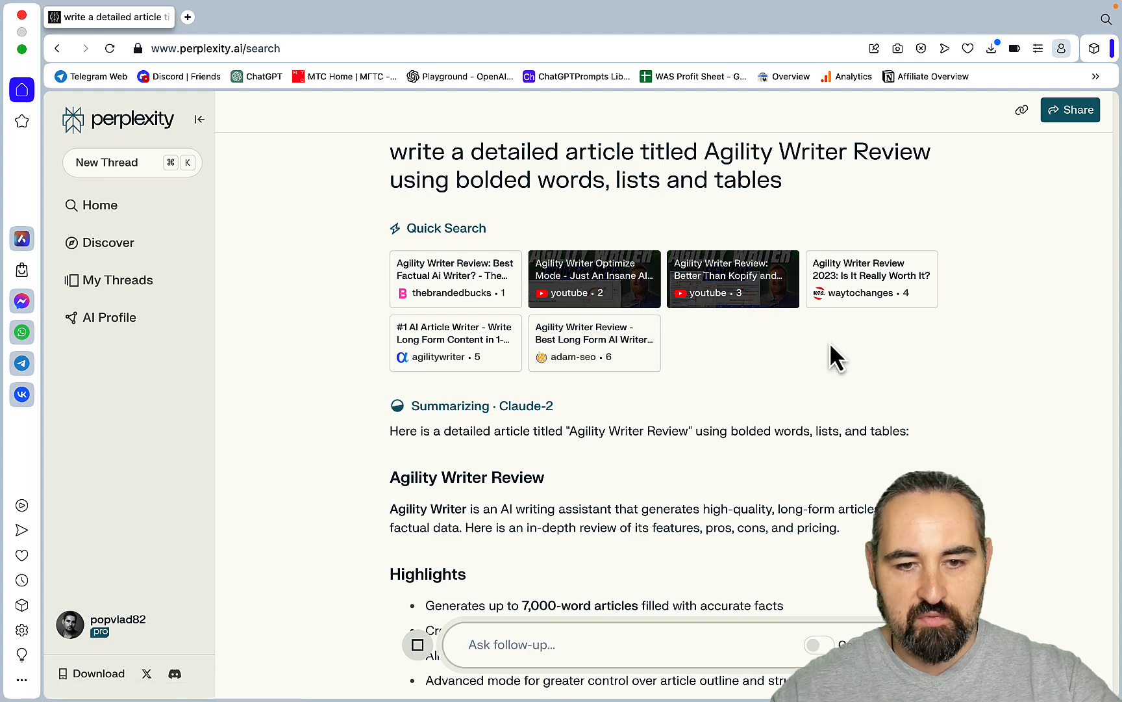
pyautogui.scroll(-3)
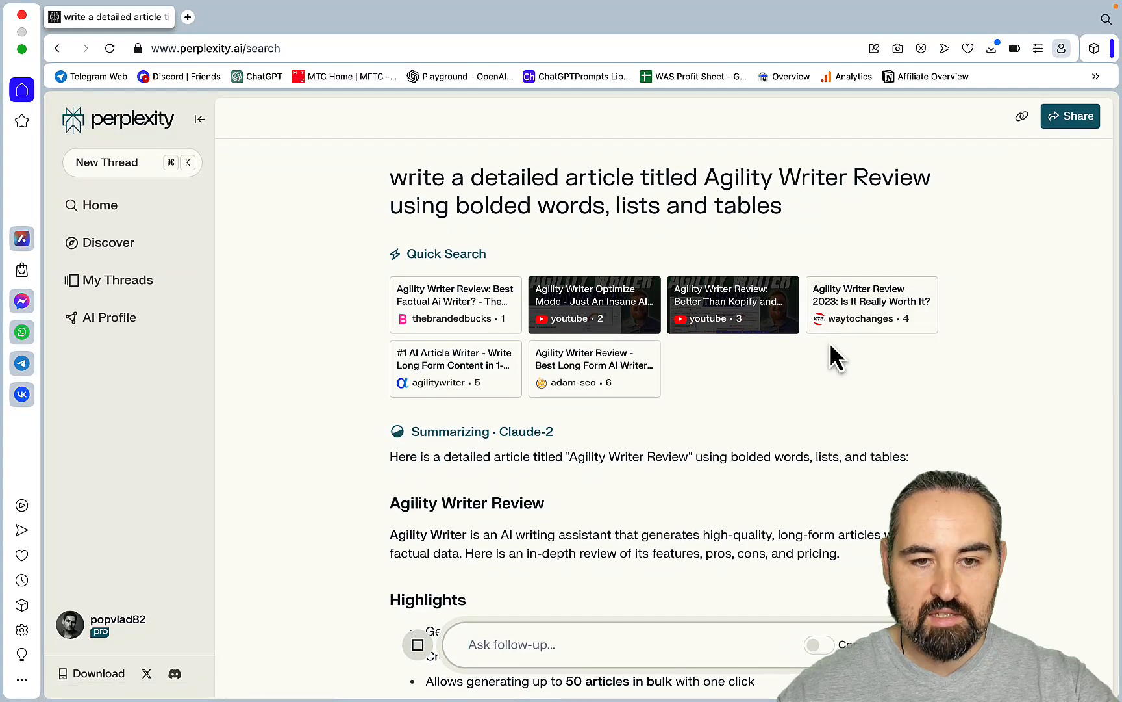
pyautogui.moveTo(844, 459)
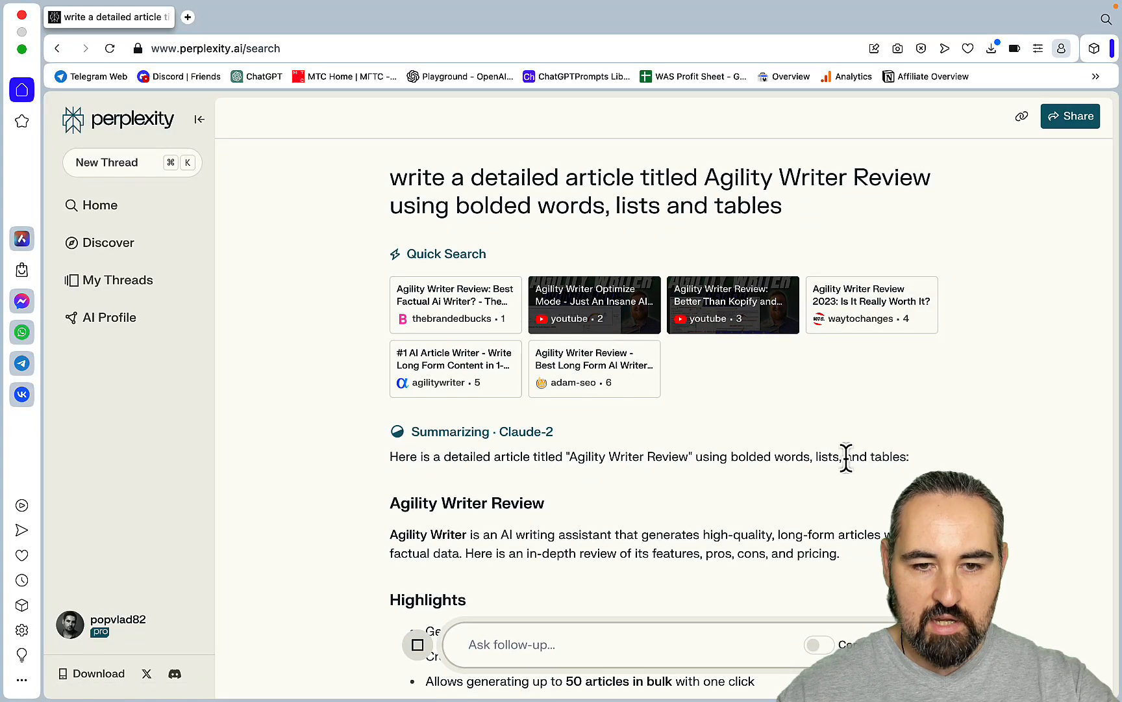
pyautogui.moveTo(459, 387)
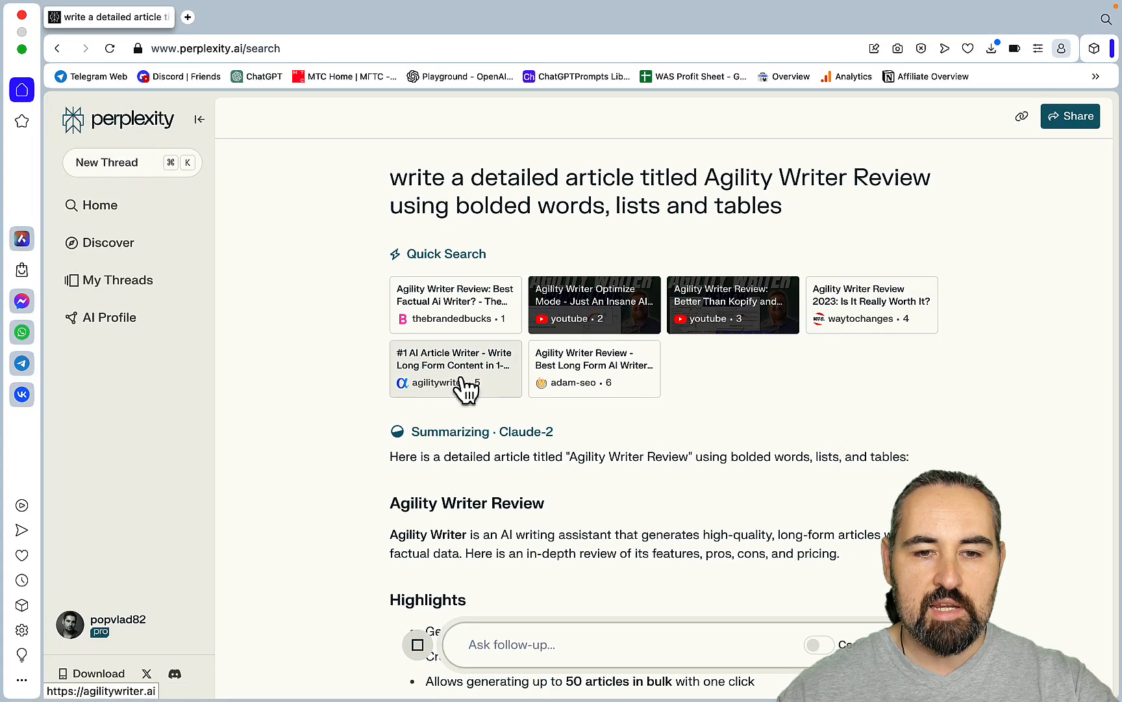
pyautogui.moveTo(522, 408)
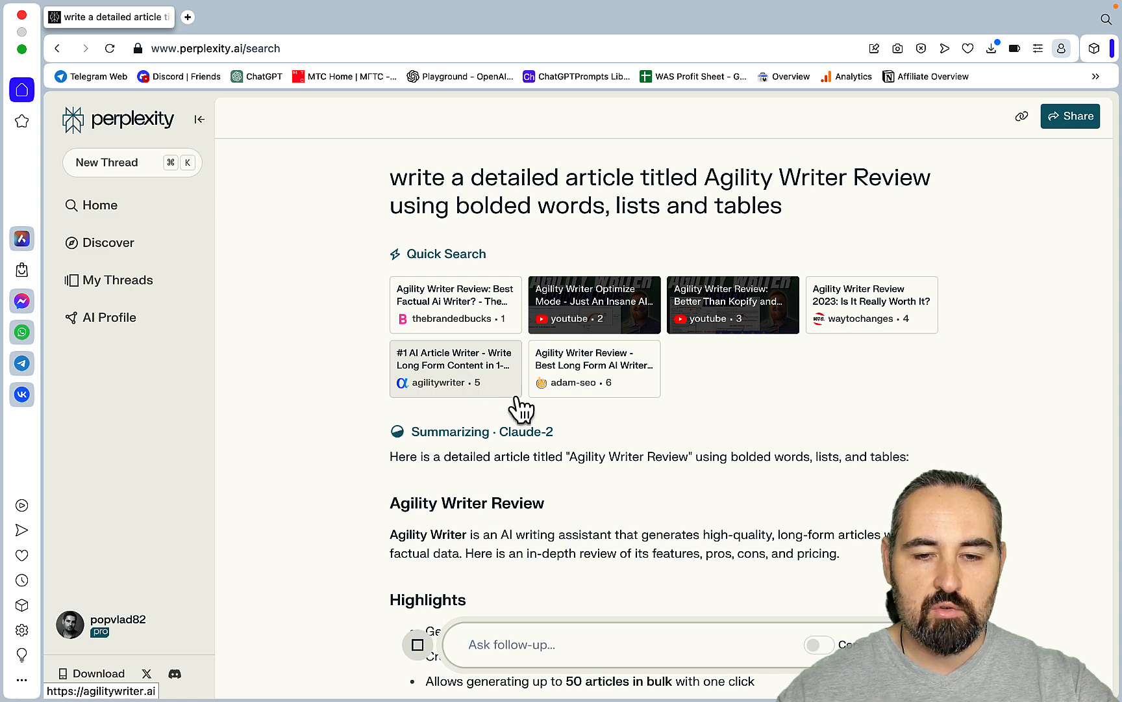
pyautogui.moveTo(755, 422)
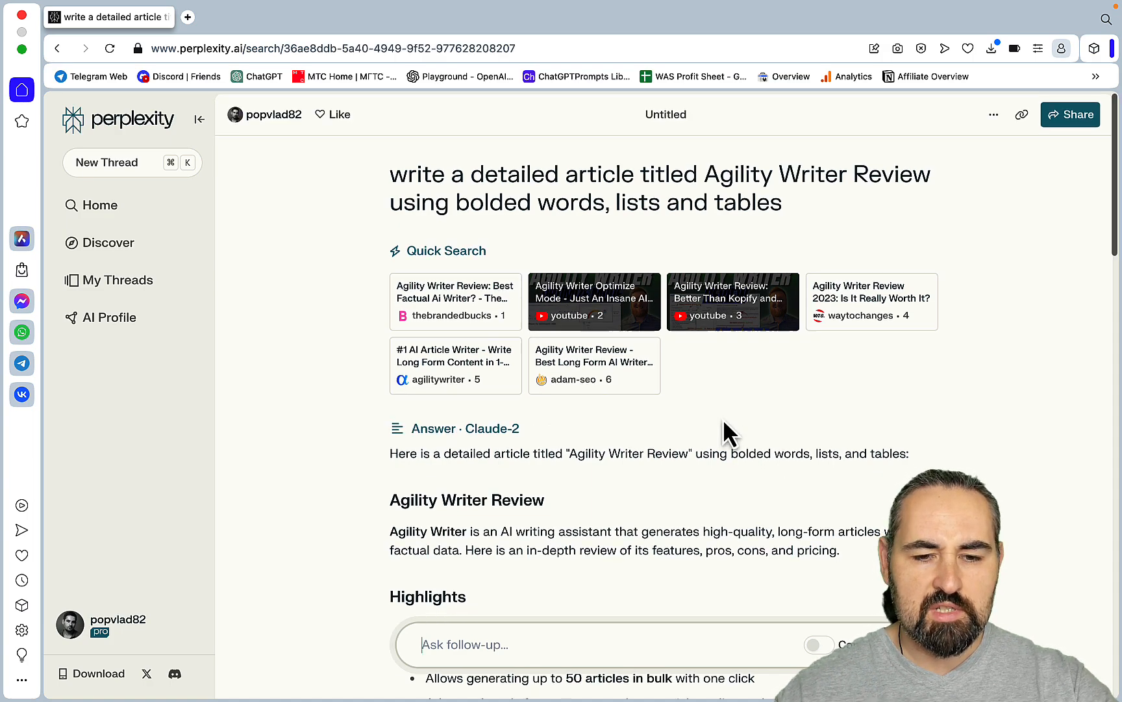
pyautogui.scroll(-3)
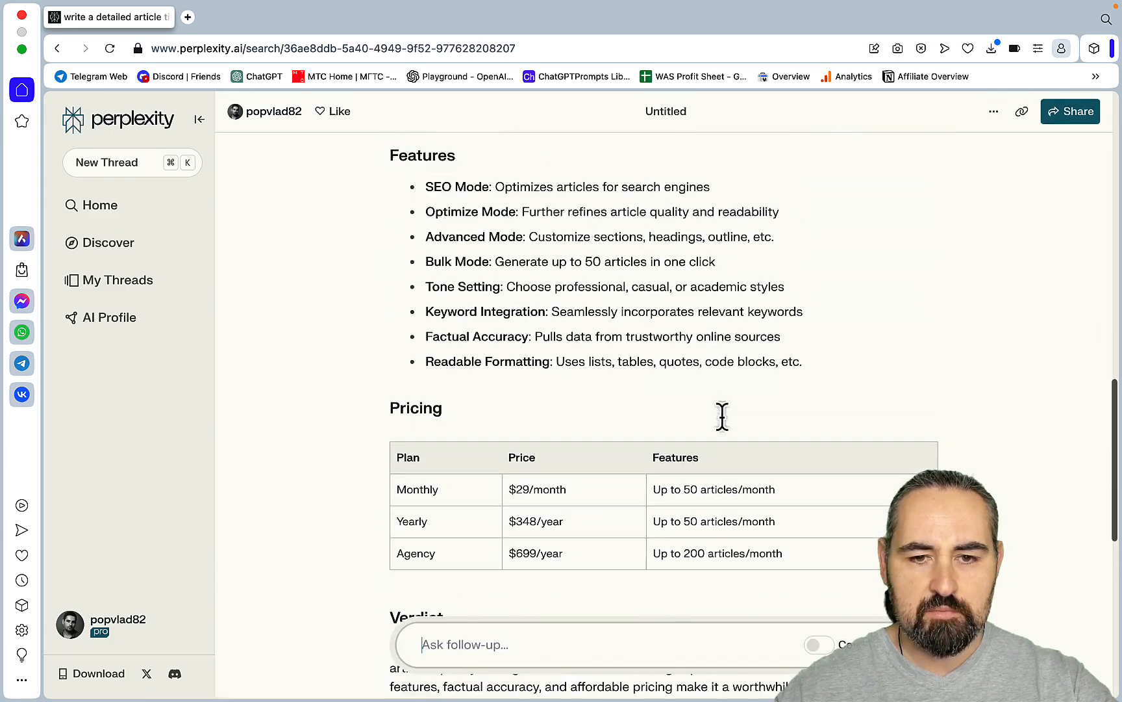
pyautogui.scroll(-3)
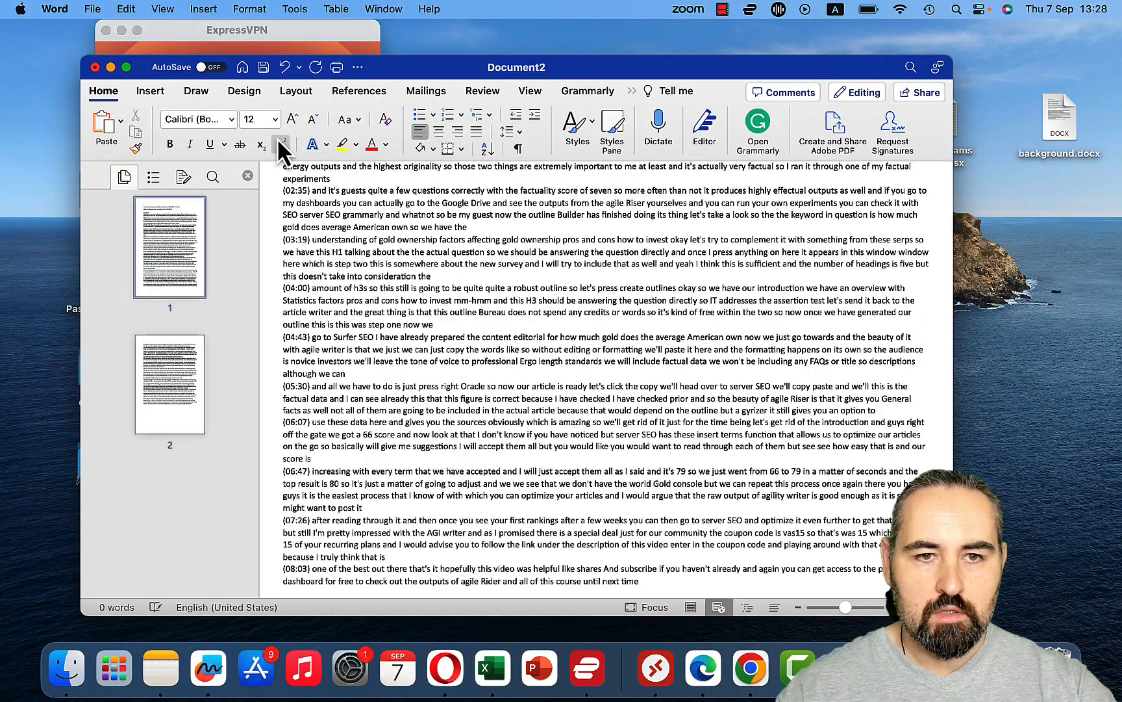
# Start a Save As for the transcript and expand the save-location choices toward Desktop
pyautogui.click(92, 9)
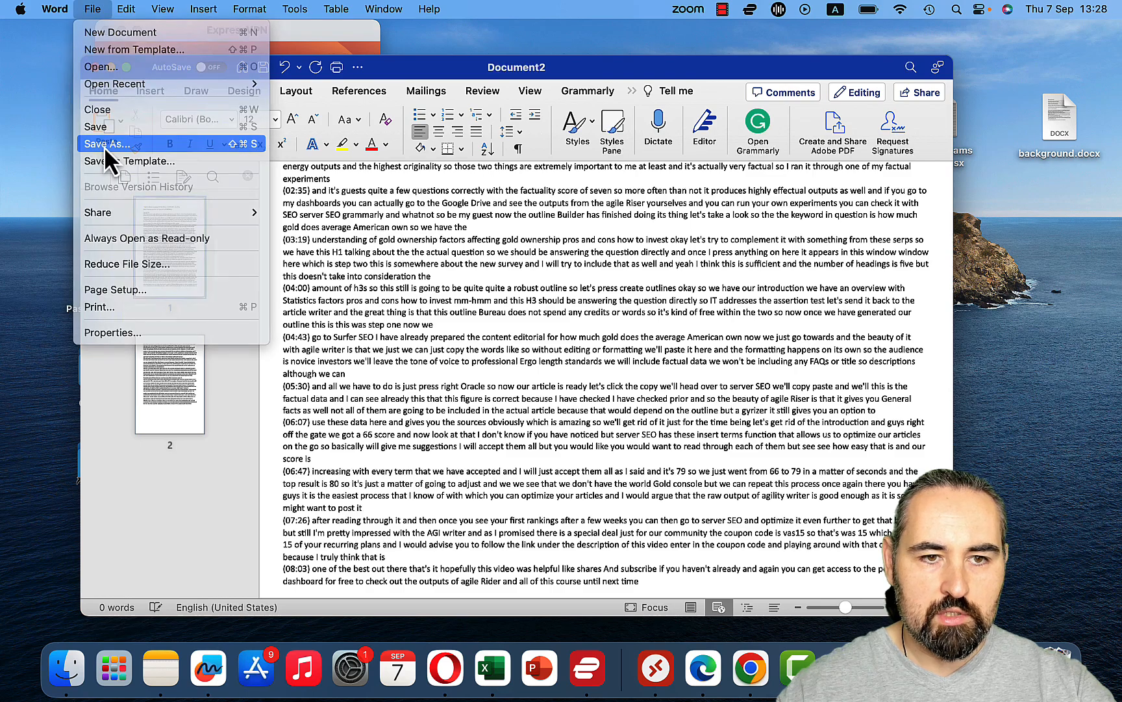
pyautogui.click(108, 143)
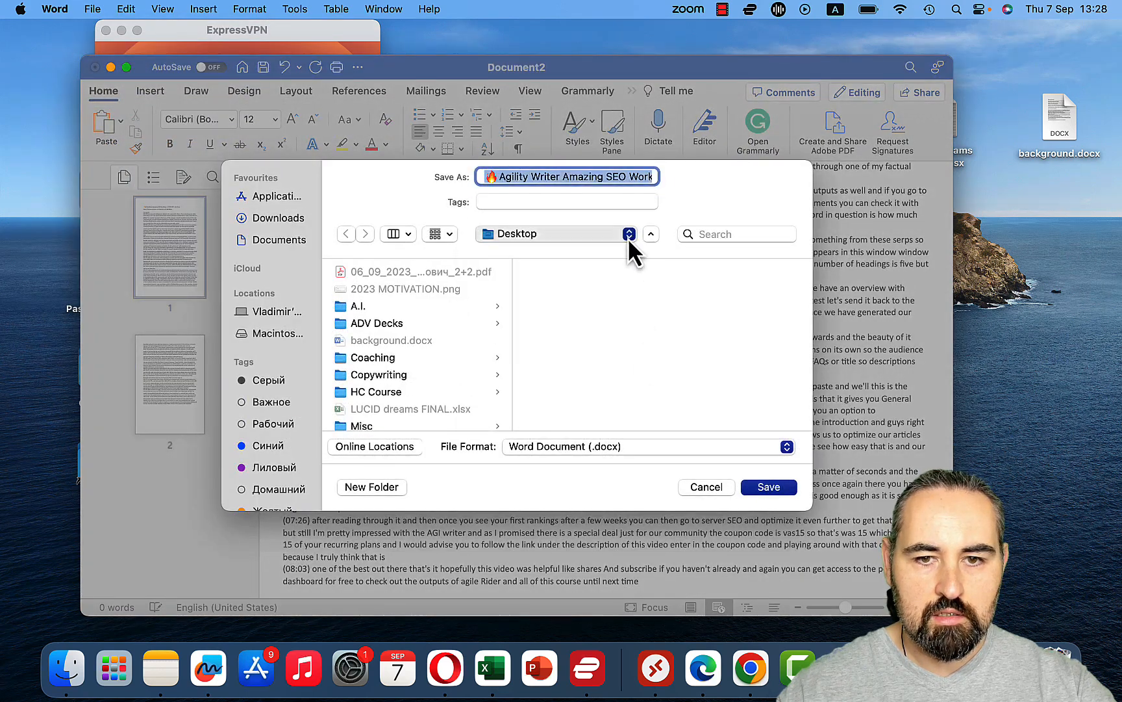
pyautogui.click(768, 488)
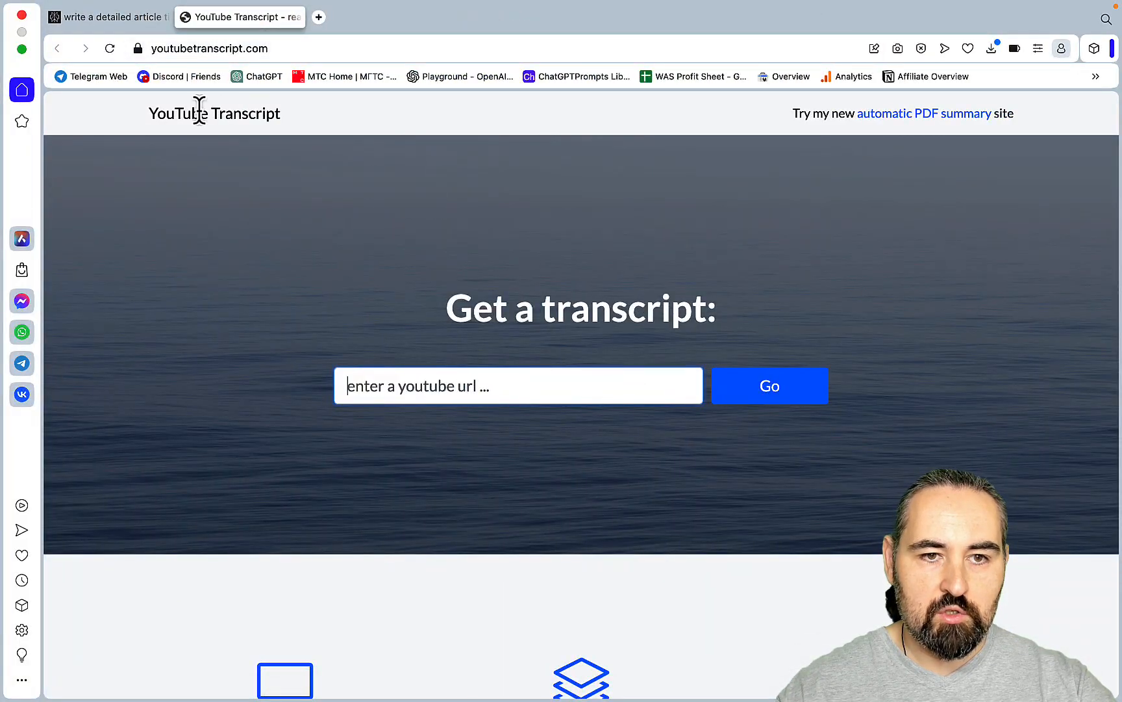
# Close the transcript site and browse the Desktop for the Agility Writer workflow document to attach
pyautogui.click(107, 17)
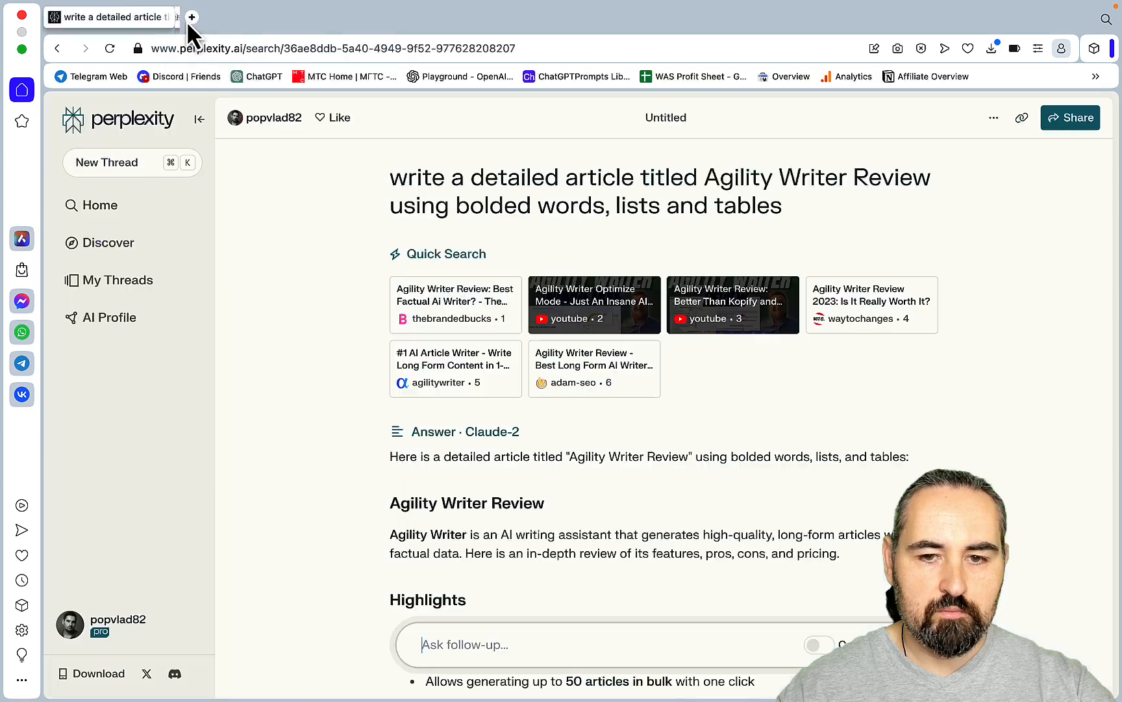
pyautogui.moveTo(100, 205)
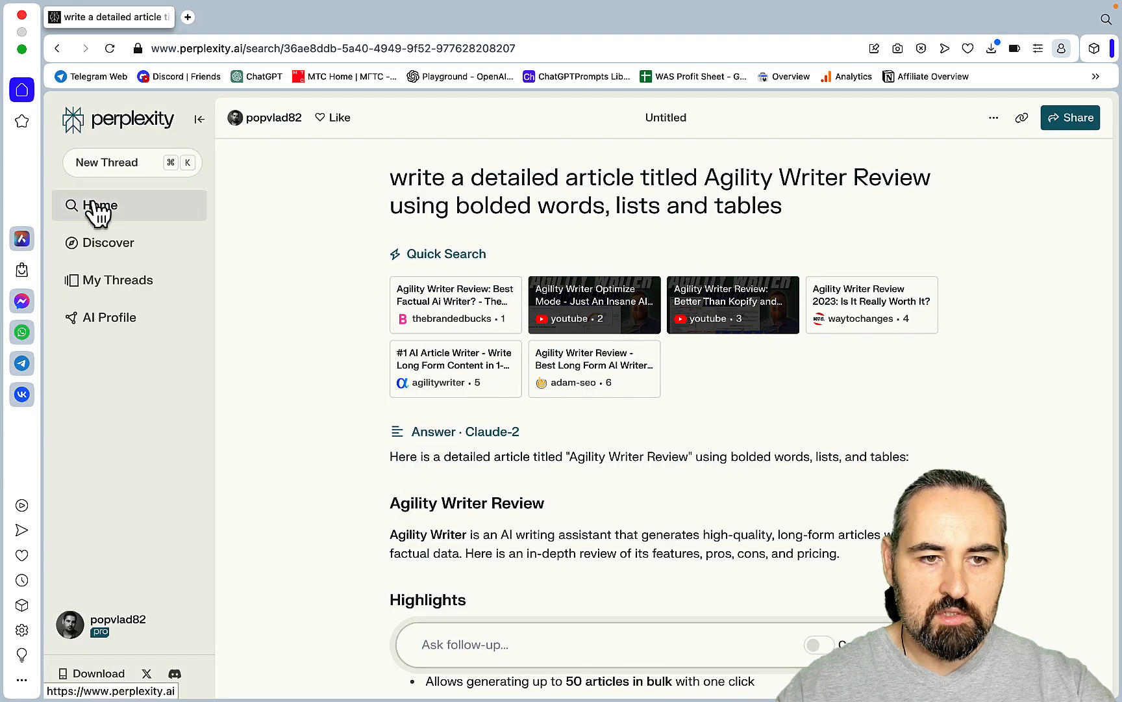
pyautogui.click(100, 205)
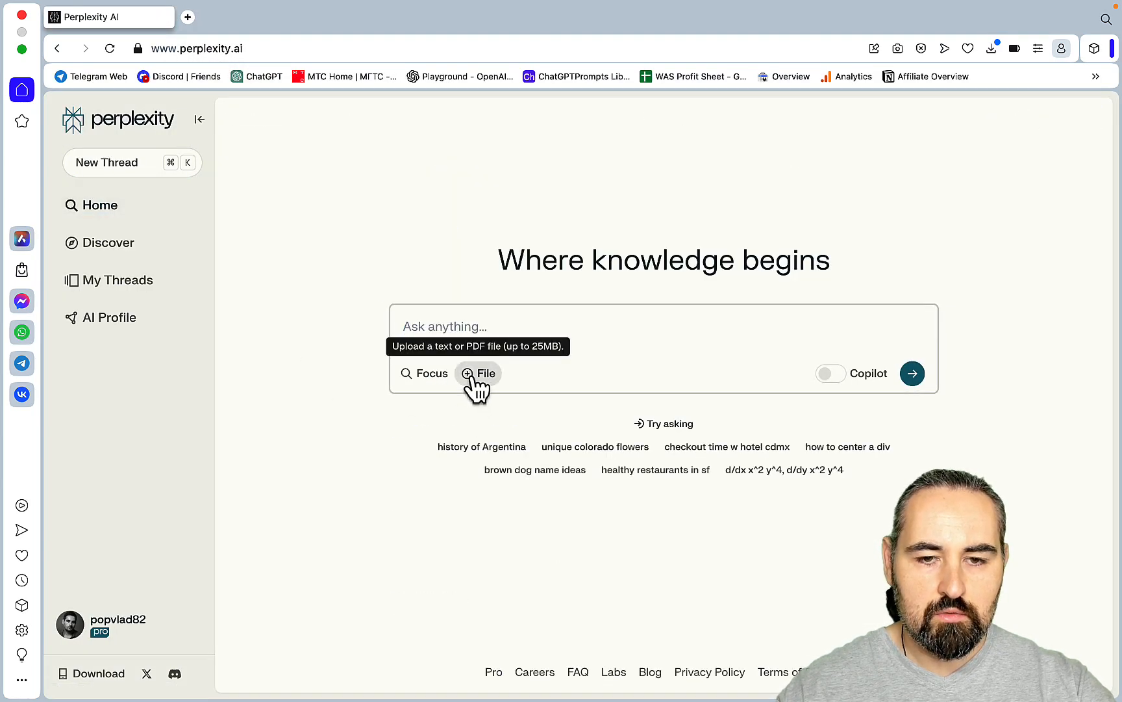
pyautogui.click(478, 373)
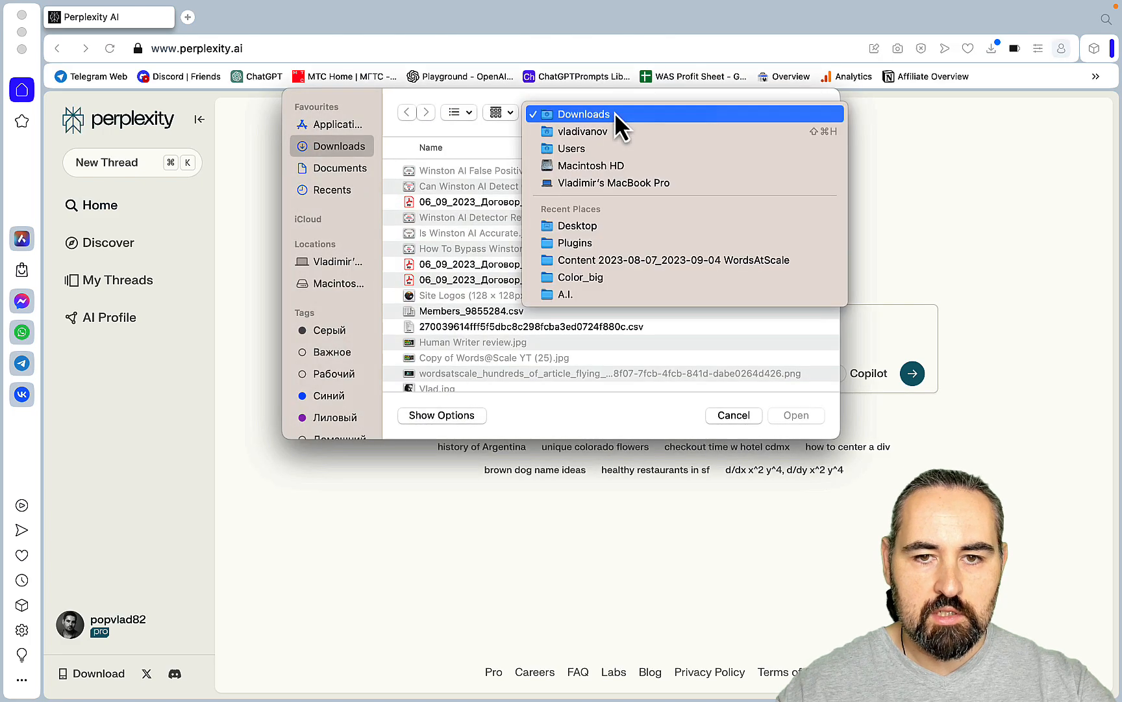
pyautogui.click(577, 226)
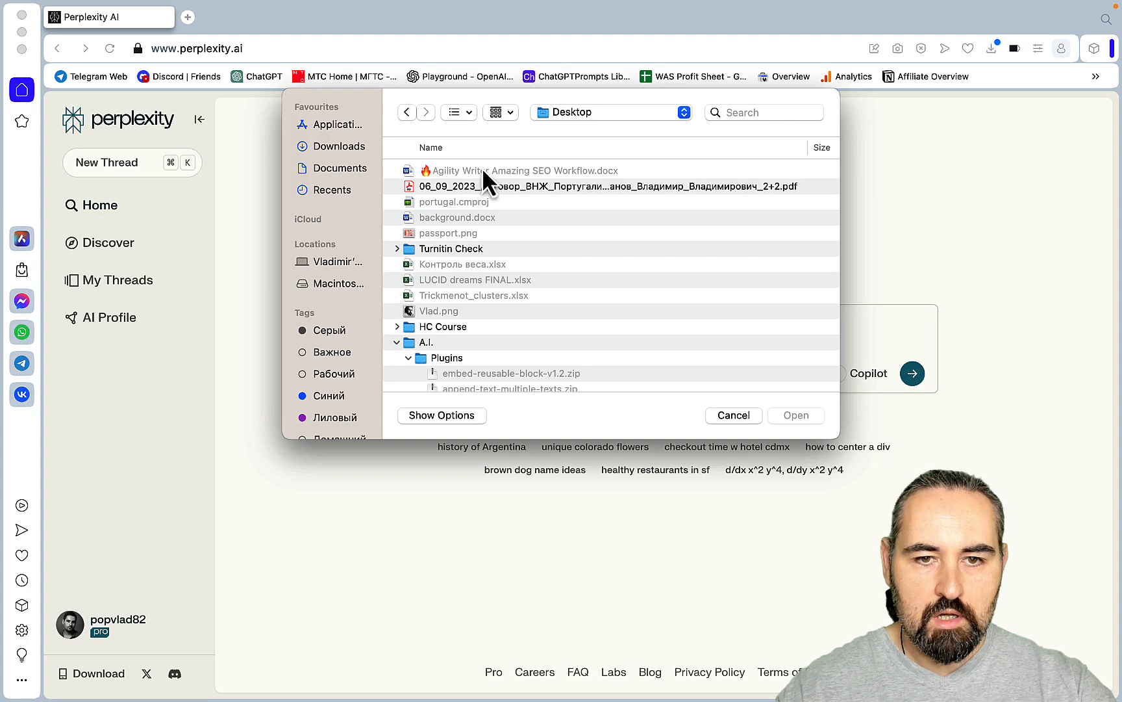
pyautogui.click(733, 415)
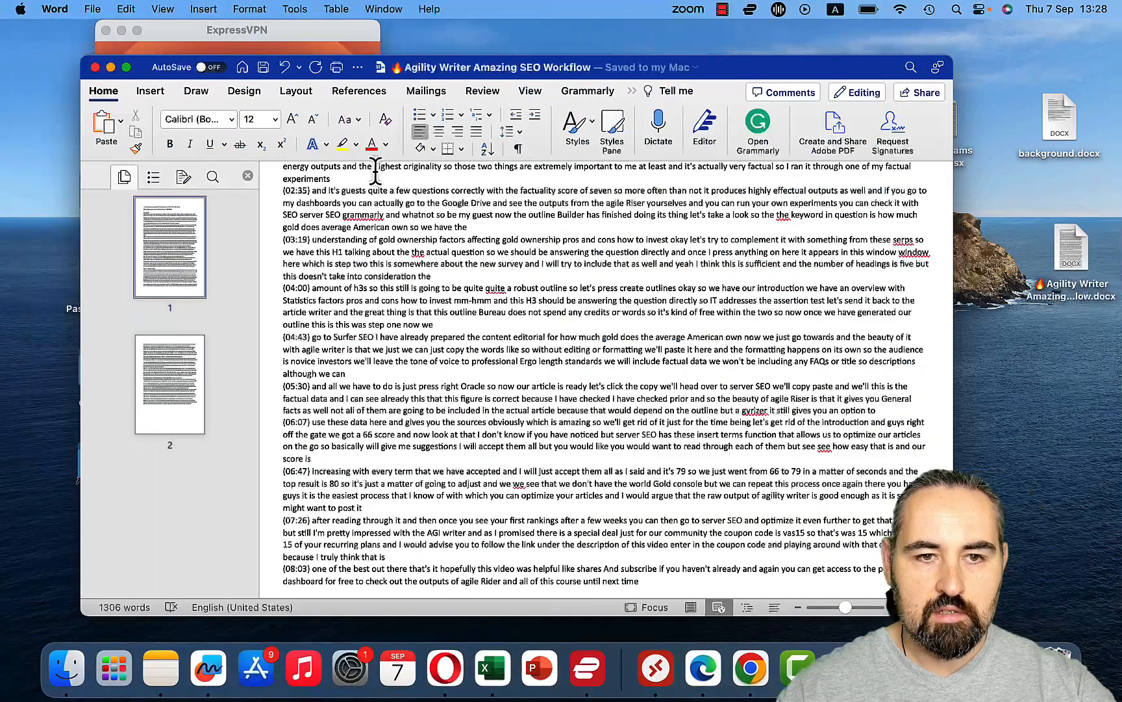
# Save a copy of the transcript in Plain Text (.txt) format
pyautogui.click(93, 10)
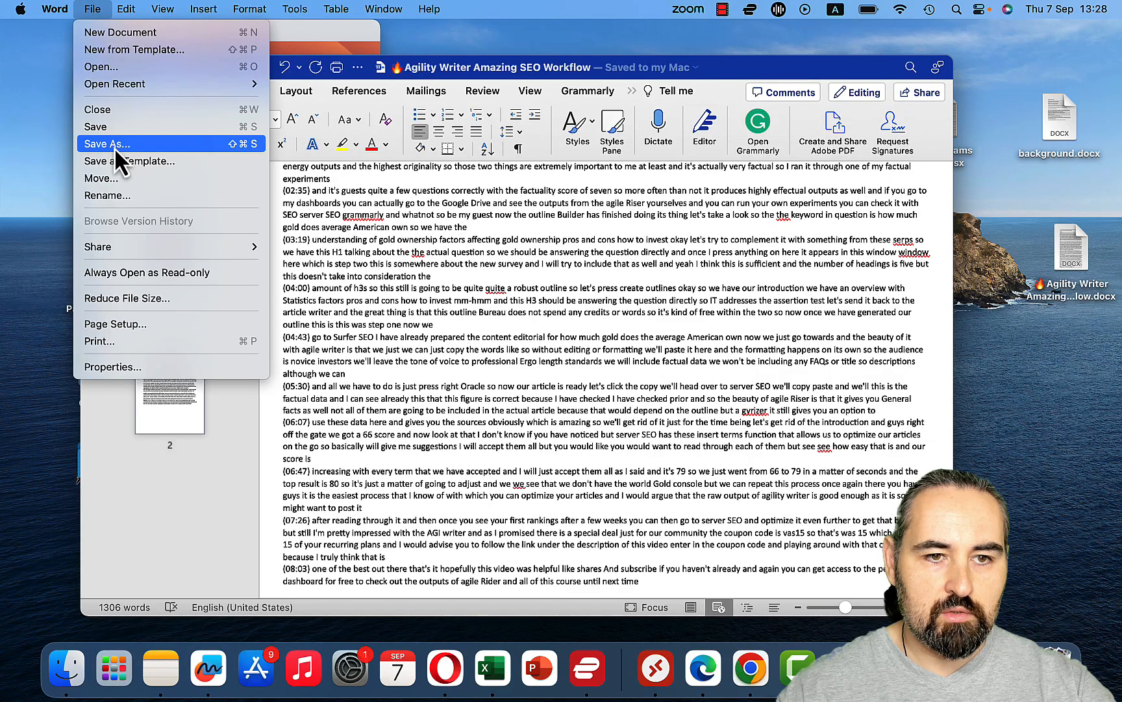
pyautogui.click(106, 143)
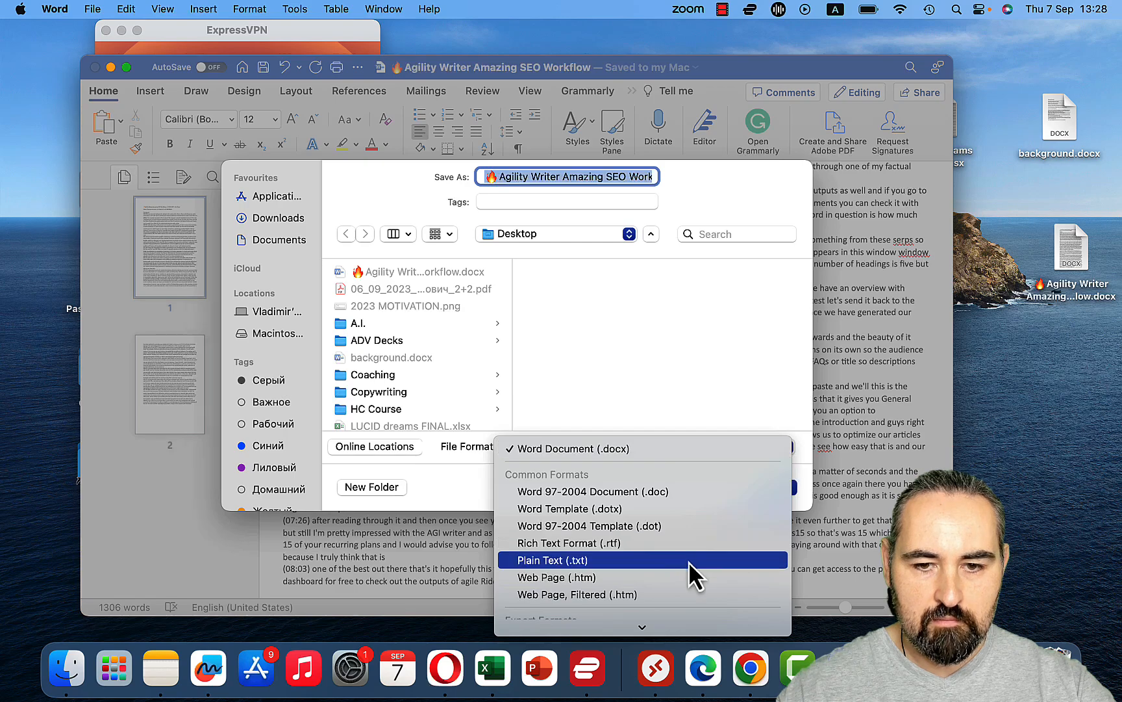
pyautogui.click(551, 560)
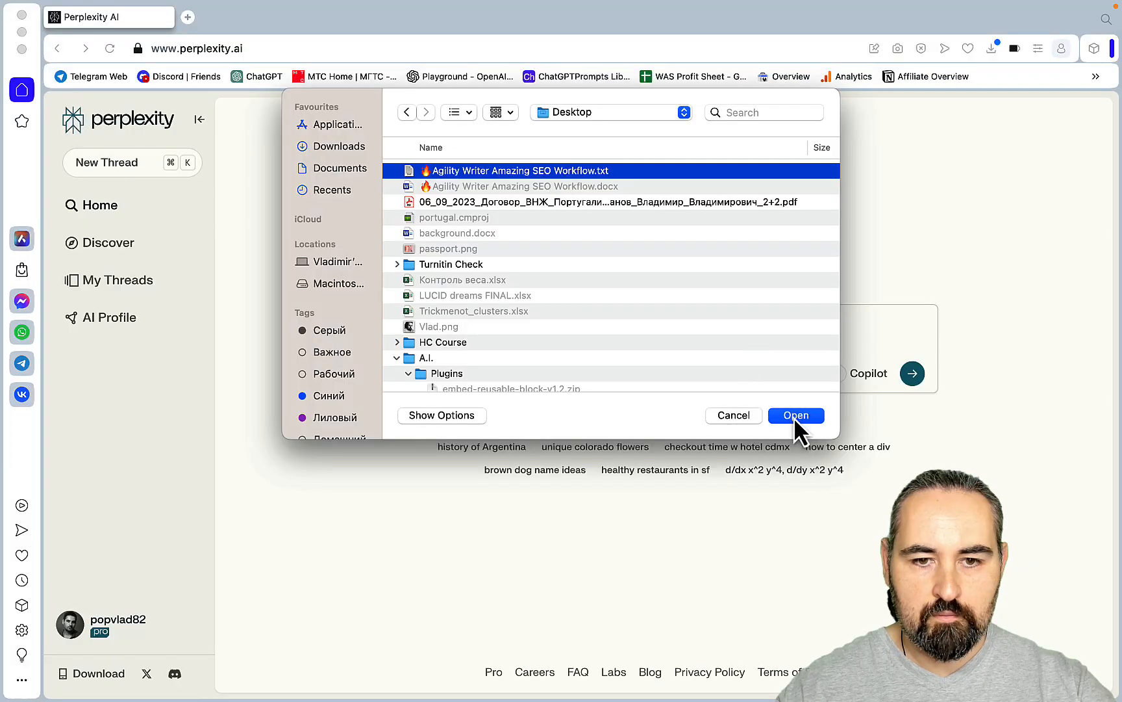
# Attach the workflow TXT and request a detailed article with bolded words, lists and tables from it
pyautogui.click(795, 415)
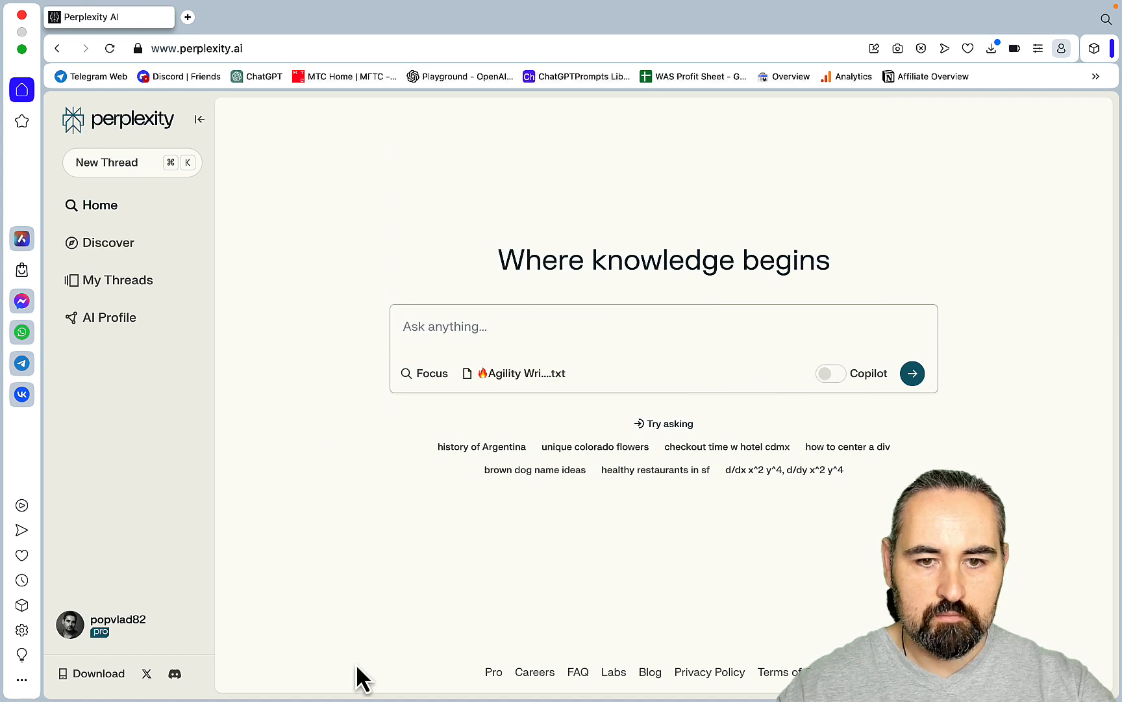
pyautogui.write('w')
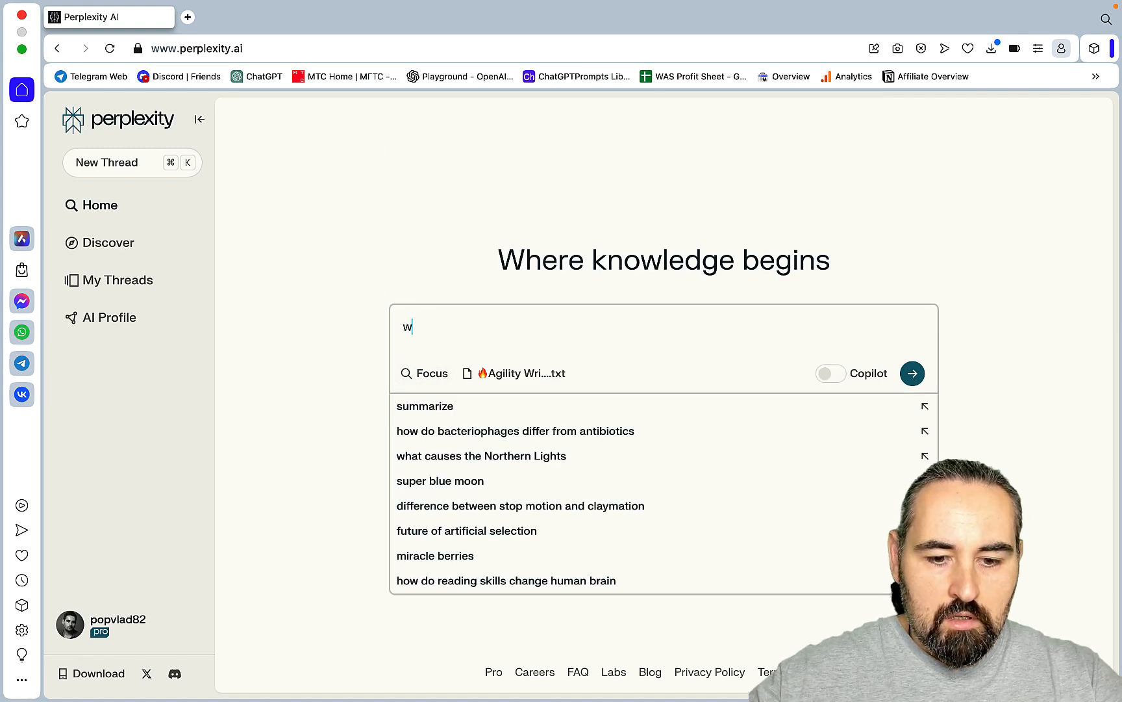
pyautogui.write('rite a detailed article using markdown formatting')
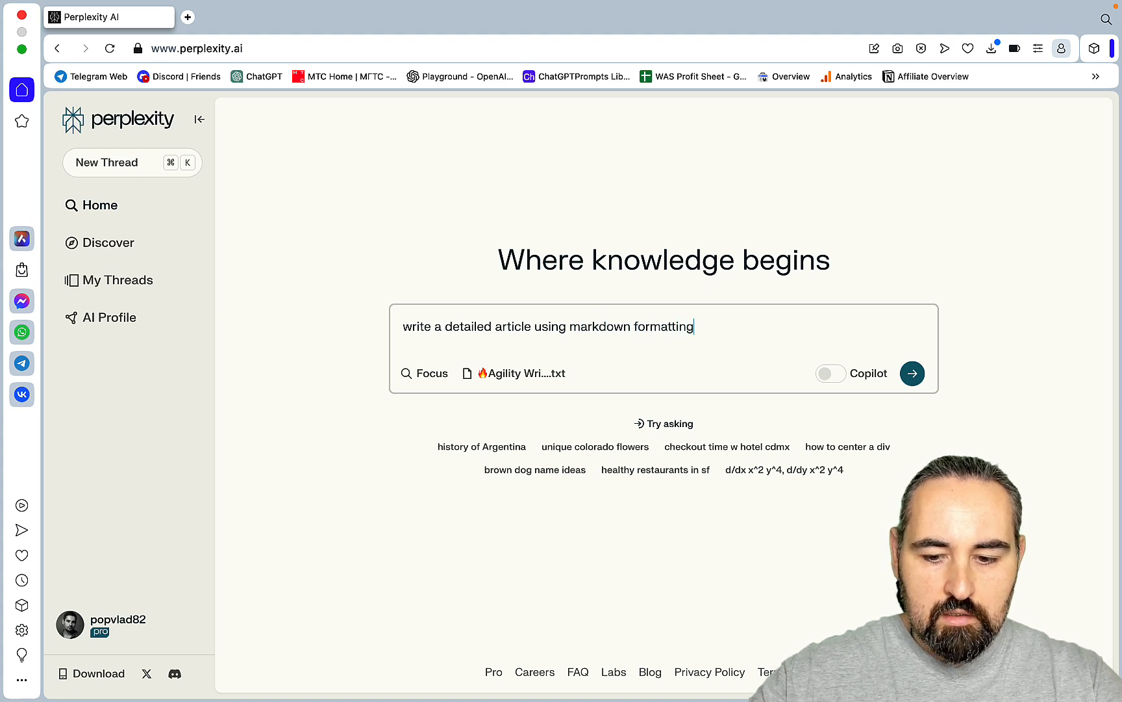
pyautogui.write(', bo')
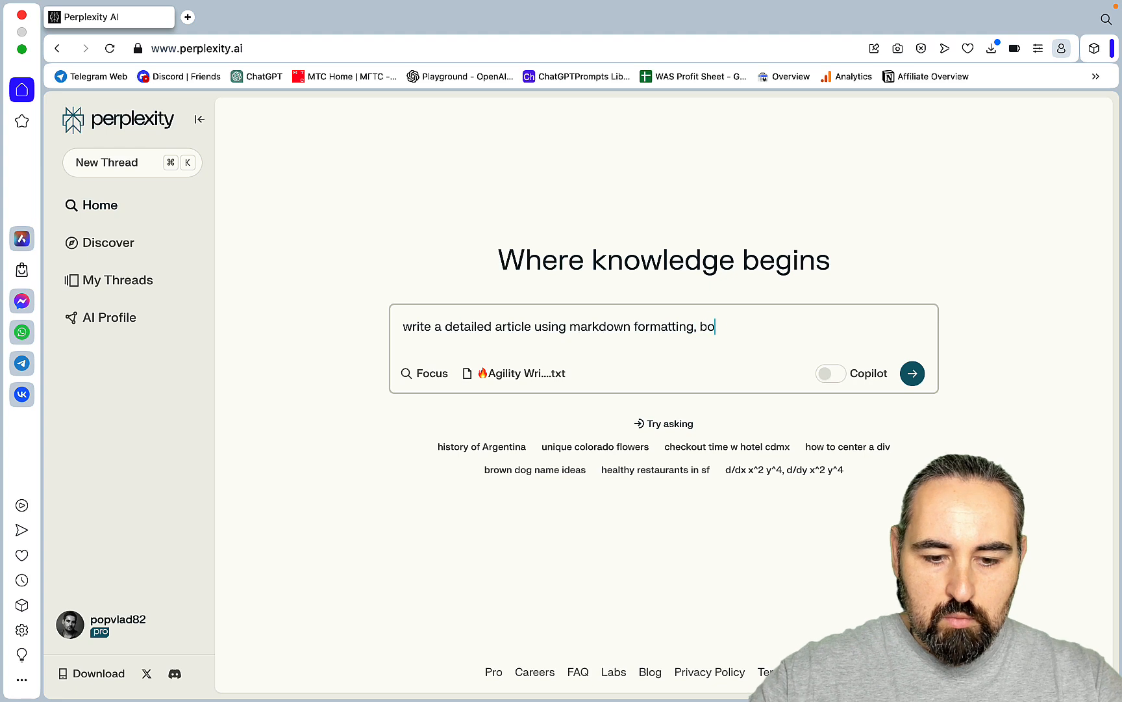
pyautogui.write('lded words.')
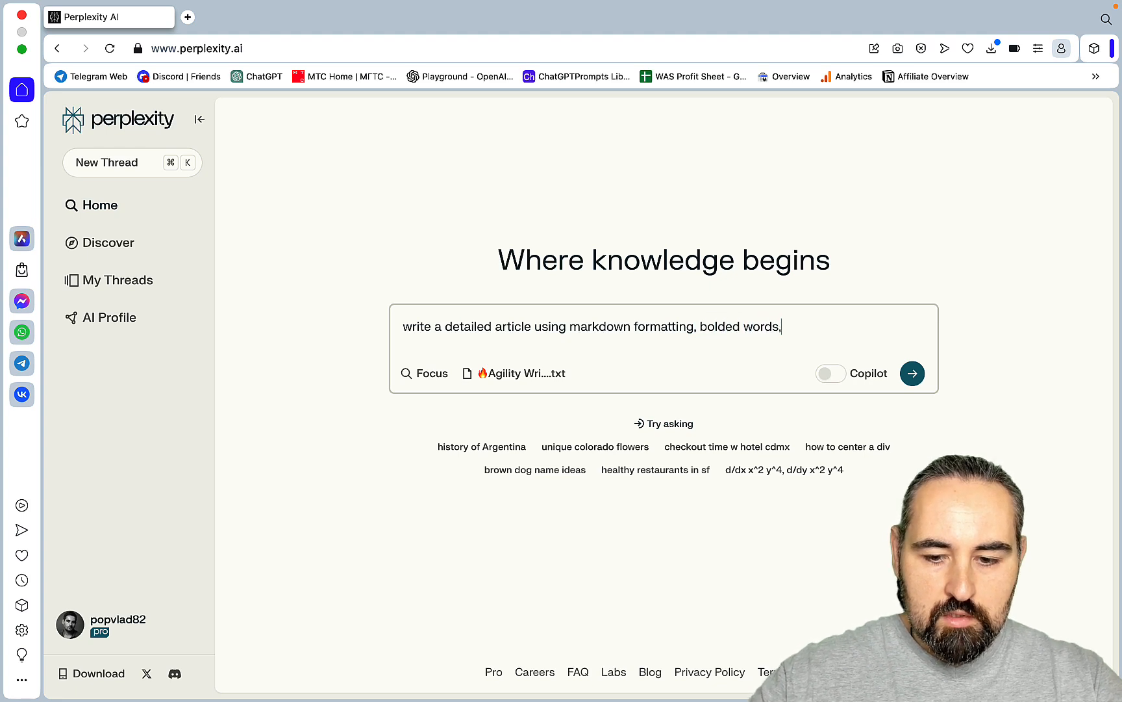
pyautogui.write('lists and tab')
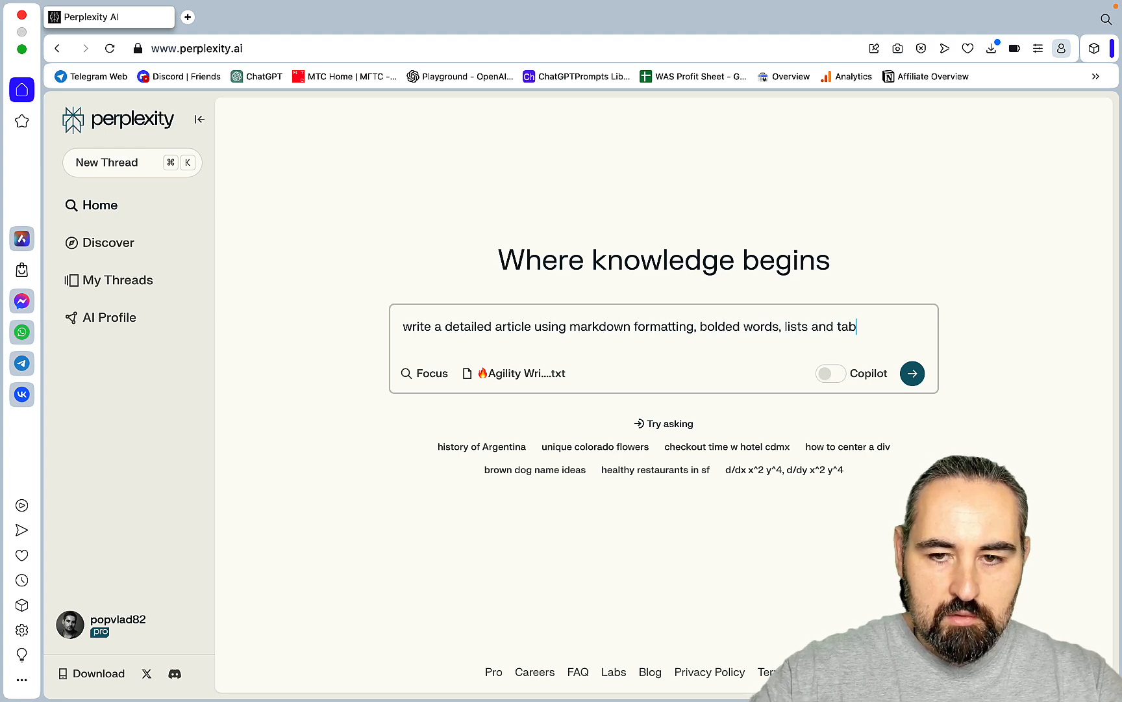
pyautogui.write('les based')
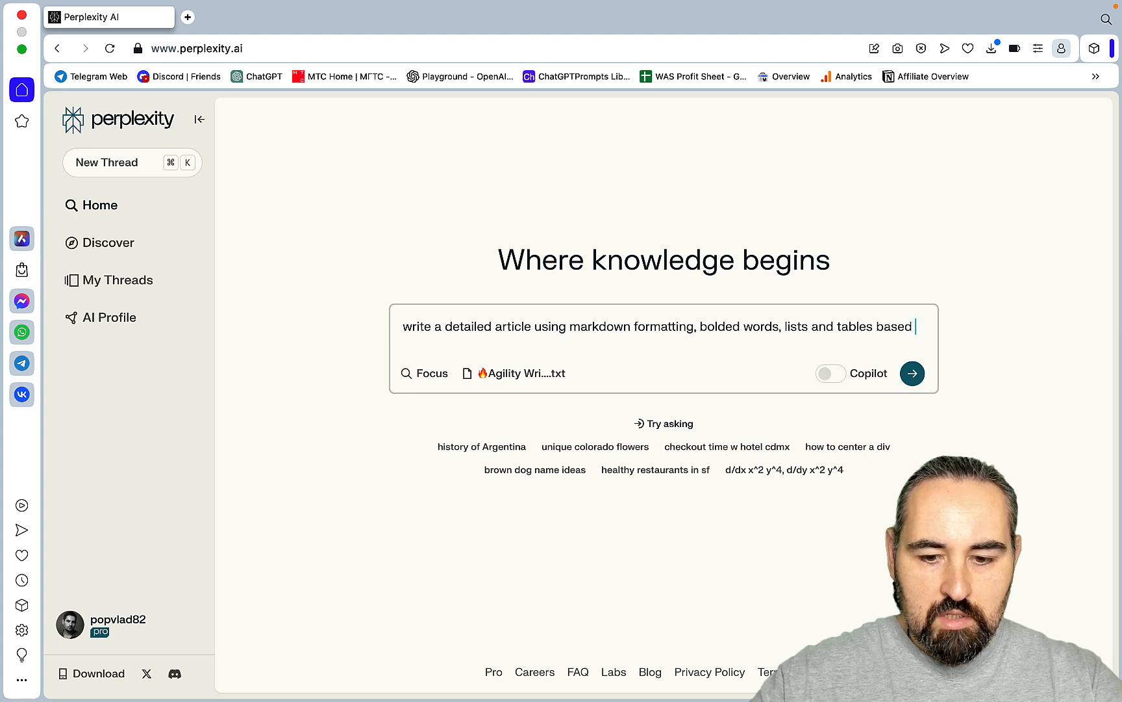
pyautogui.write('on the')
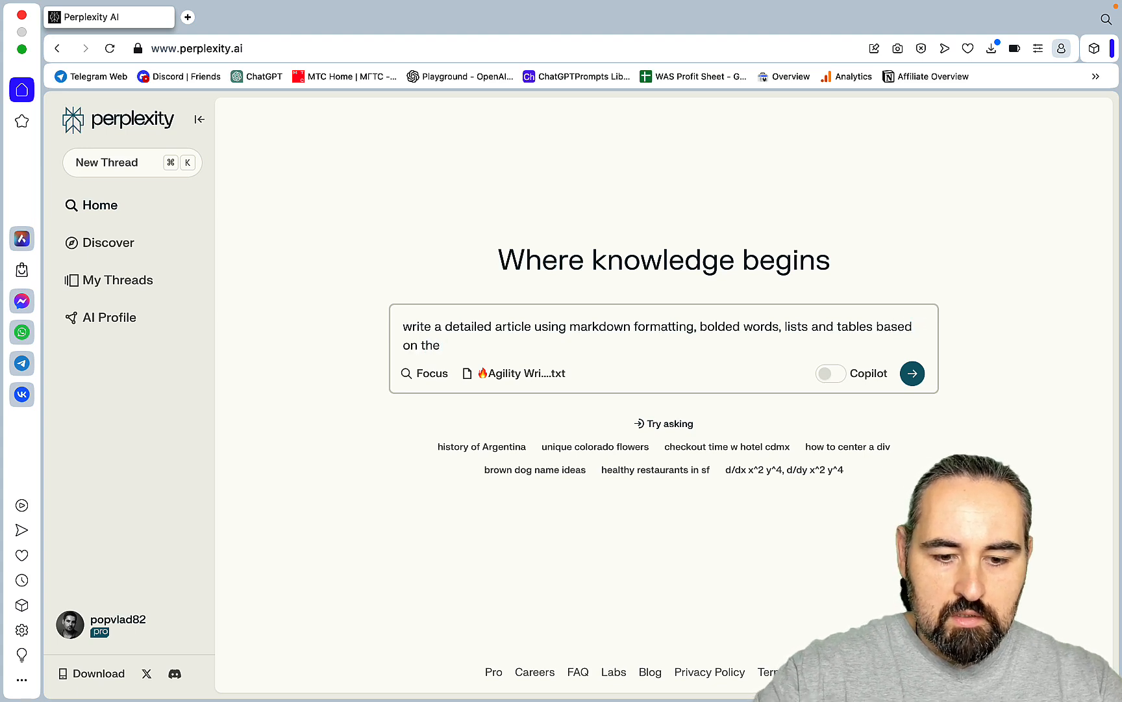
pyautogui.write('TXT')
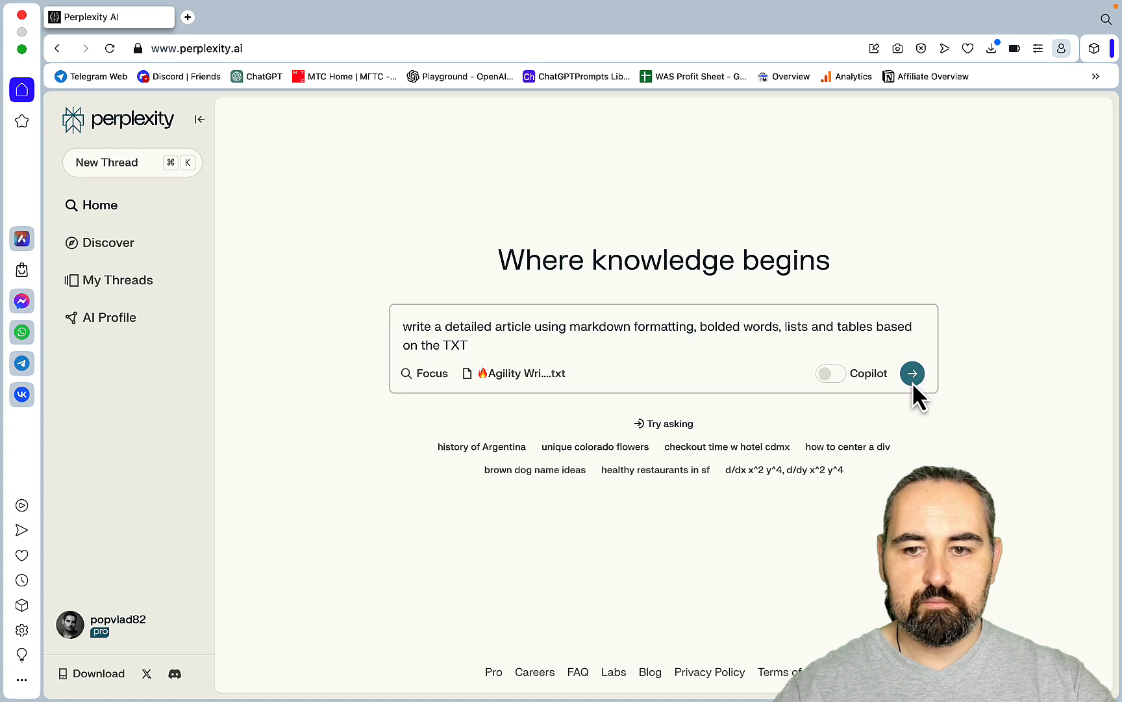
pyautogui.click(912, 373)
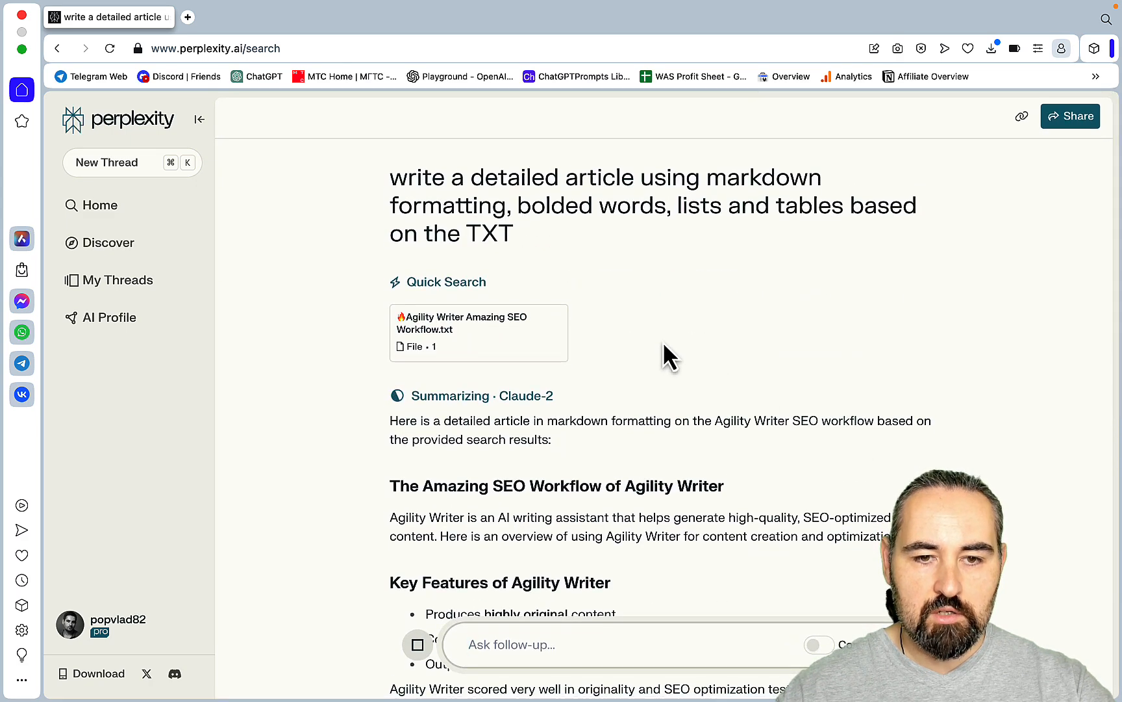
pyautogui.moveTo(714, 413)
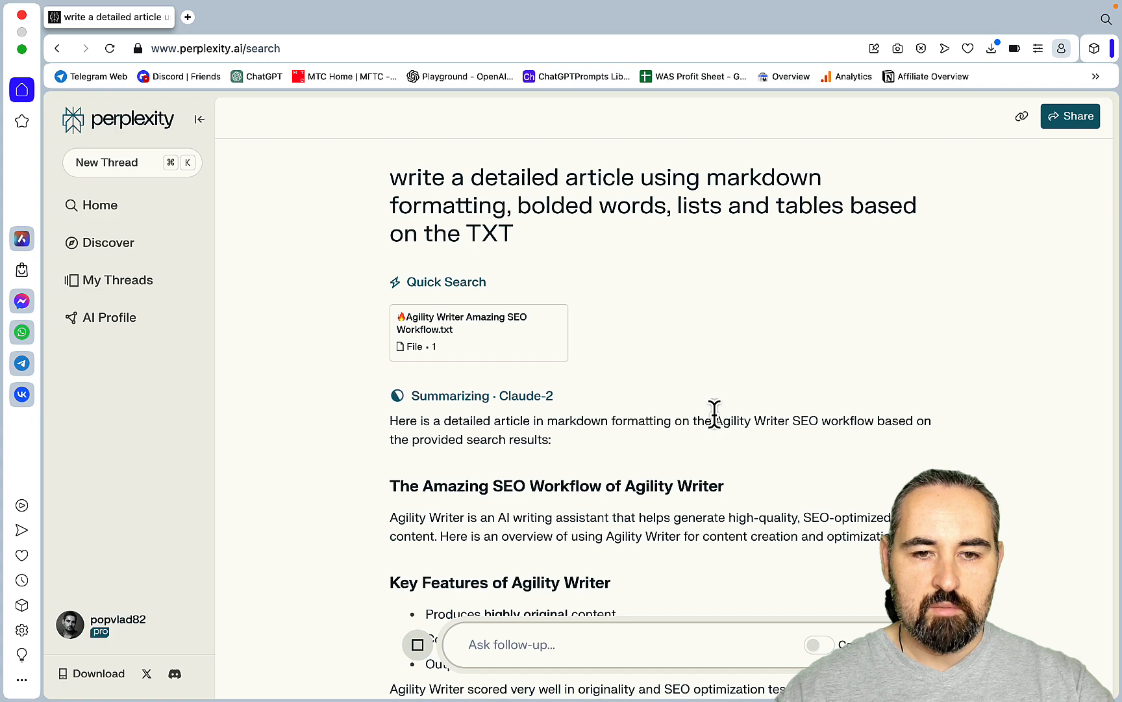
pyautogui.moveTo(791, 411)
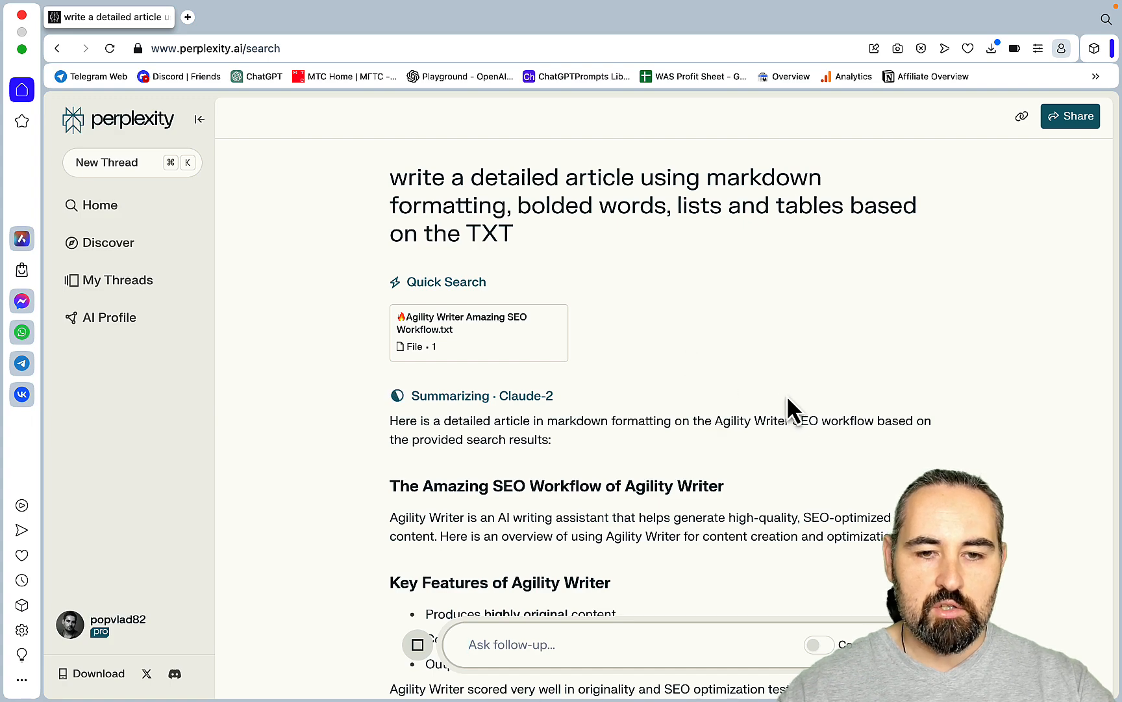
# Scroll through the finished Claude-2 SEO workflow article down to the Surfer SEO step
pyautogui.scroll(-3)
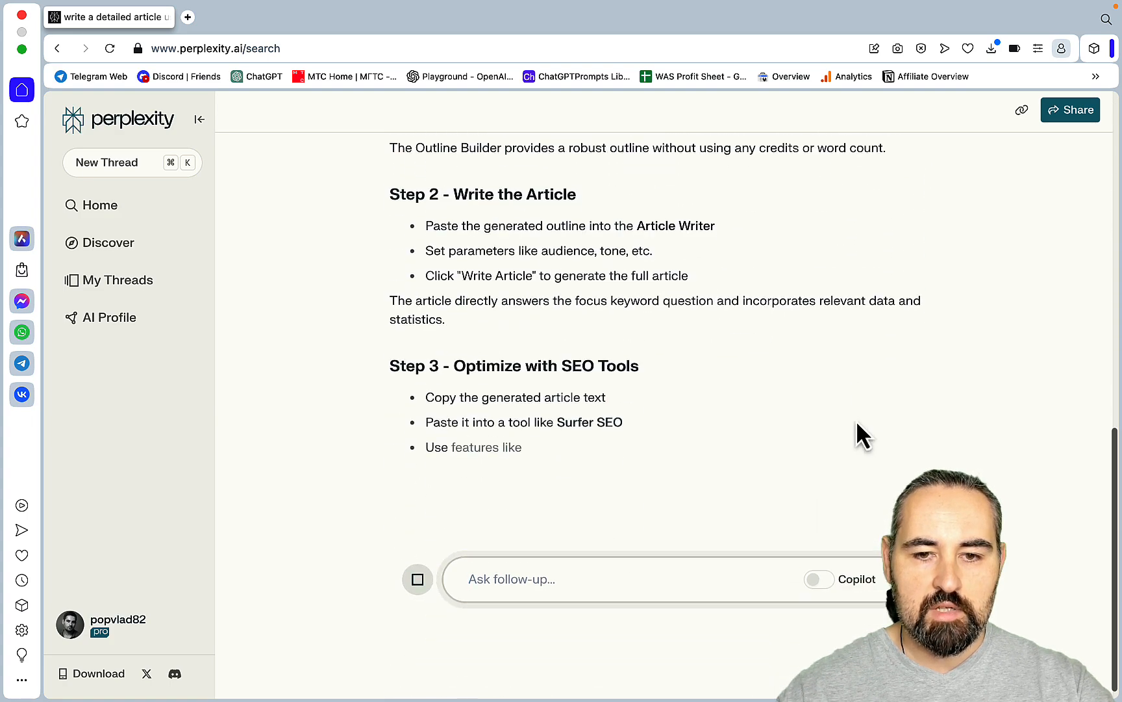
pyautogui.scroll(-3)
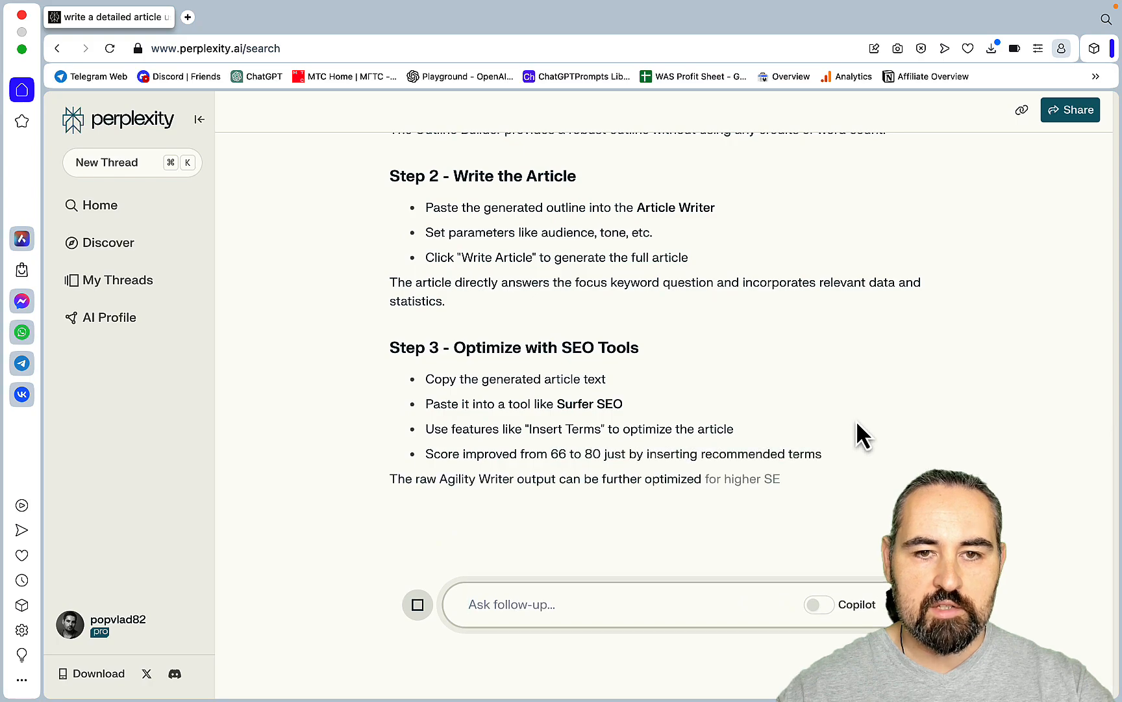
pyautogui.scroll(-3)
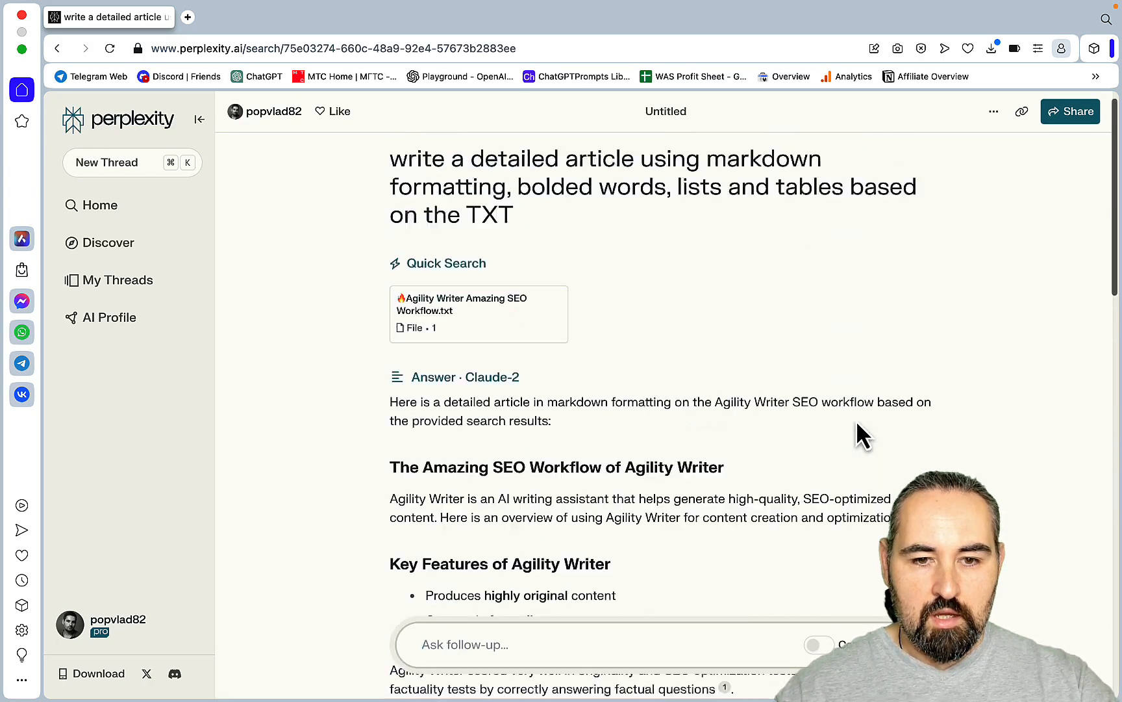
pyautogui.scroll(-3)
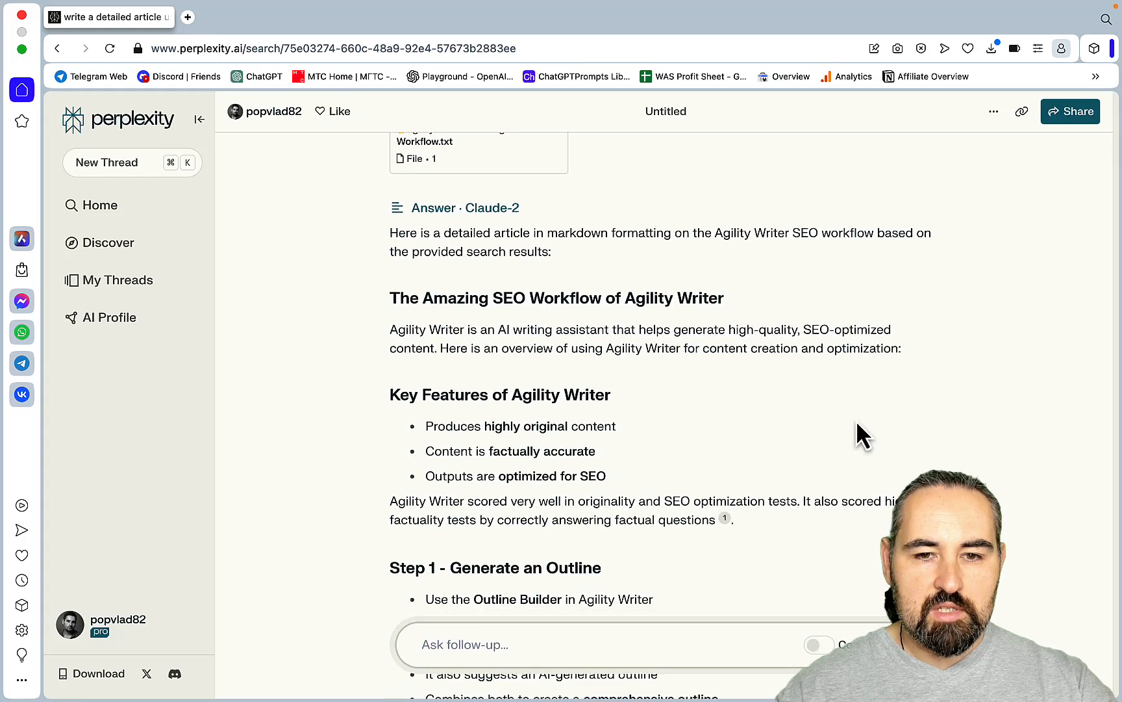
pyautogui.scroll(-3)
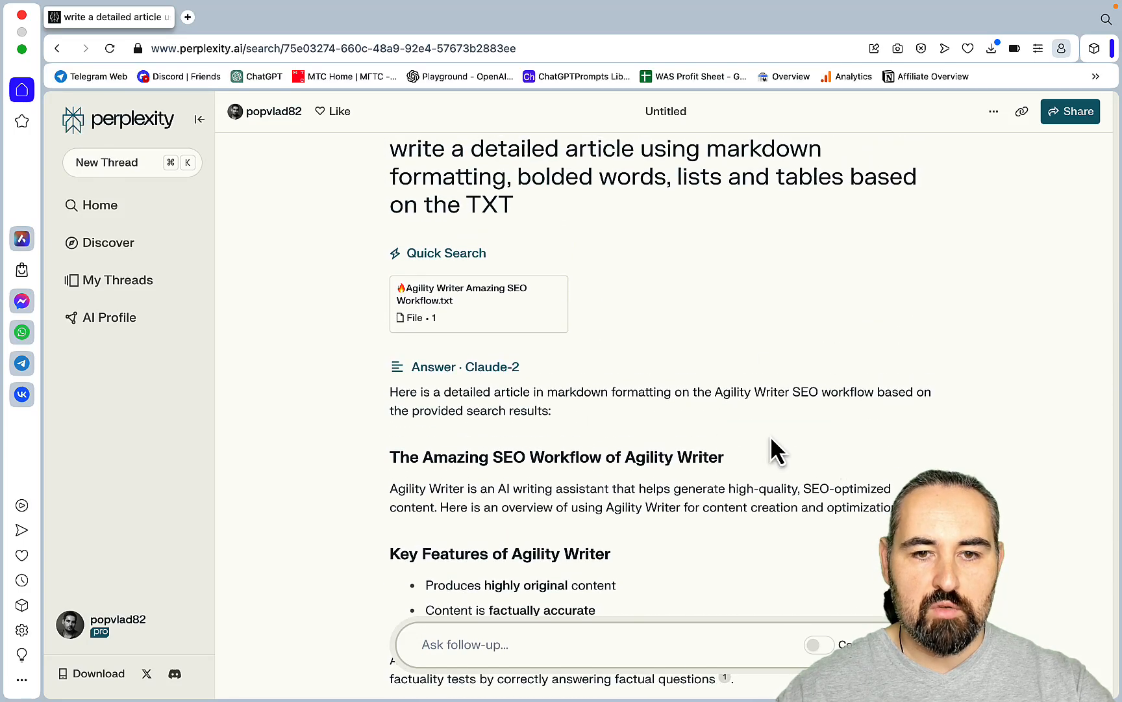
pyautogui.moveTo(843, 486)
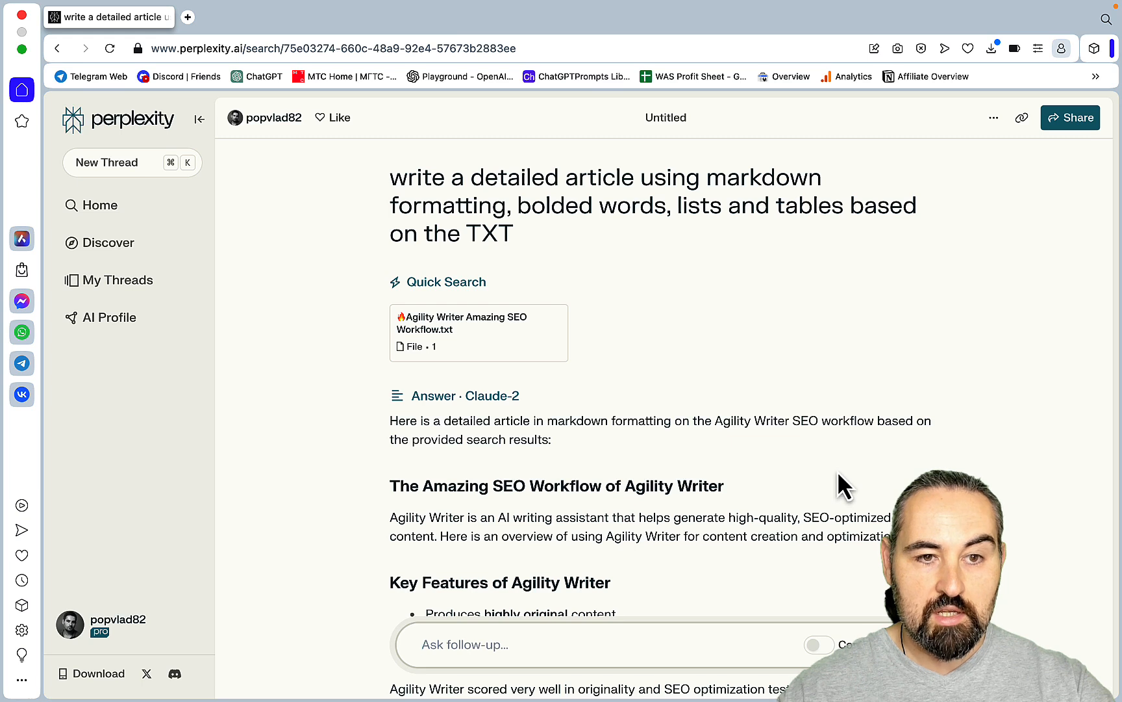
pyautogui.moveTo(807, 459)
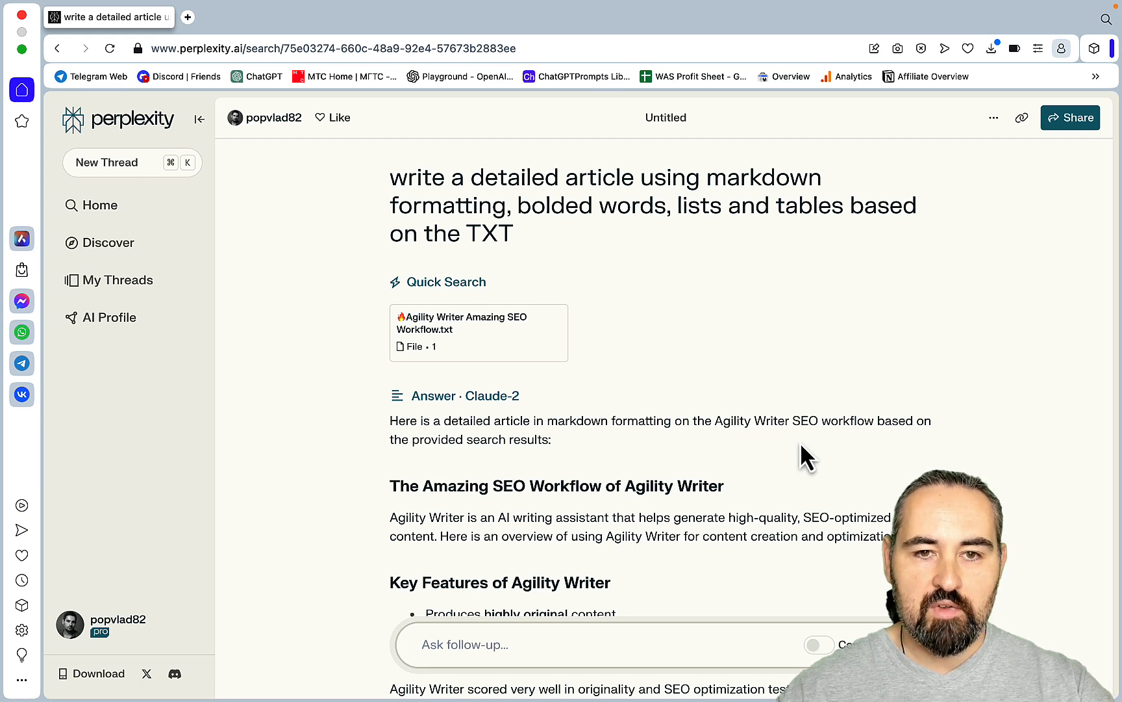